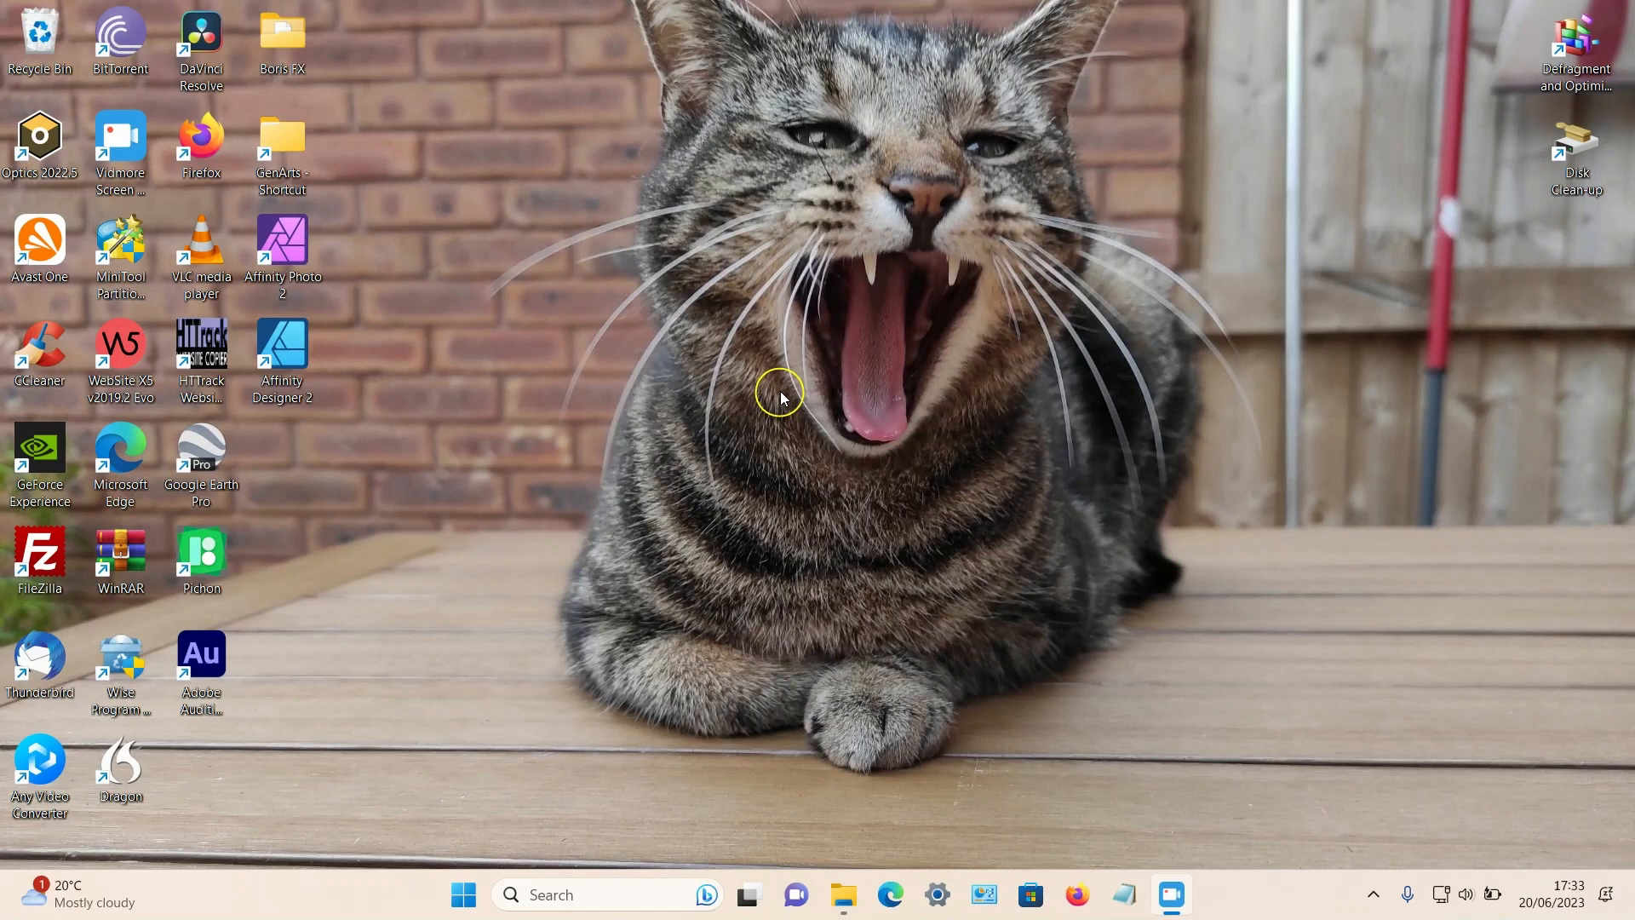
mouse_move(789, 376)
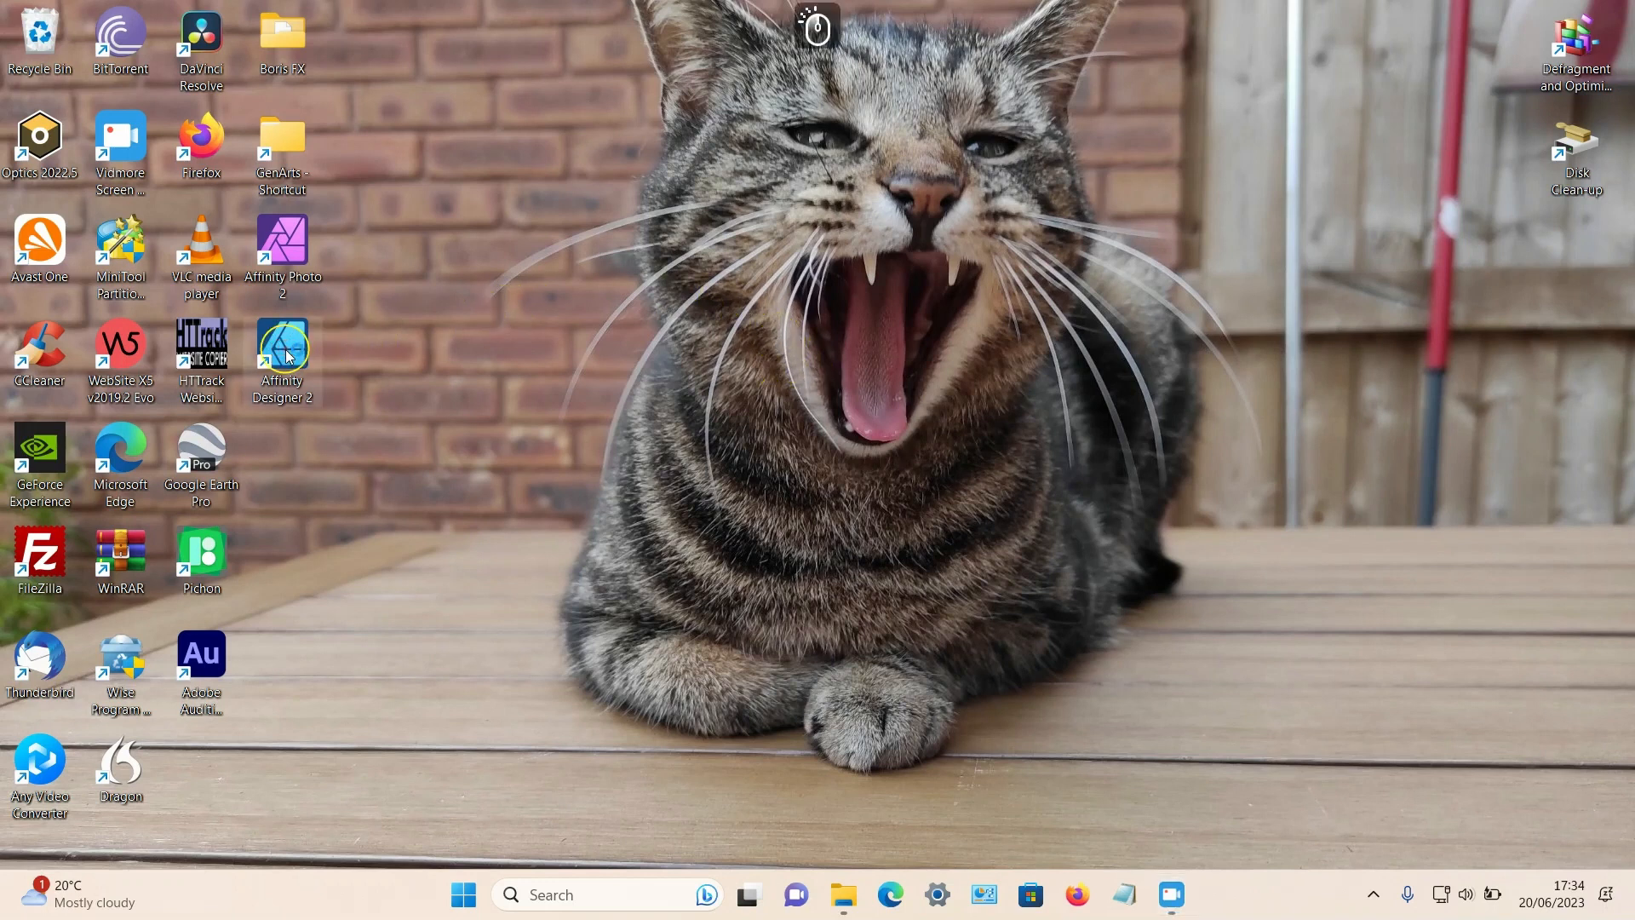
Launch Affinity Designer 2 from its desktop shortcut
double_click(282, 352)
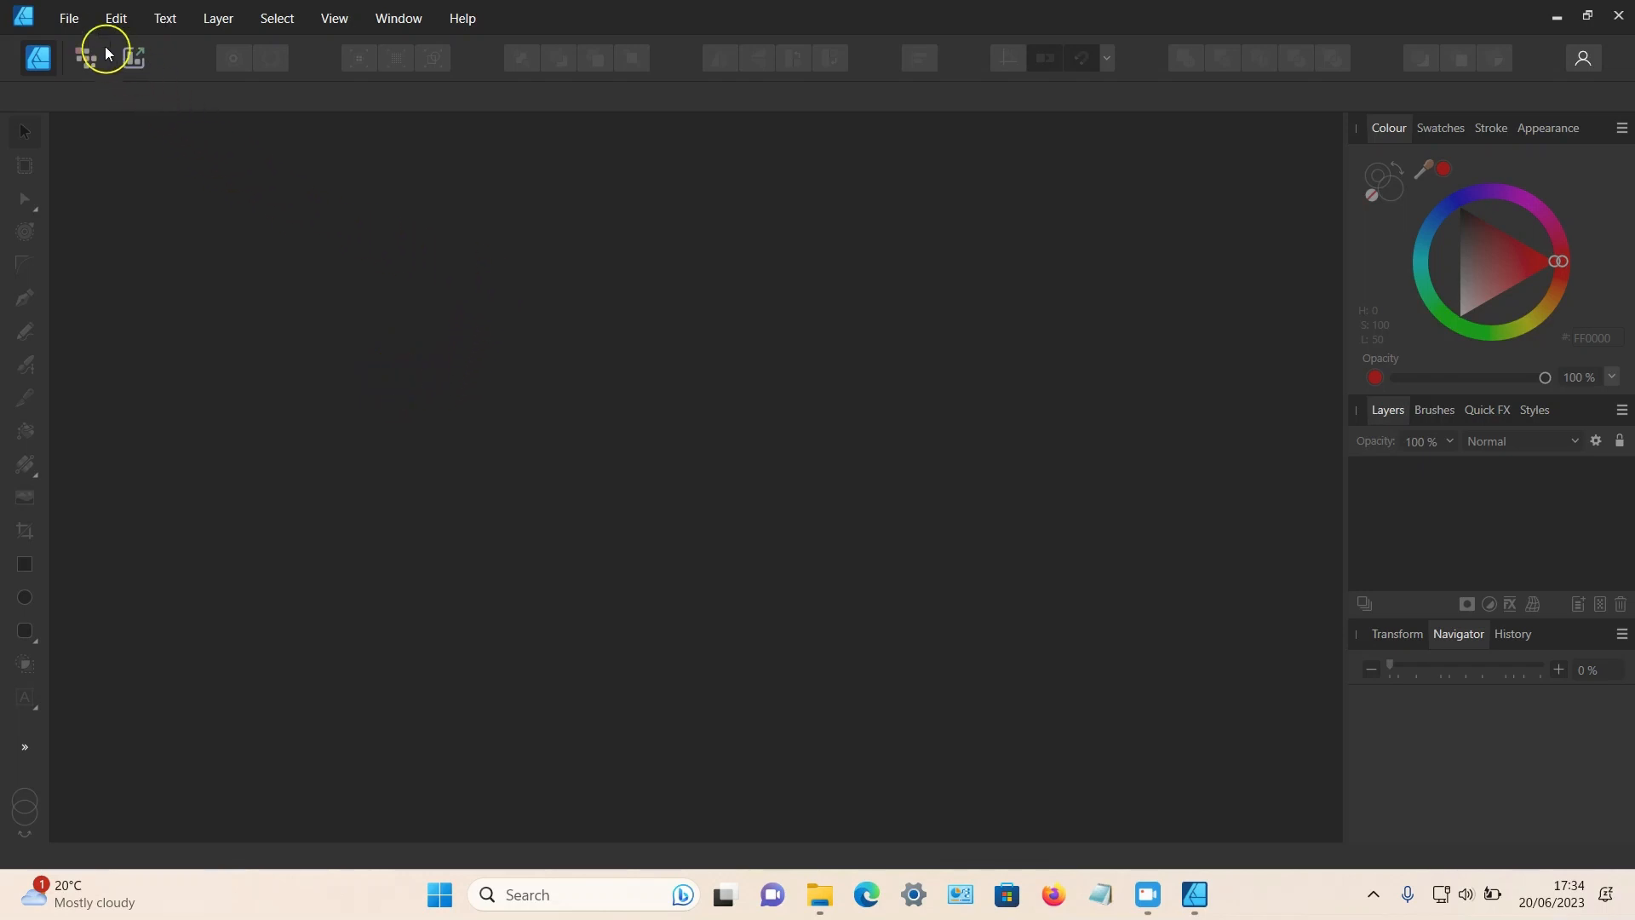
Create a new 1920 × 1080 px document from the FHD 1080p preset
click(69, 18)
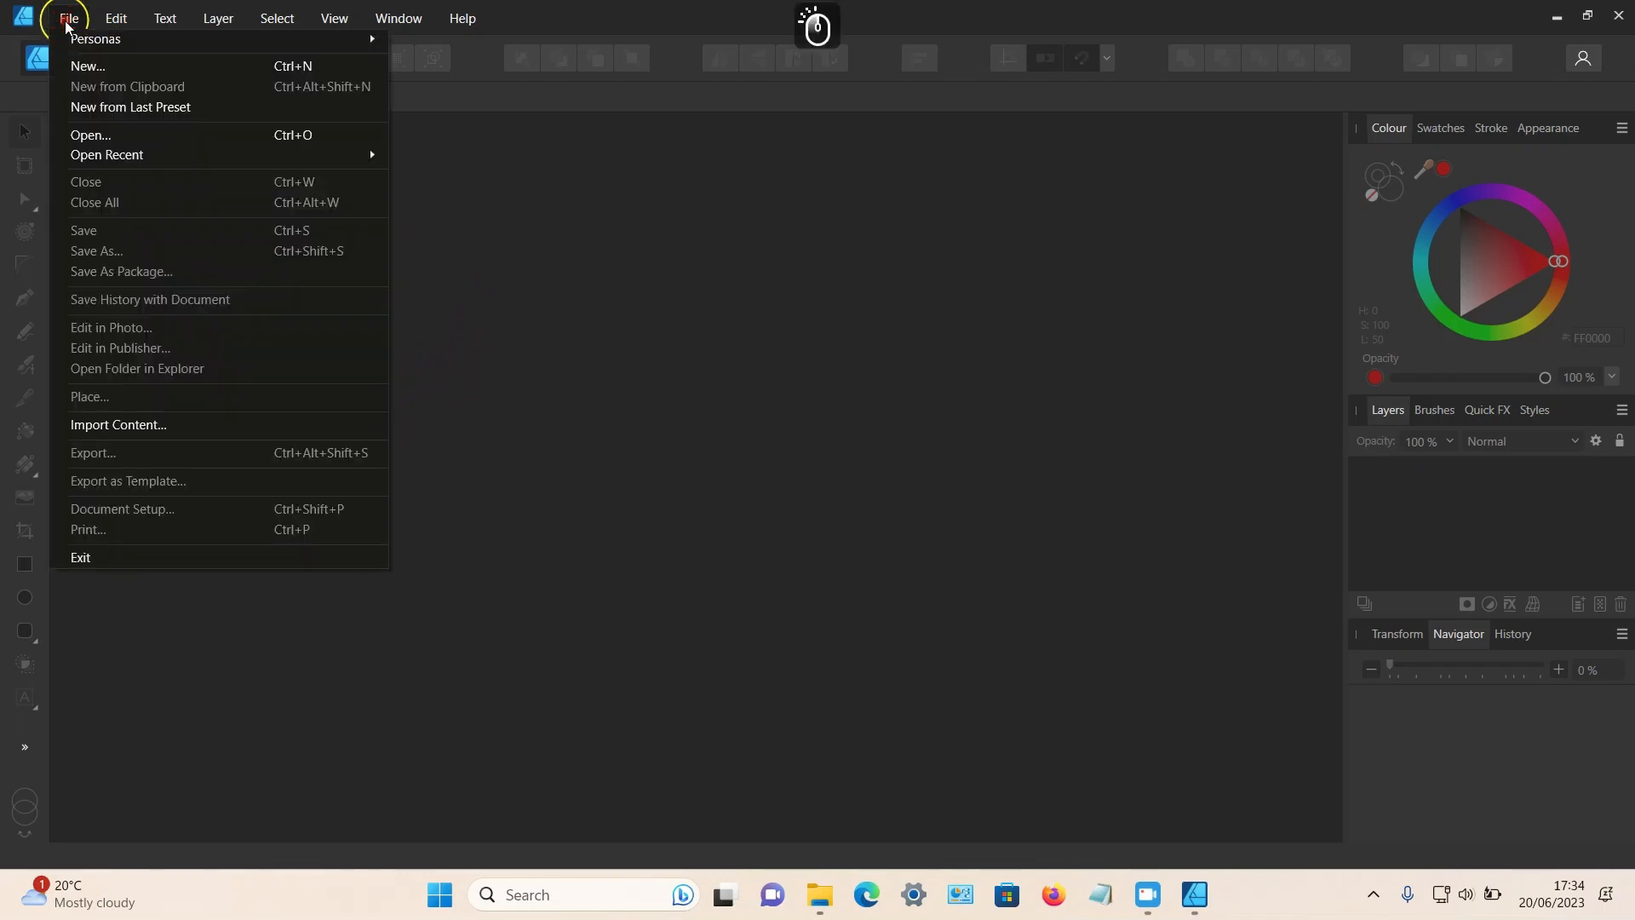
click(88, 66)
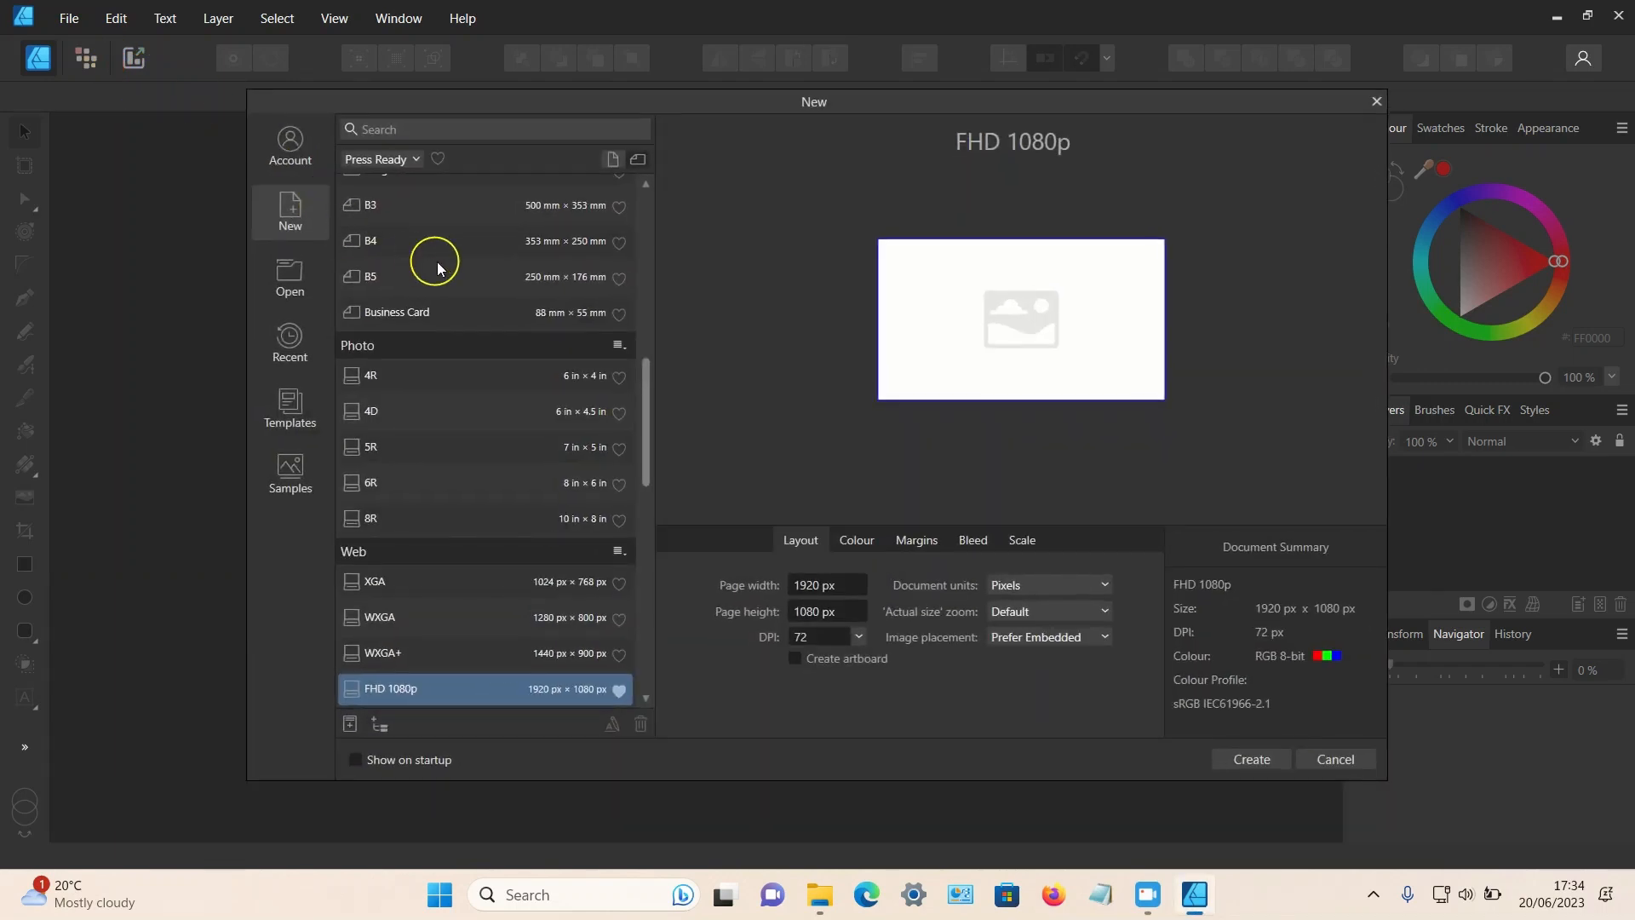
mouse_move(487, 259)
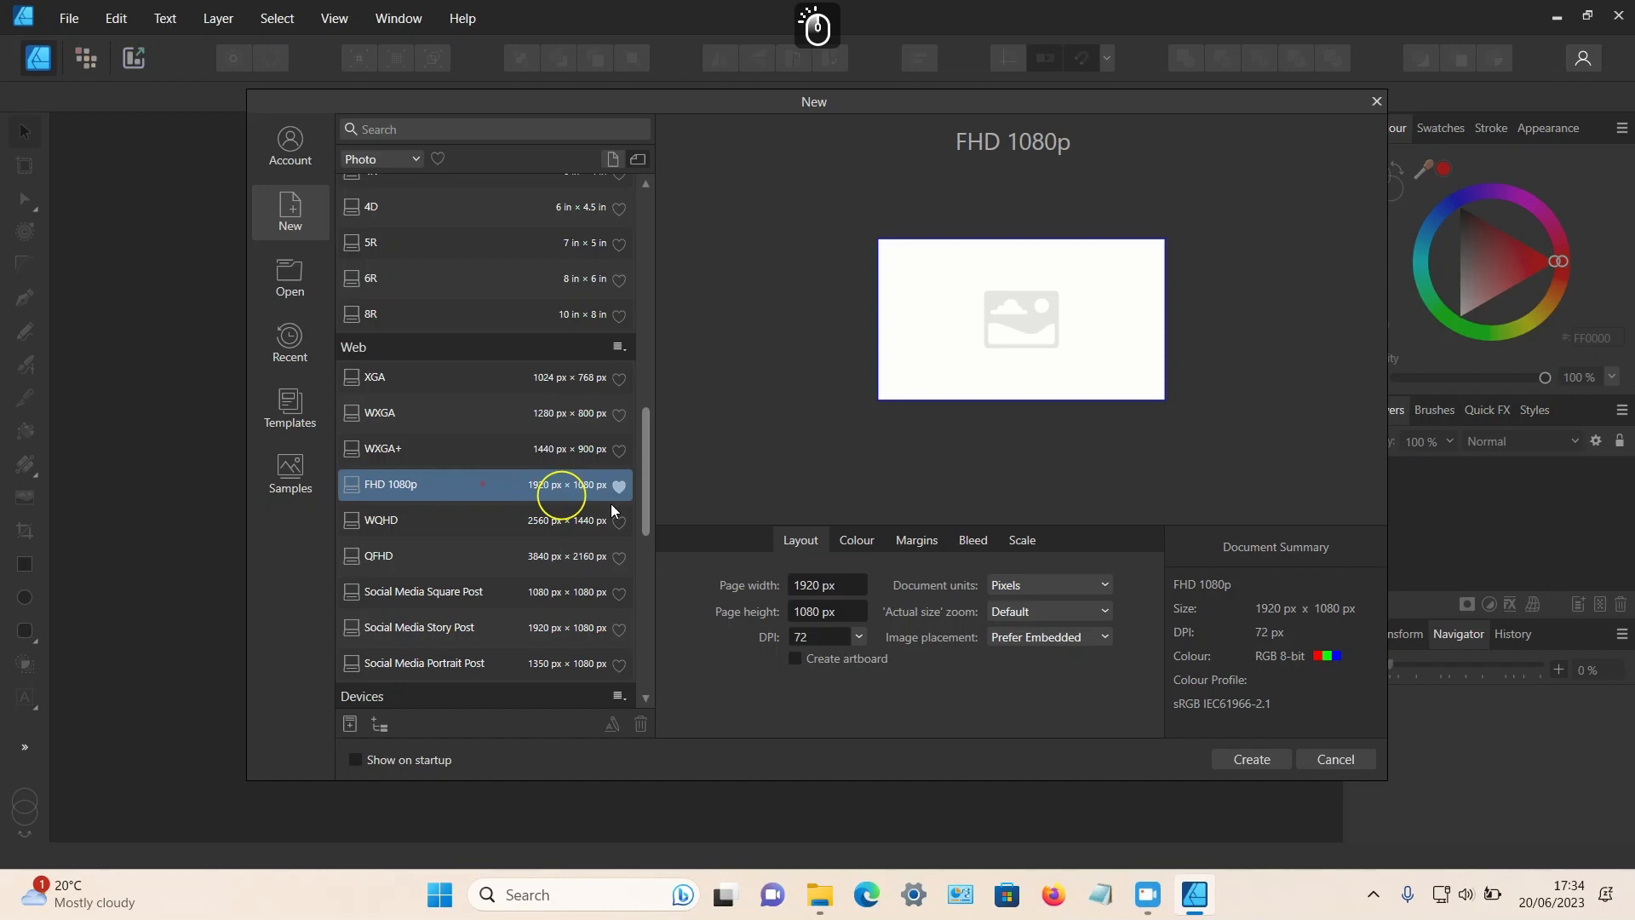
click(1249, 758)
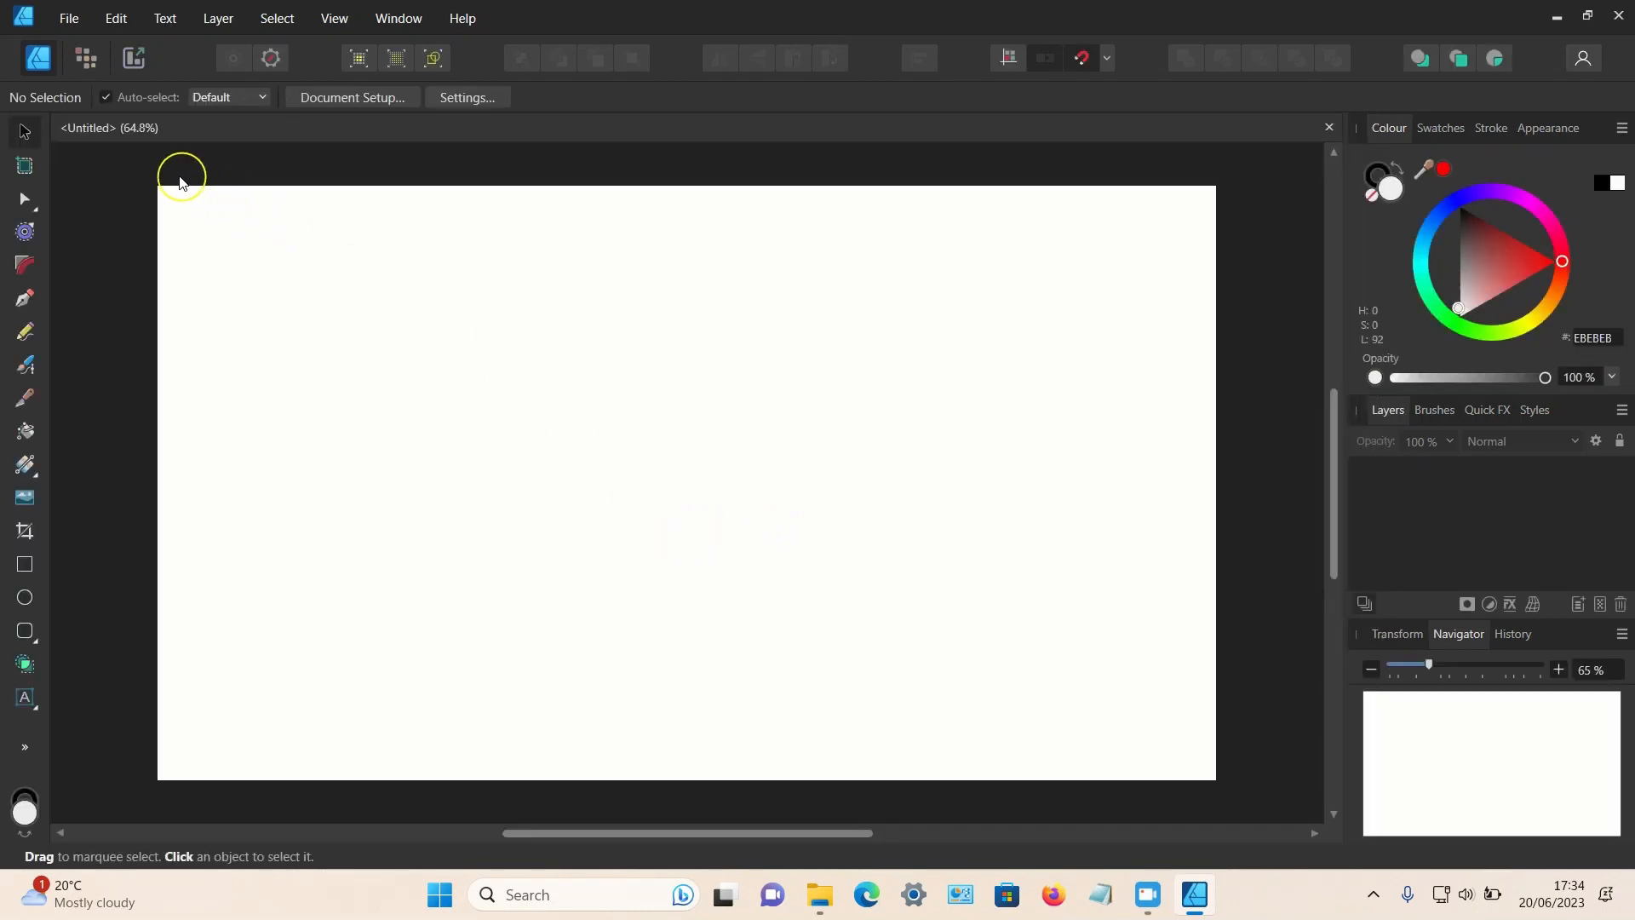
mouse_move(524, 502)
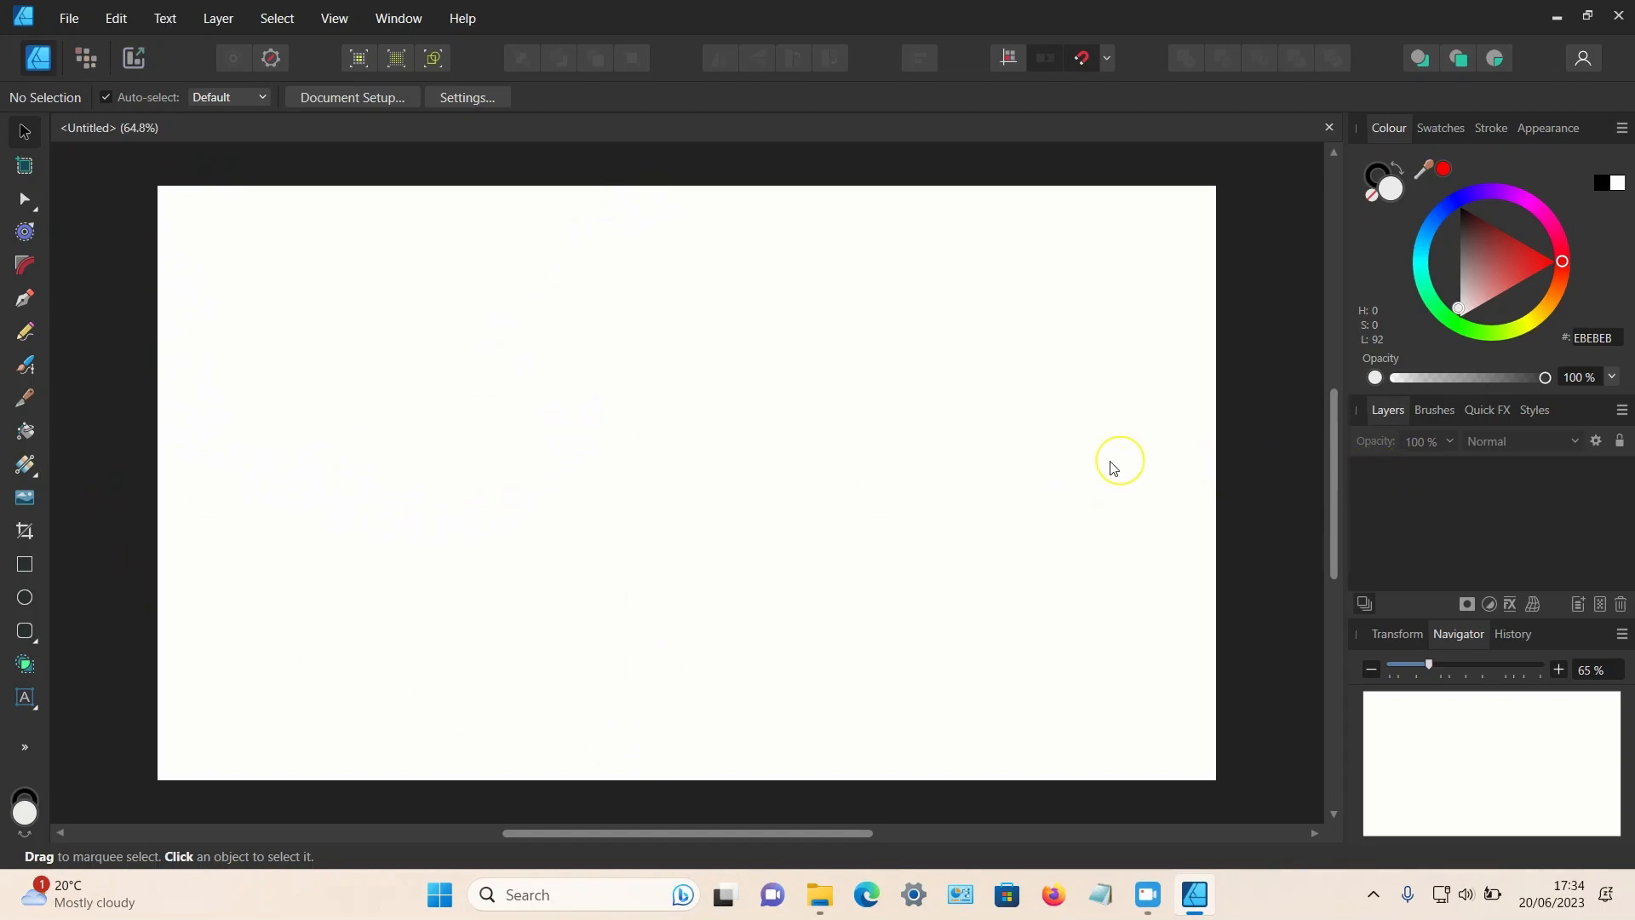
mouse_move(726, 442)
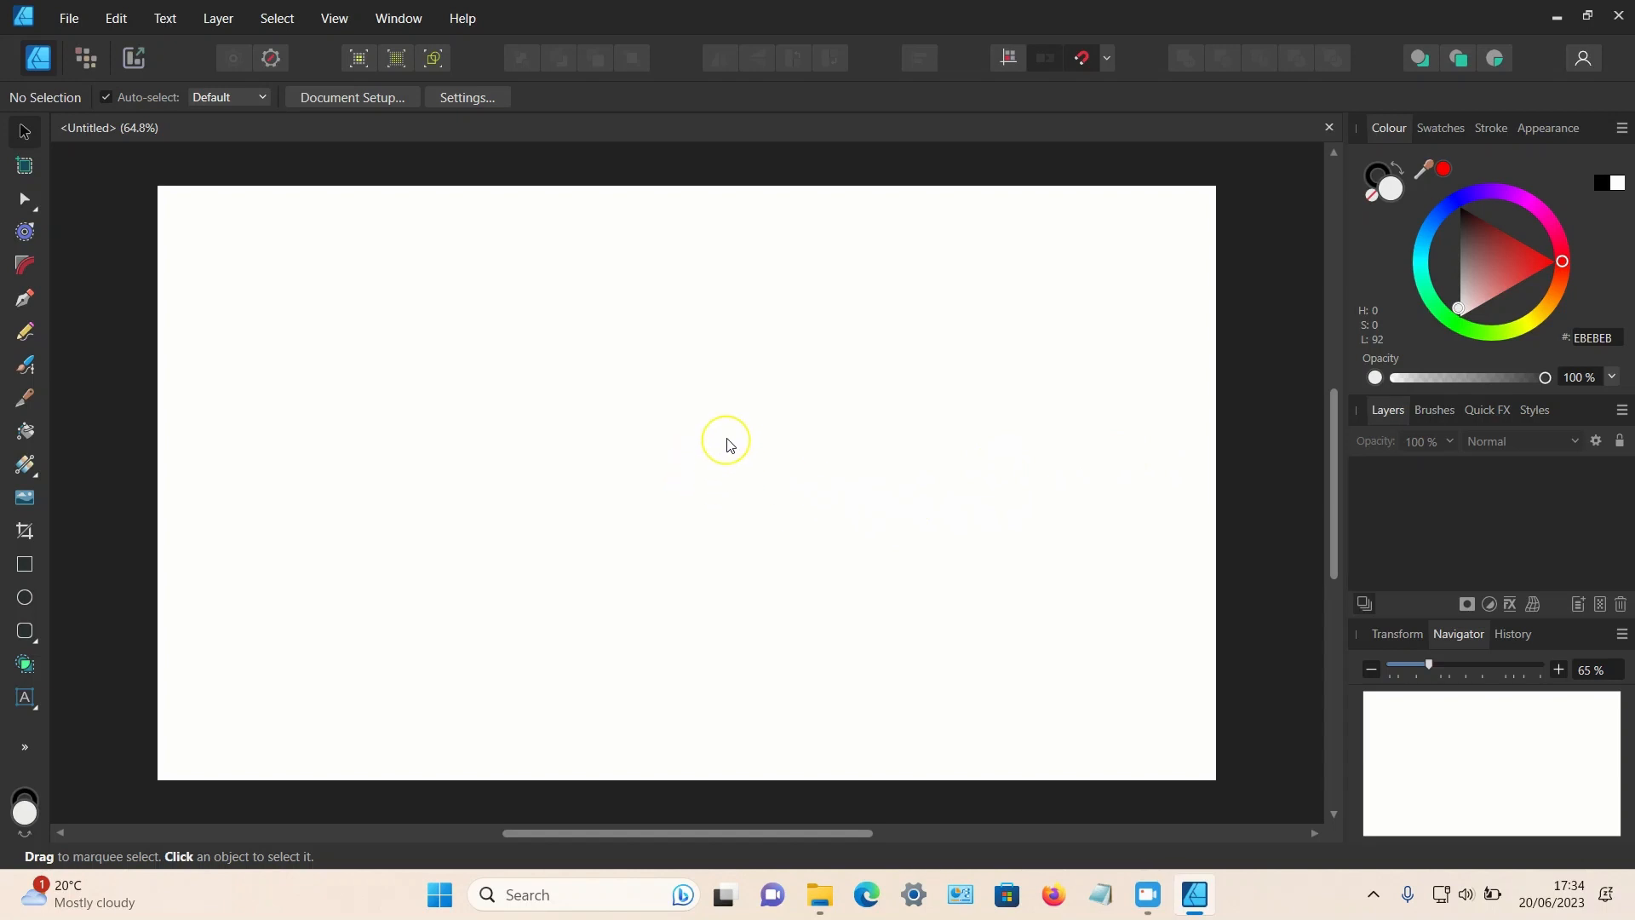
mouse_move(364, 76)
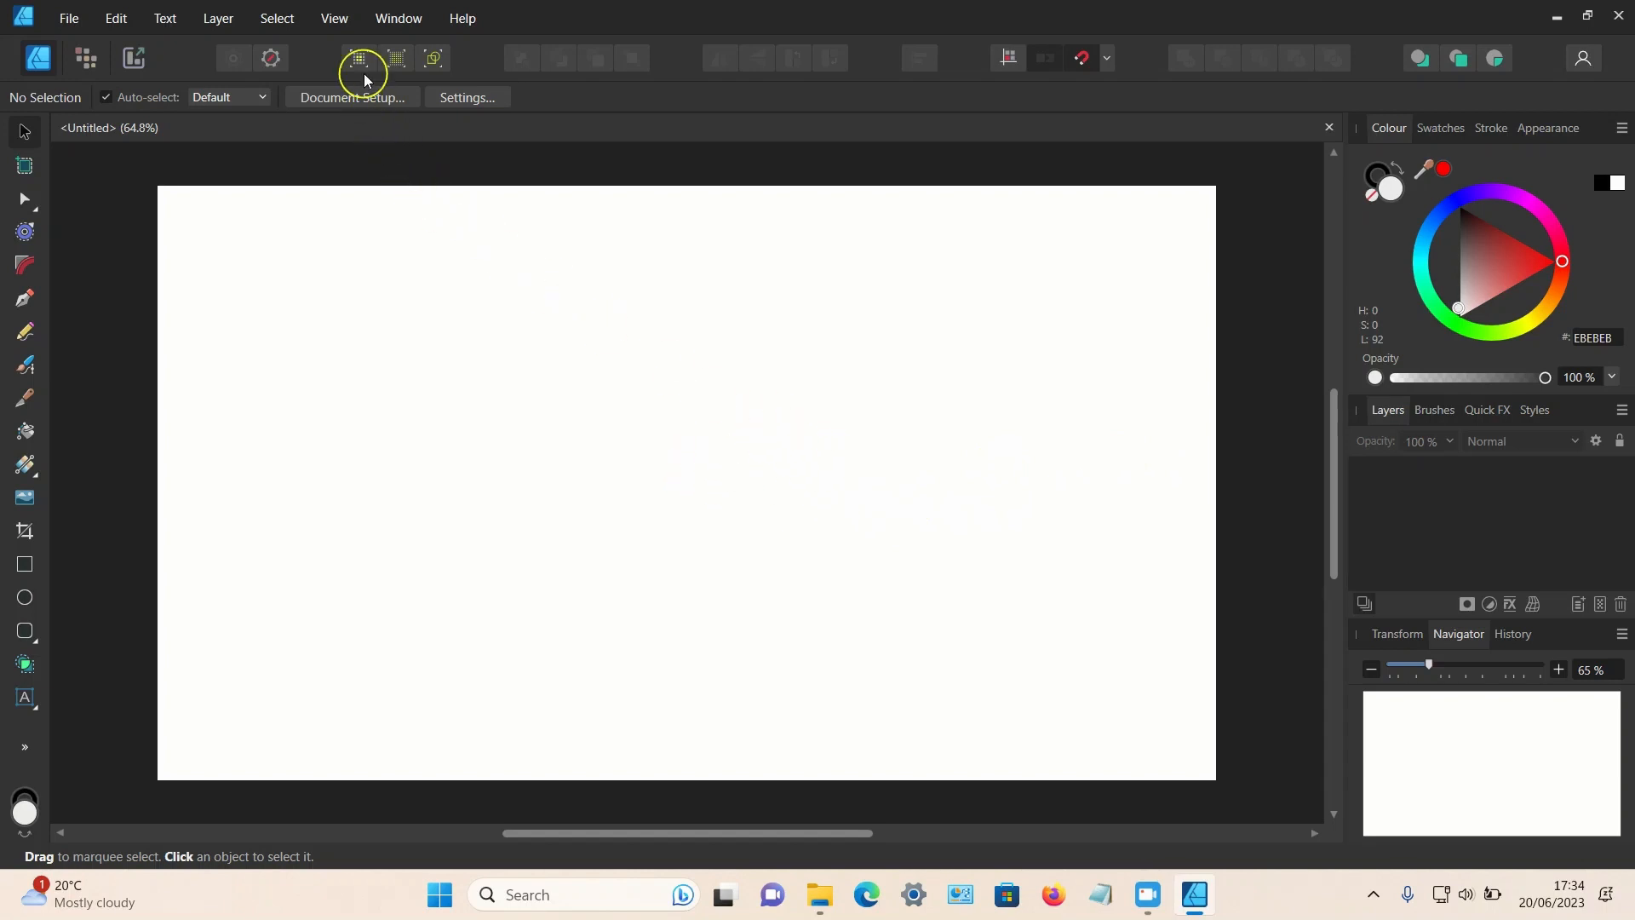
Open the View menu to reach the guides settings
click(334, 18)
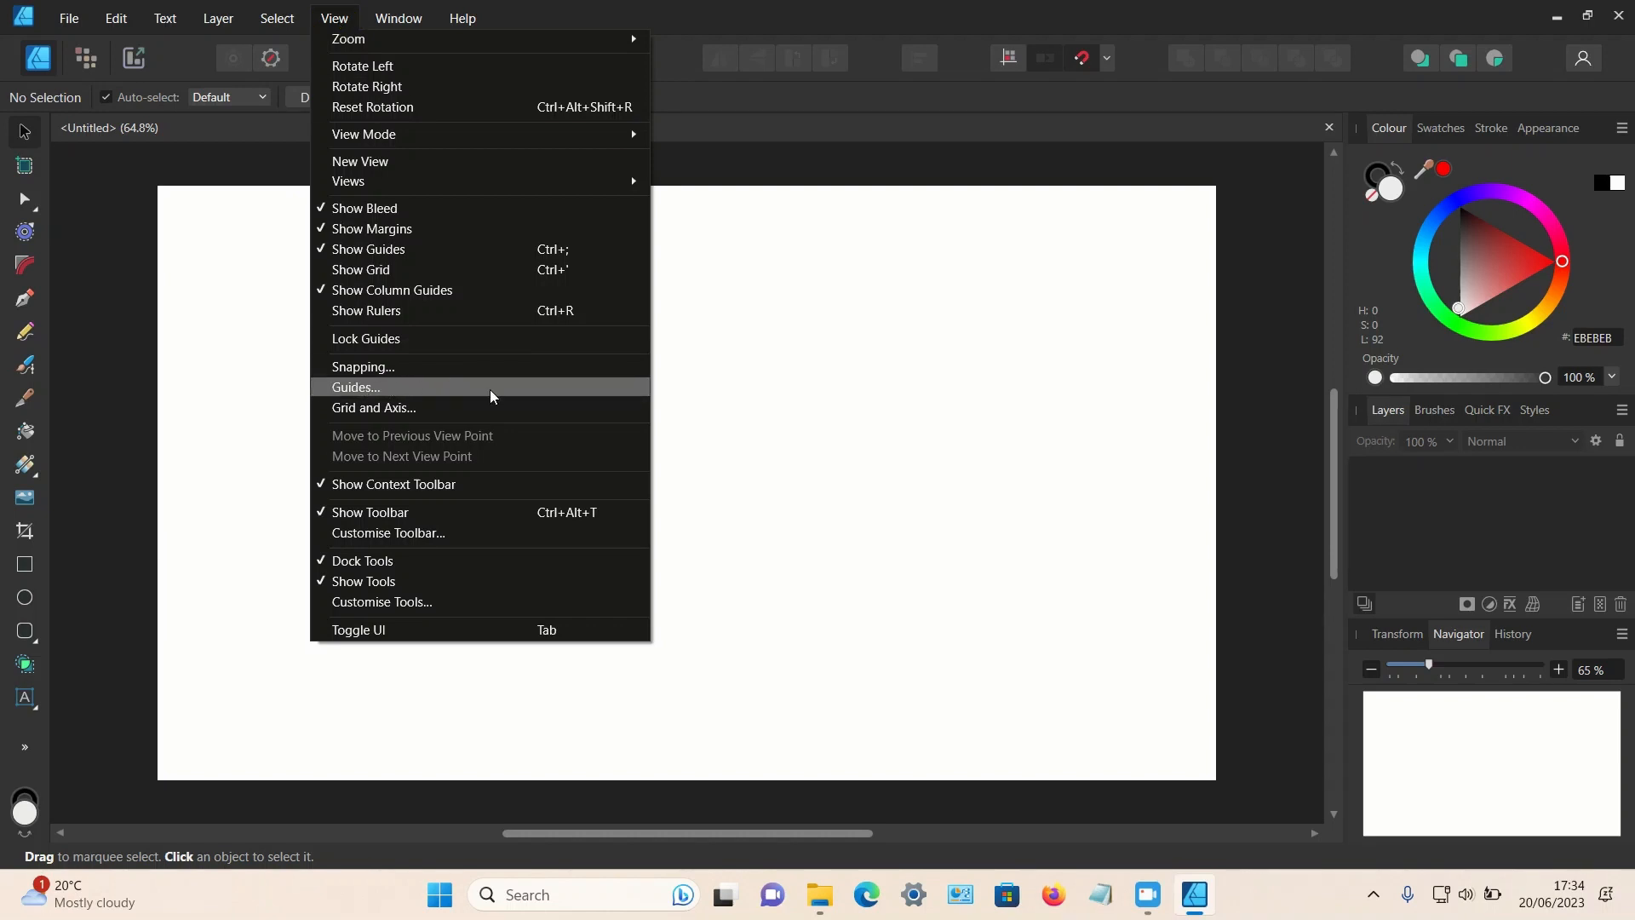
In Guides, add a horizontal guide at 540 px and a vertical guide at 960 px
click(355, 387)
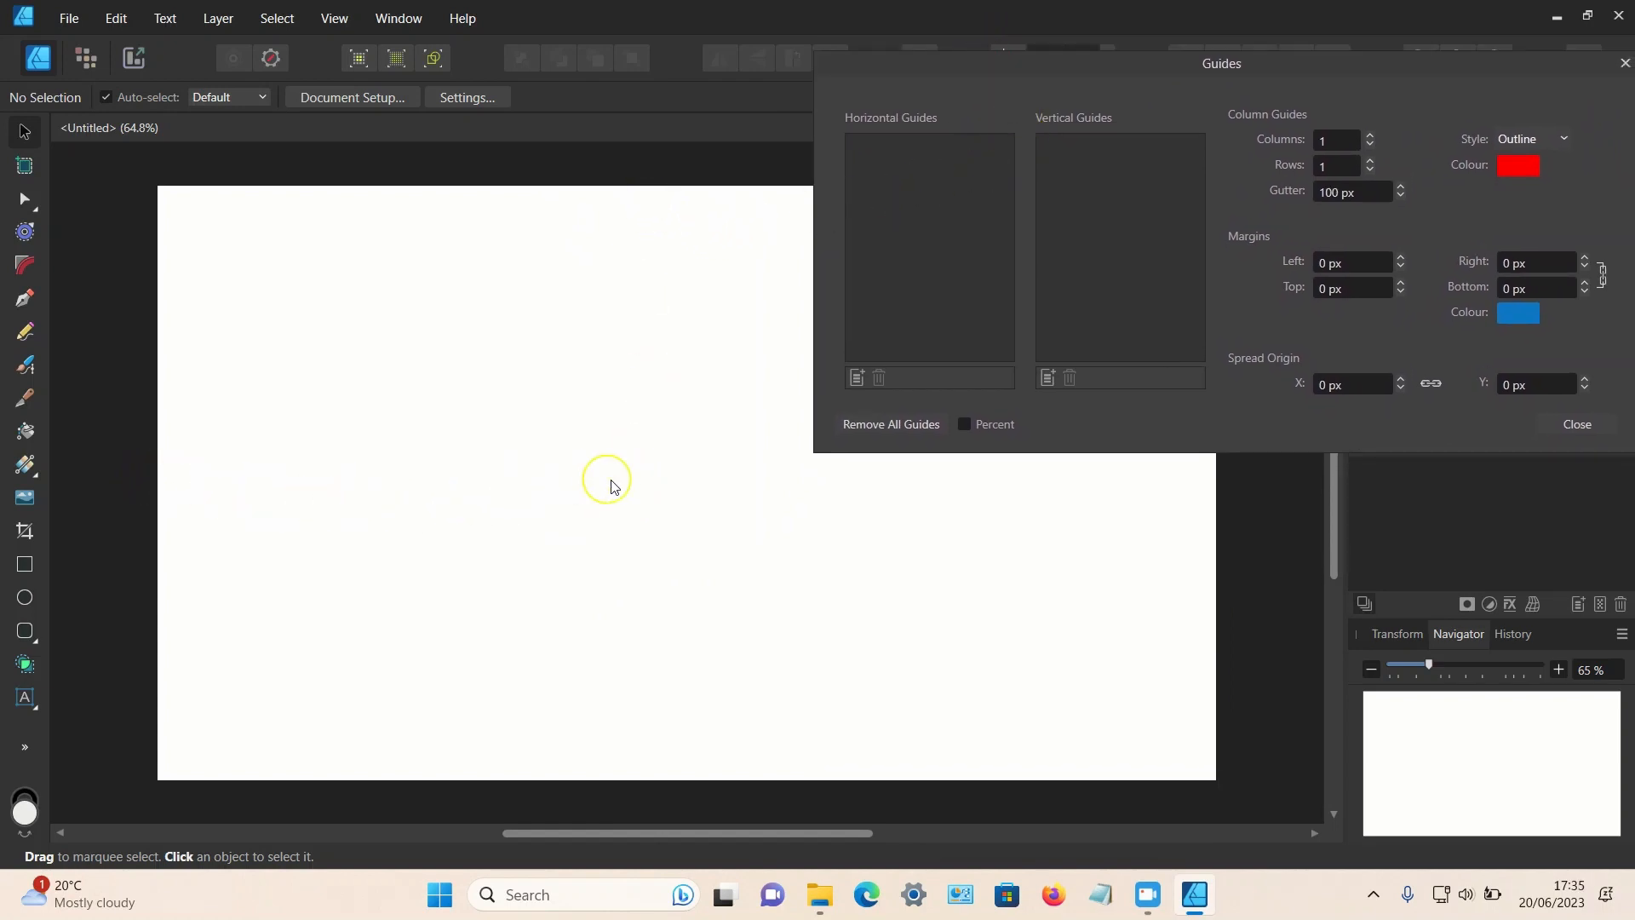
mouse_move(882, 407)
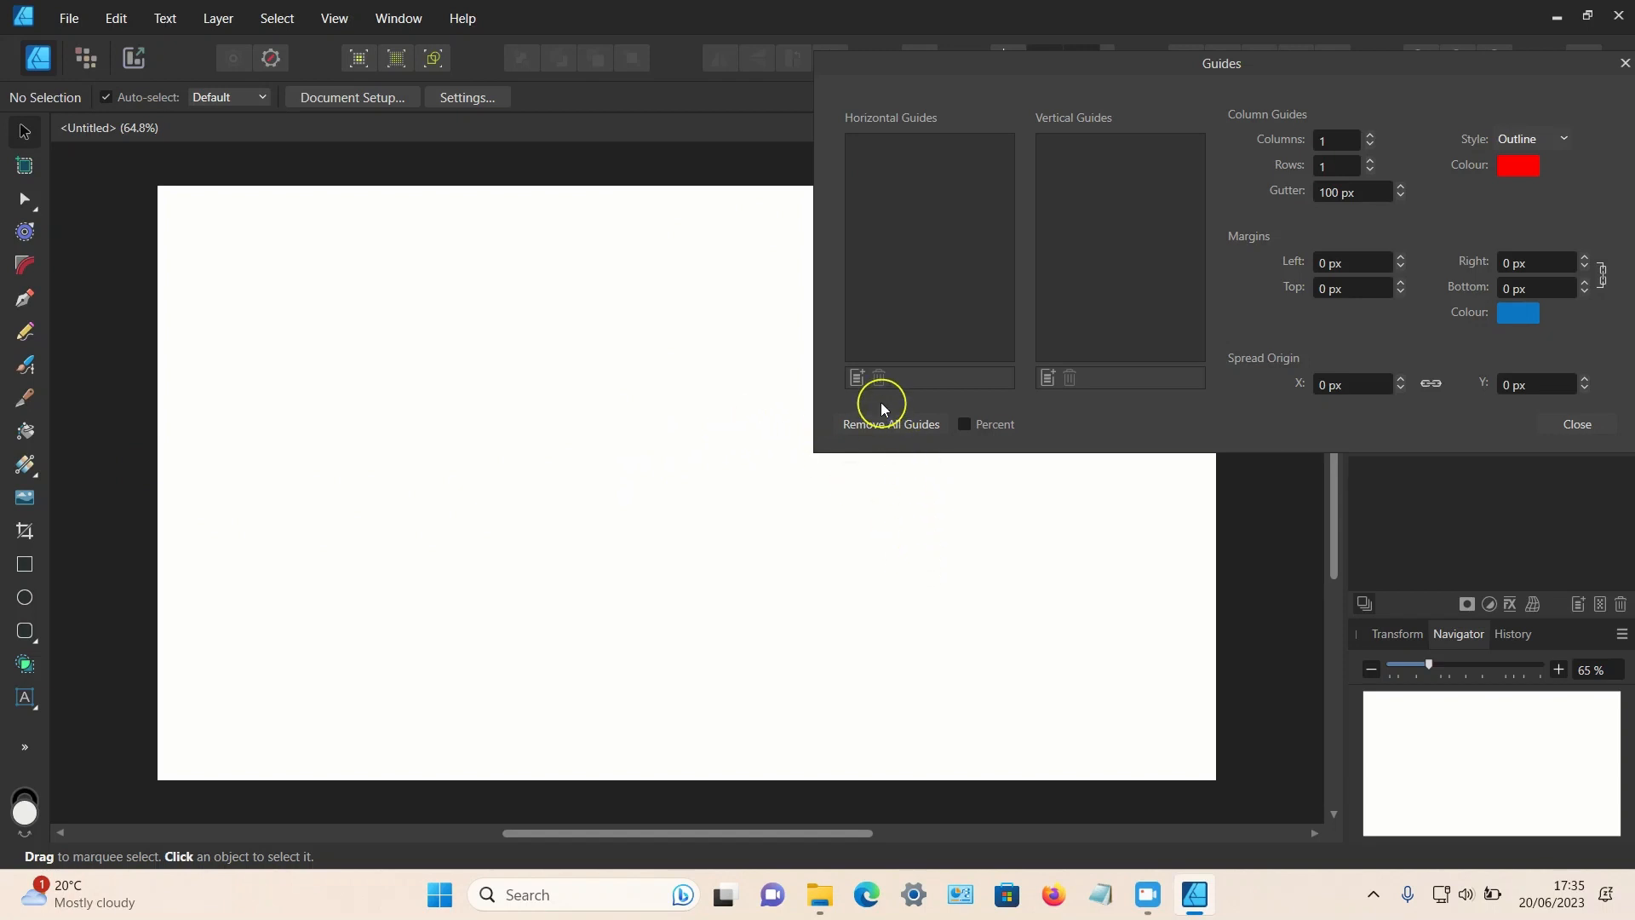
mouse_move(889, 347)
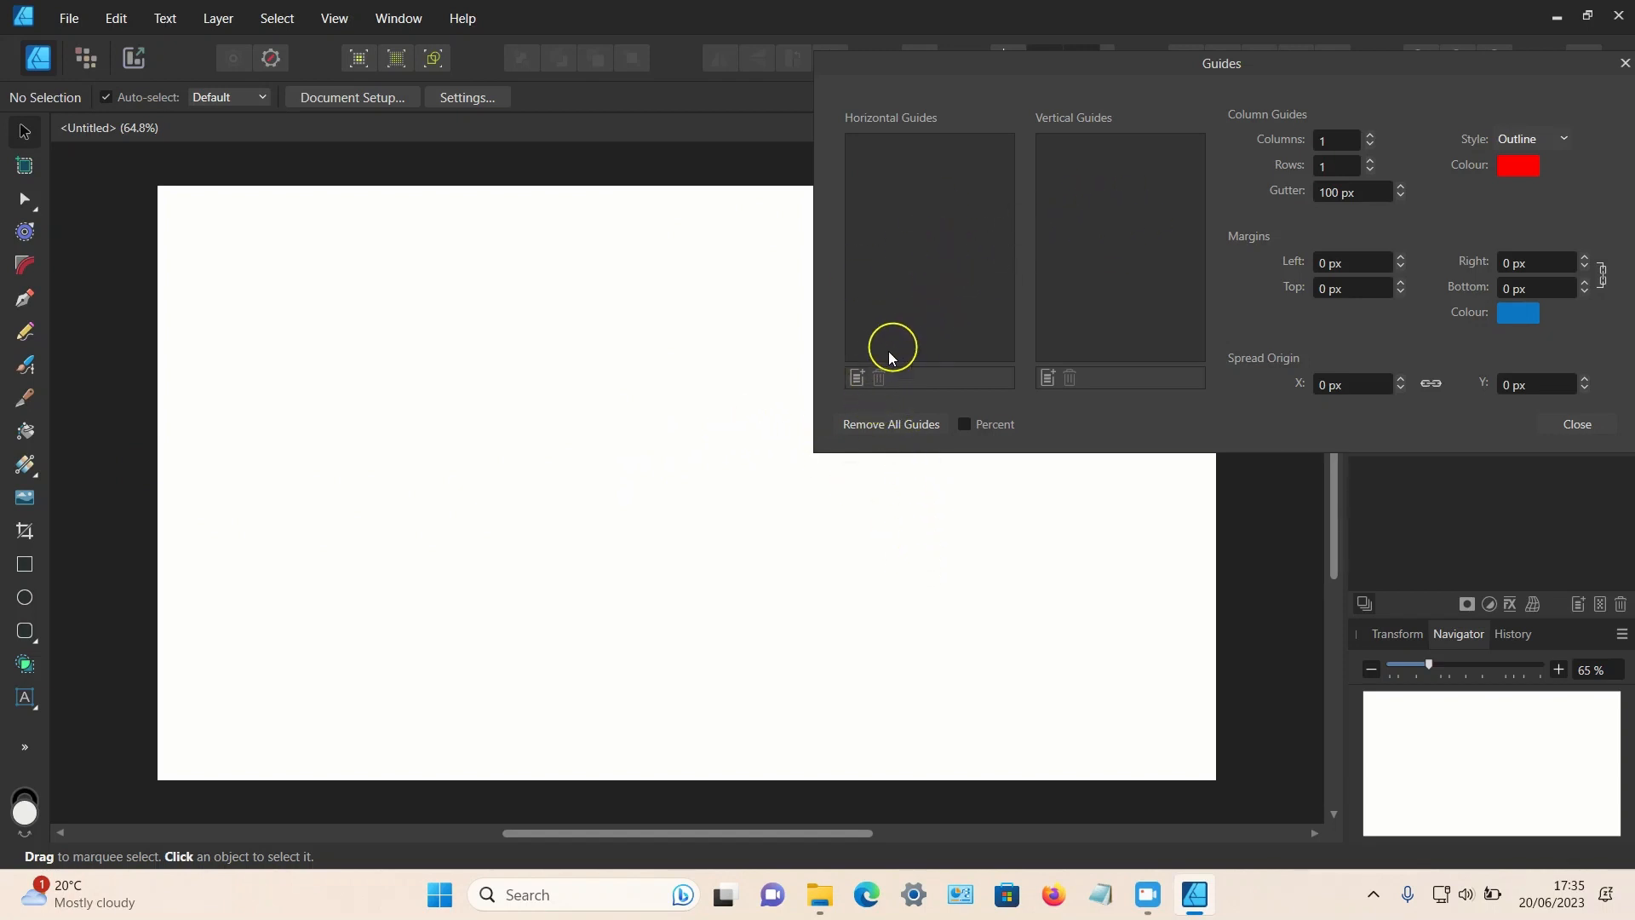
mouse_move(855, 378)
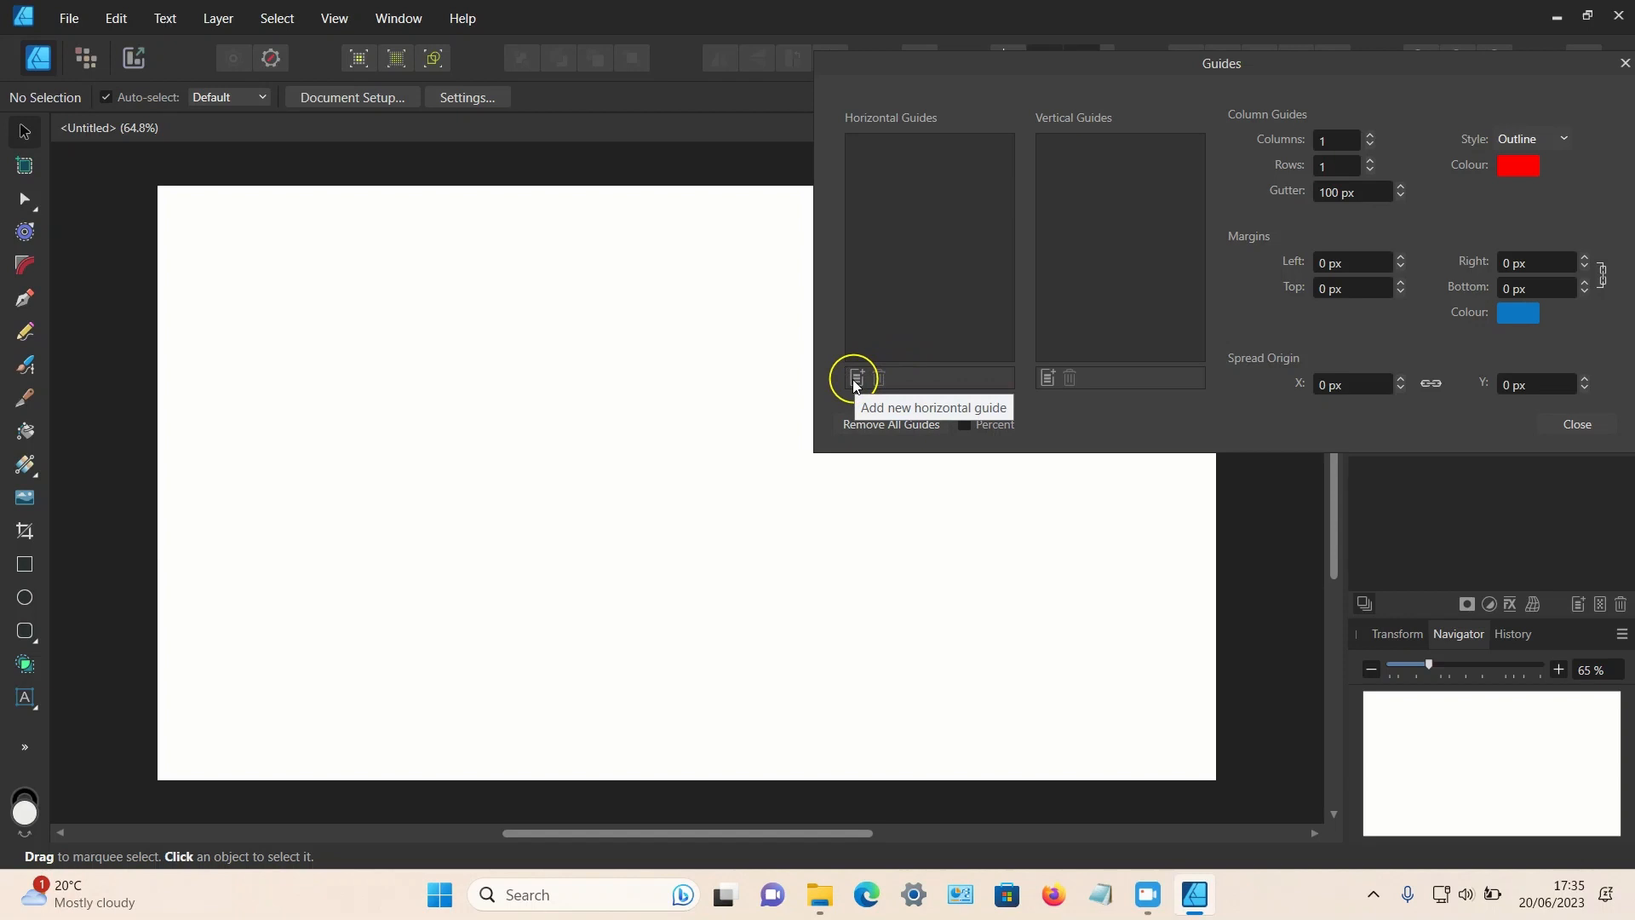
click(855, 378)
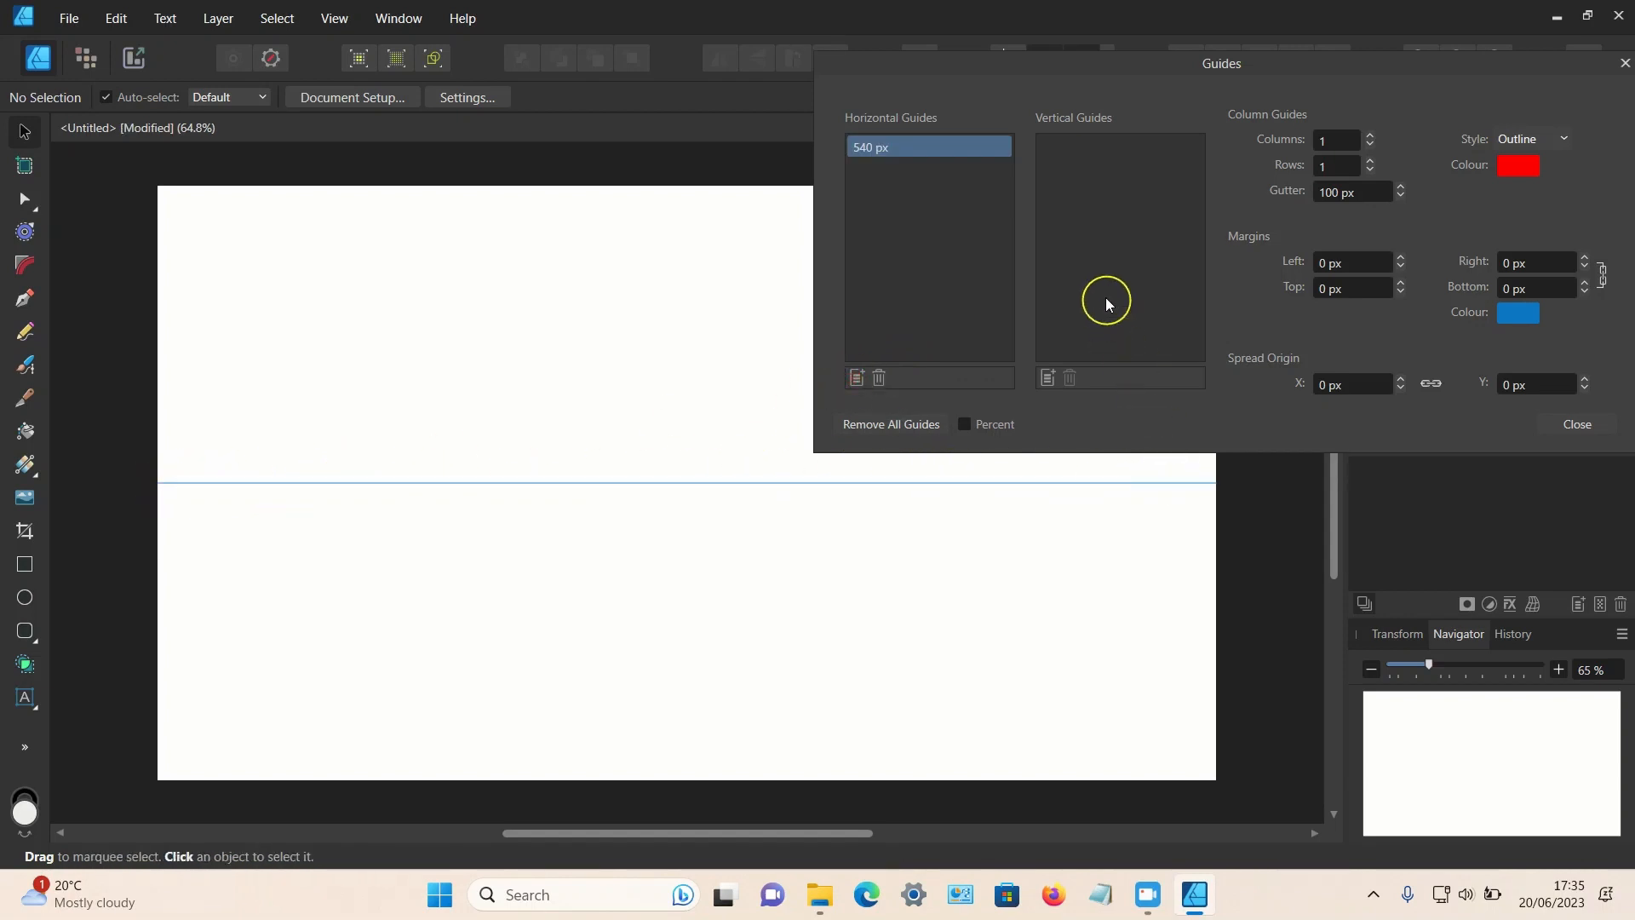
click(1045, 378)
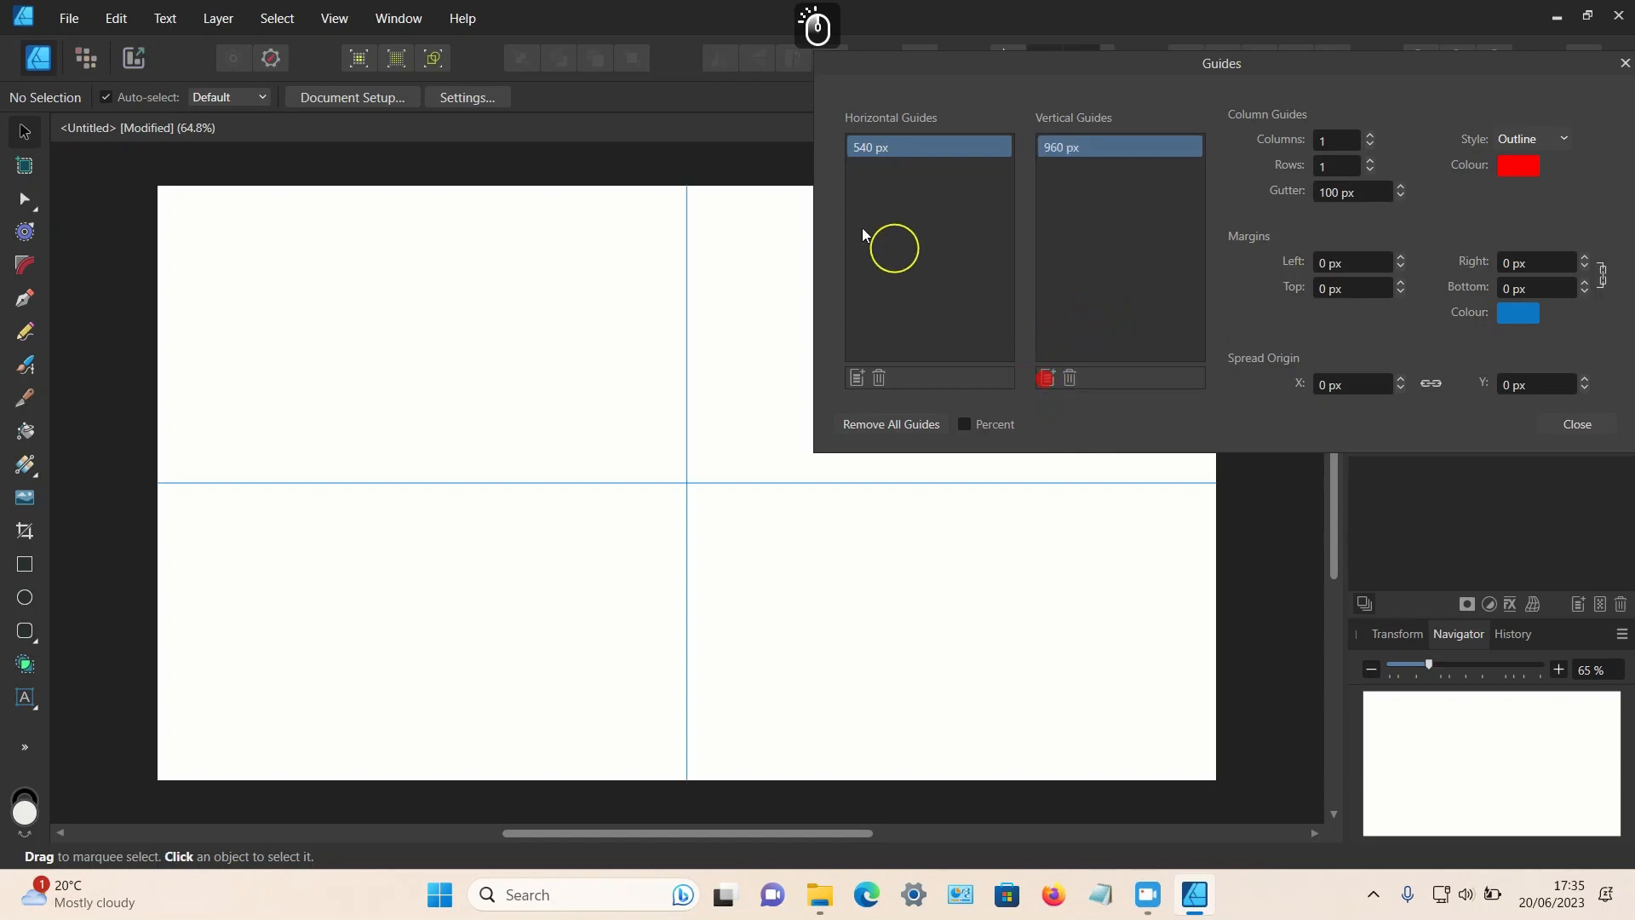
mouse_move(709, 668)
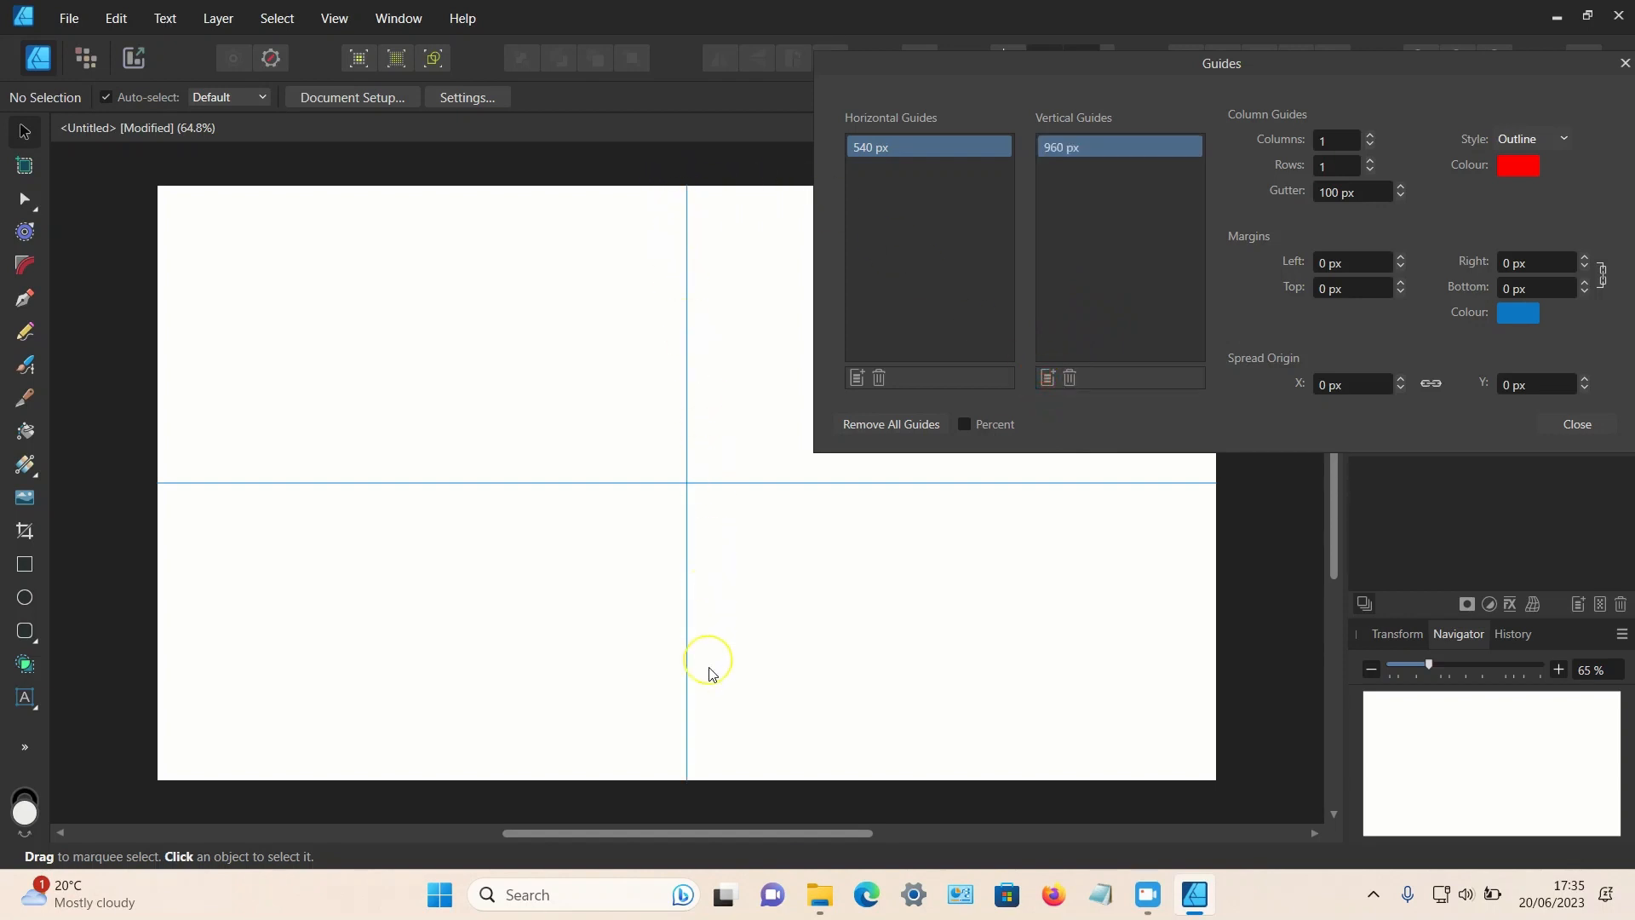
mouse_move(1134, 78)
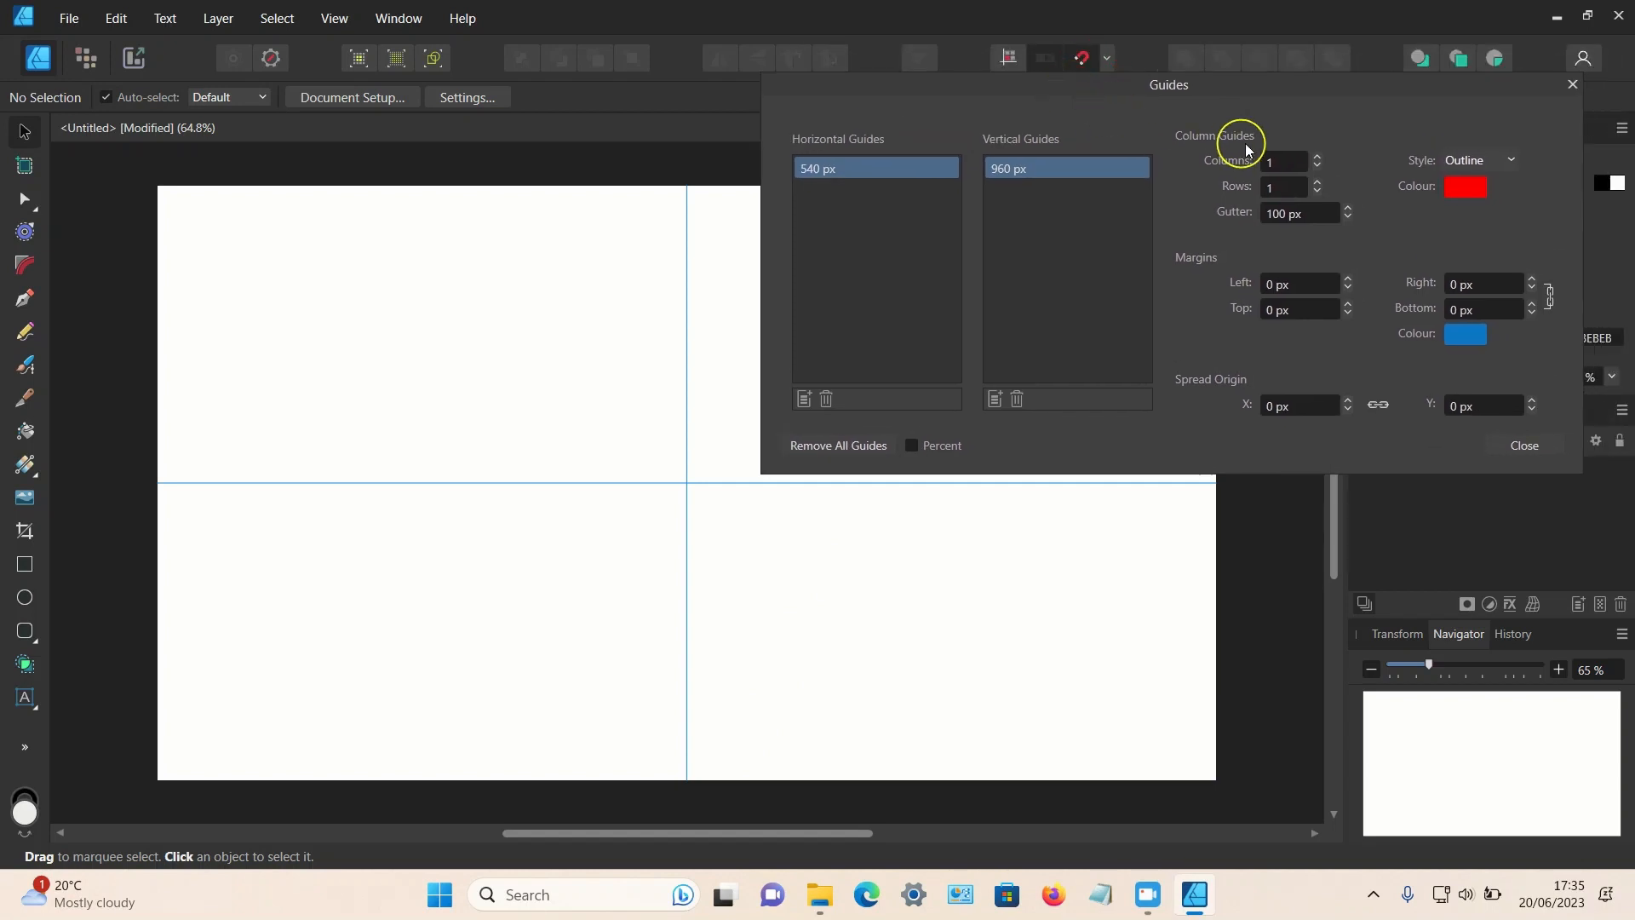
Set margins to 0 px and the column grid to one column and row, then close Guides
click(1317, 155)
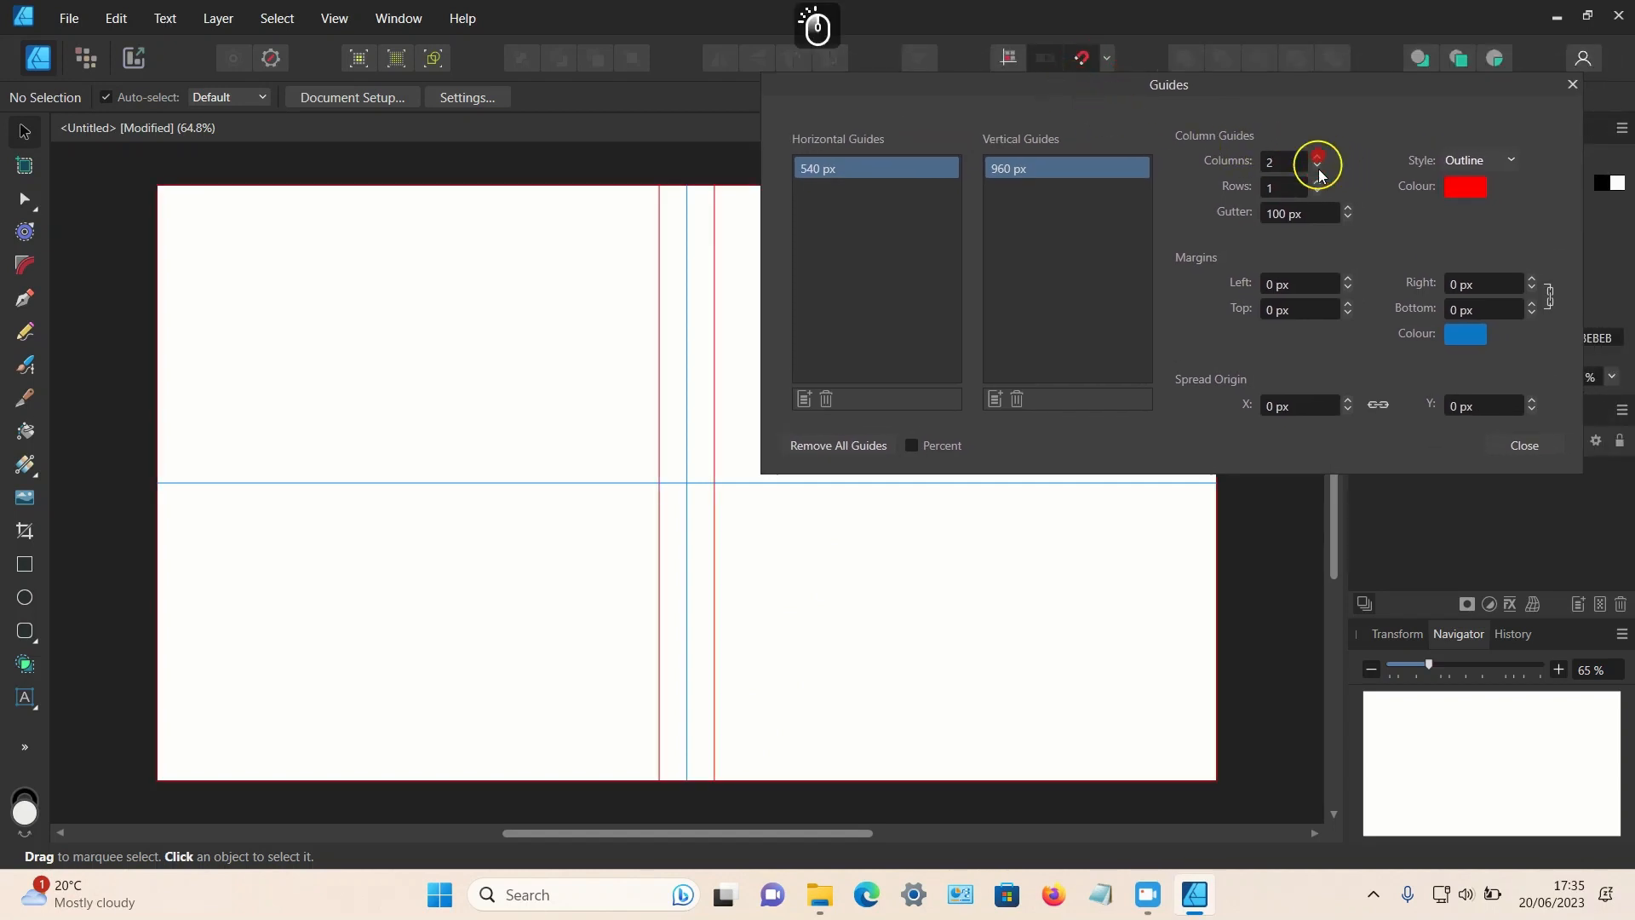
click(1316, 181)
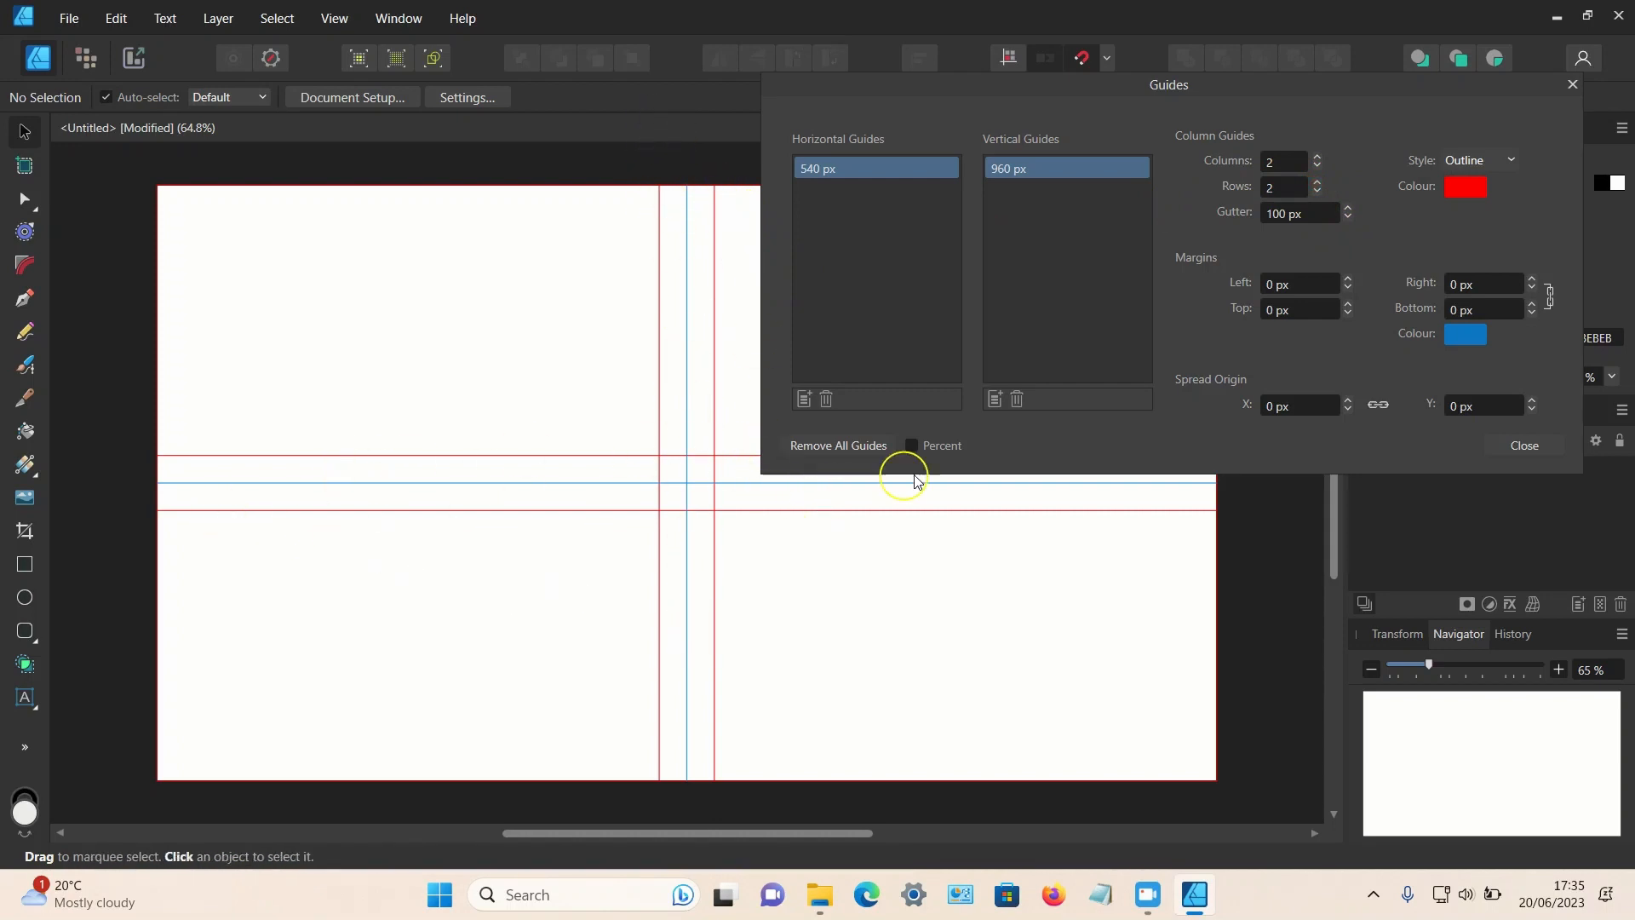
click(1477, 160)
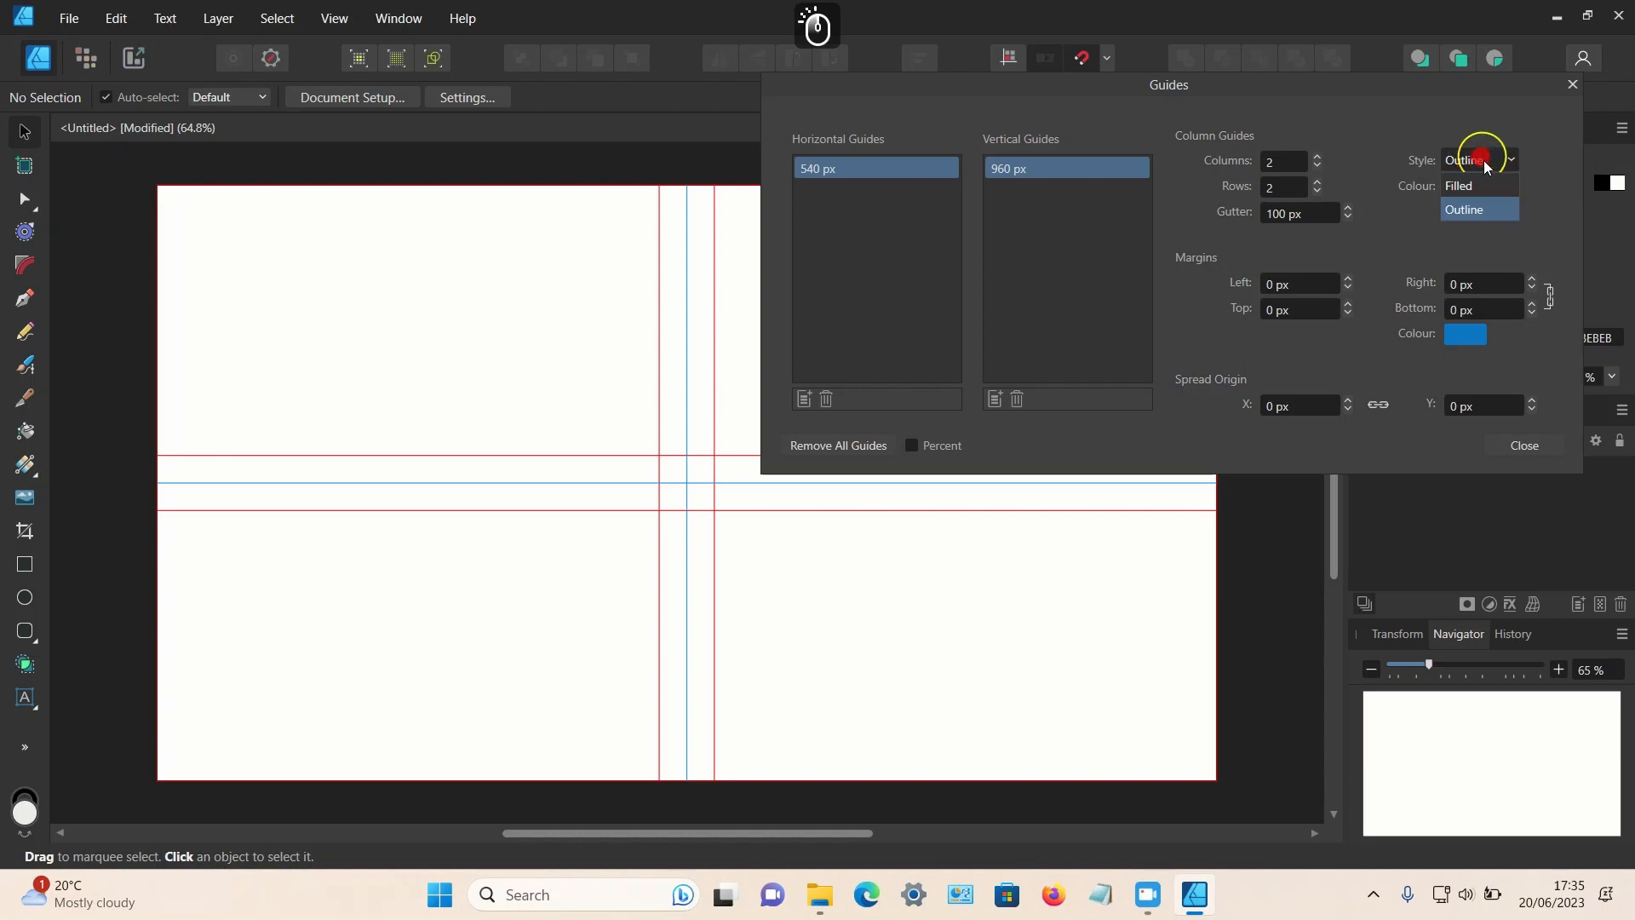
click(1458, 186)
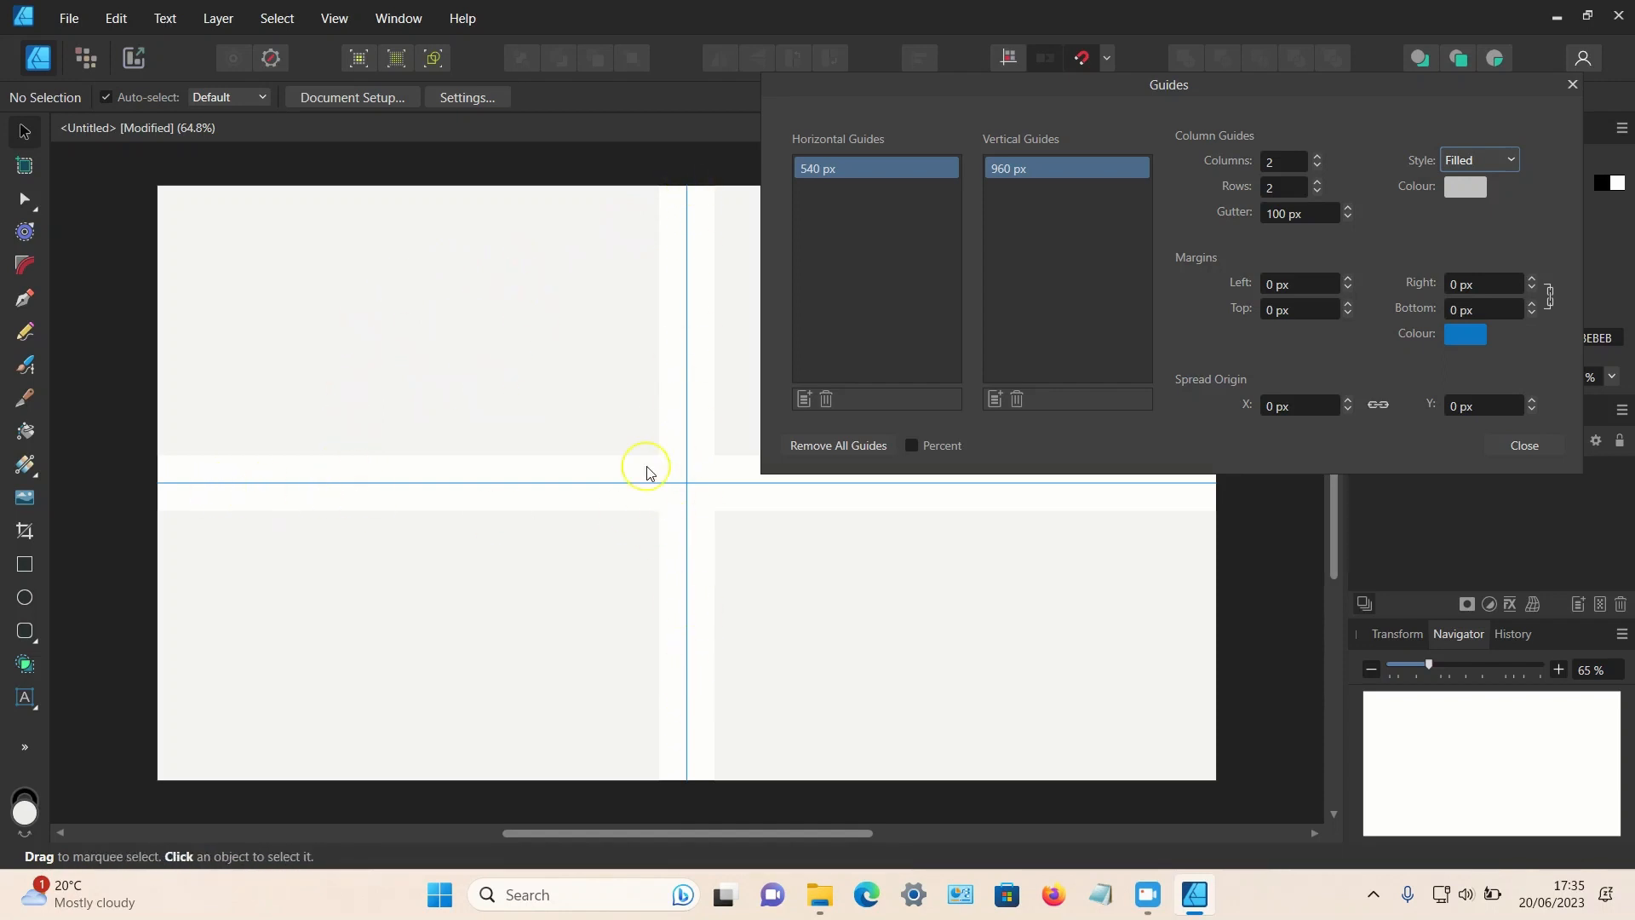
mouse_move(1176, 294)
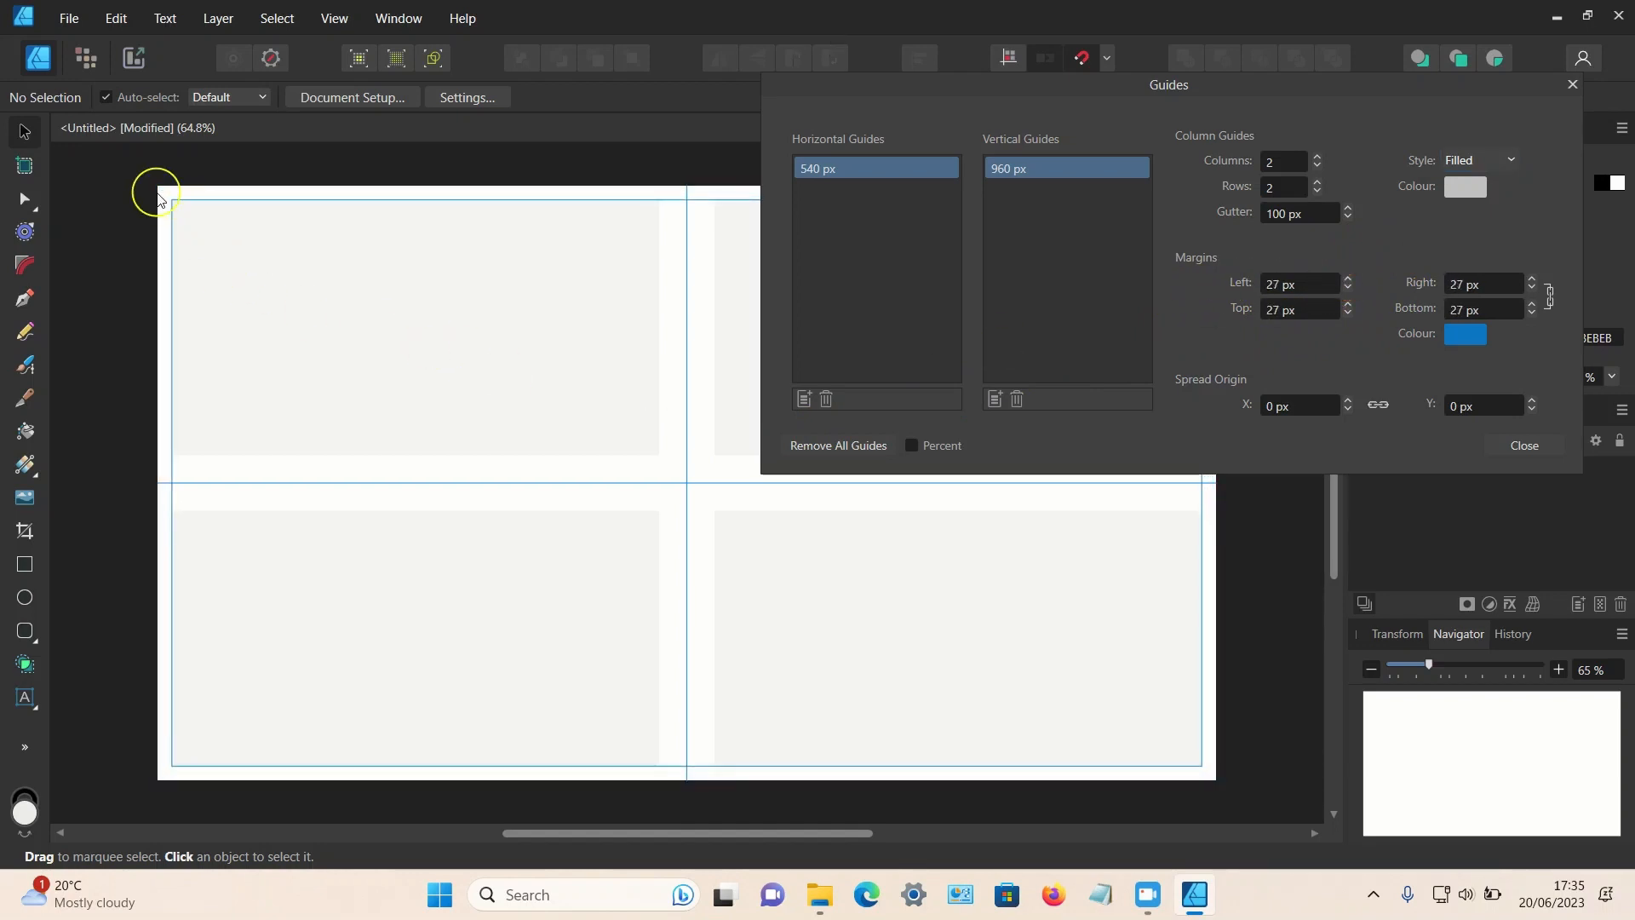
mouse_move(1183, 371)
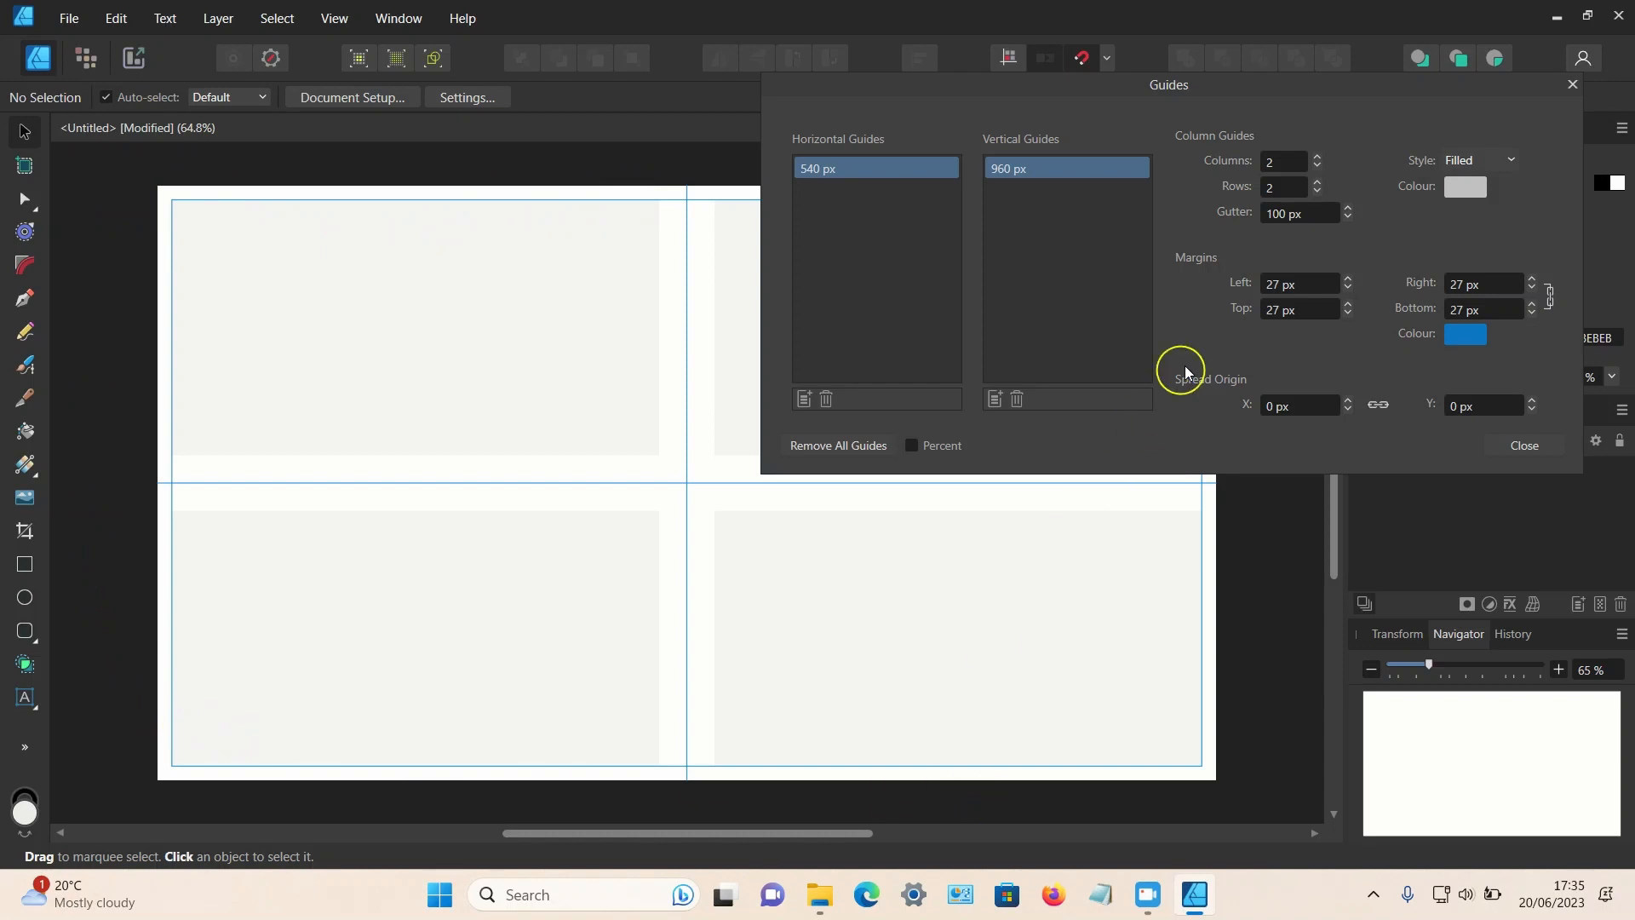
click(1346, 288)
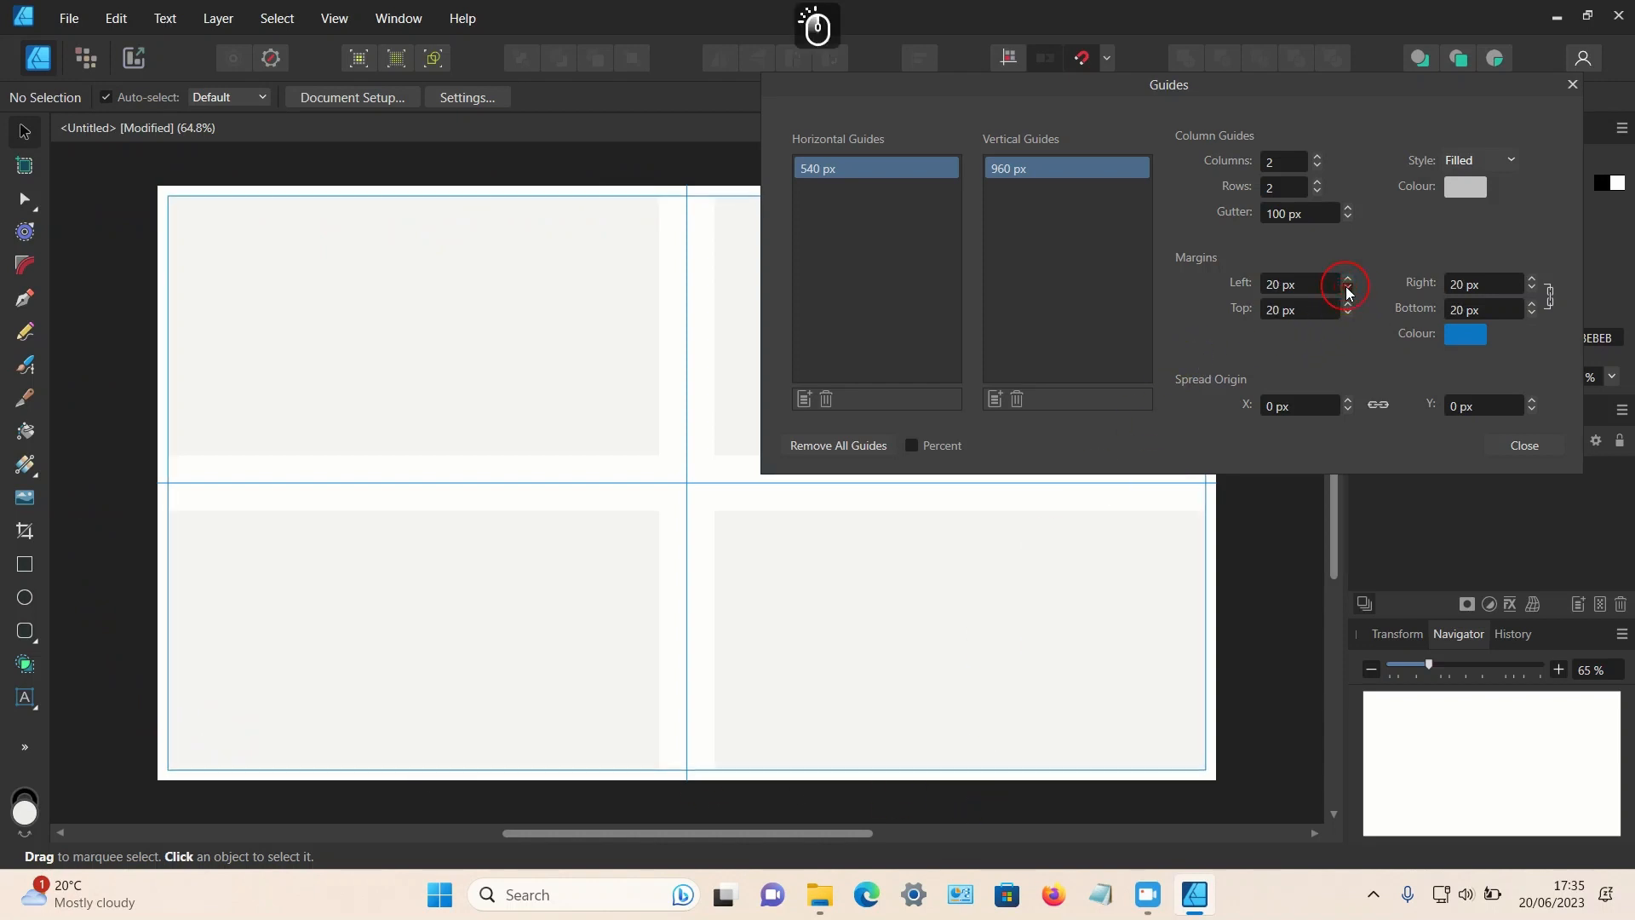
click(1347, 289)
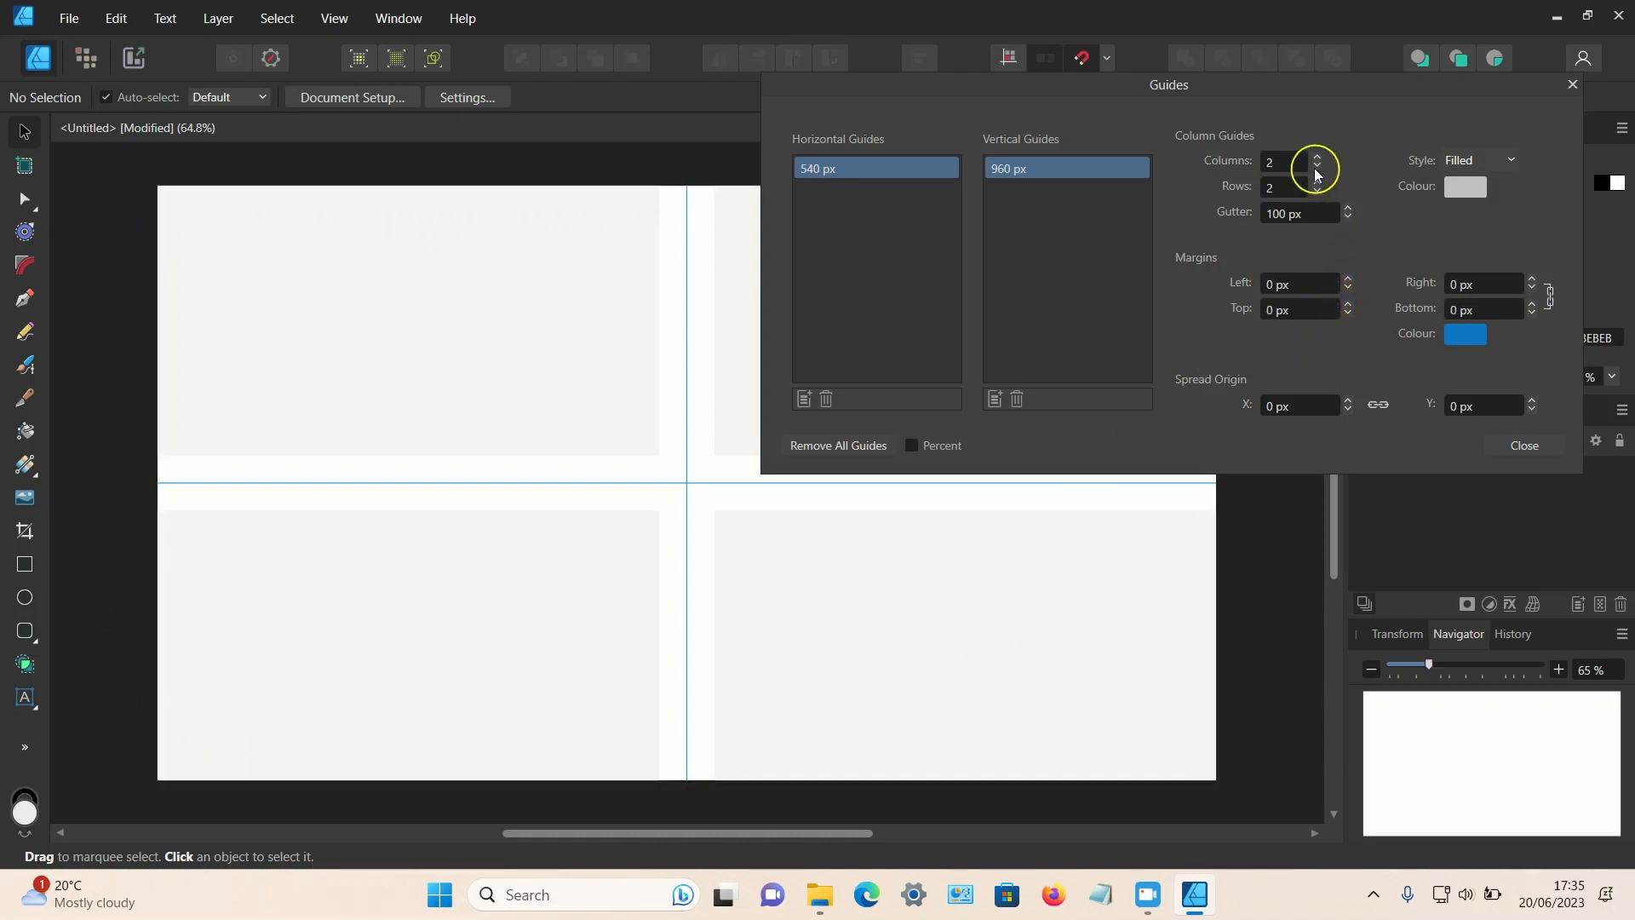
click(1316, 191)
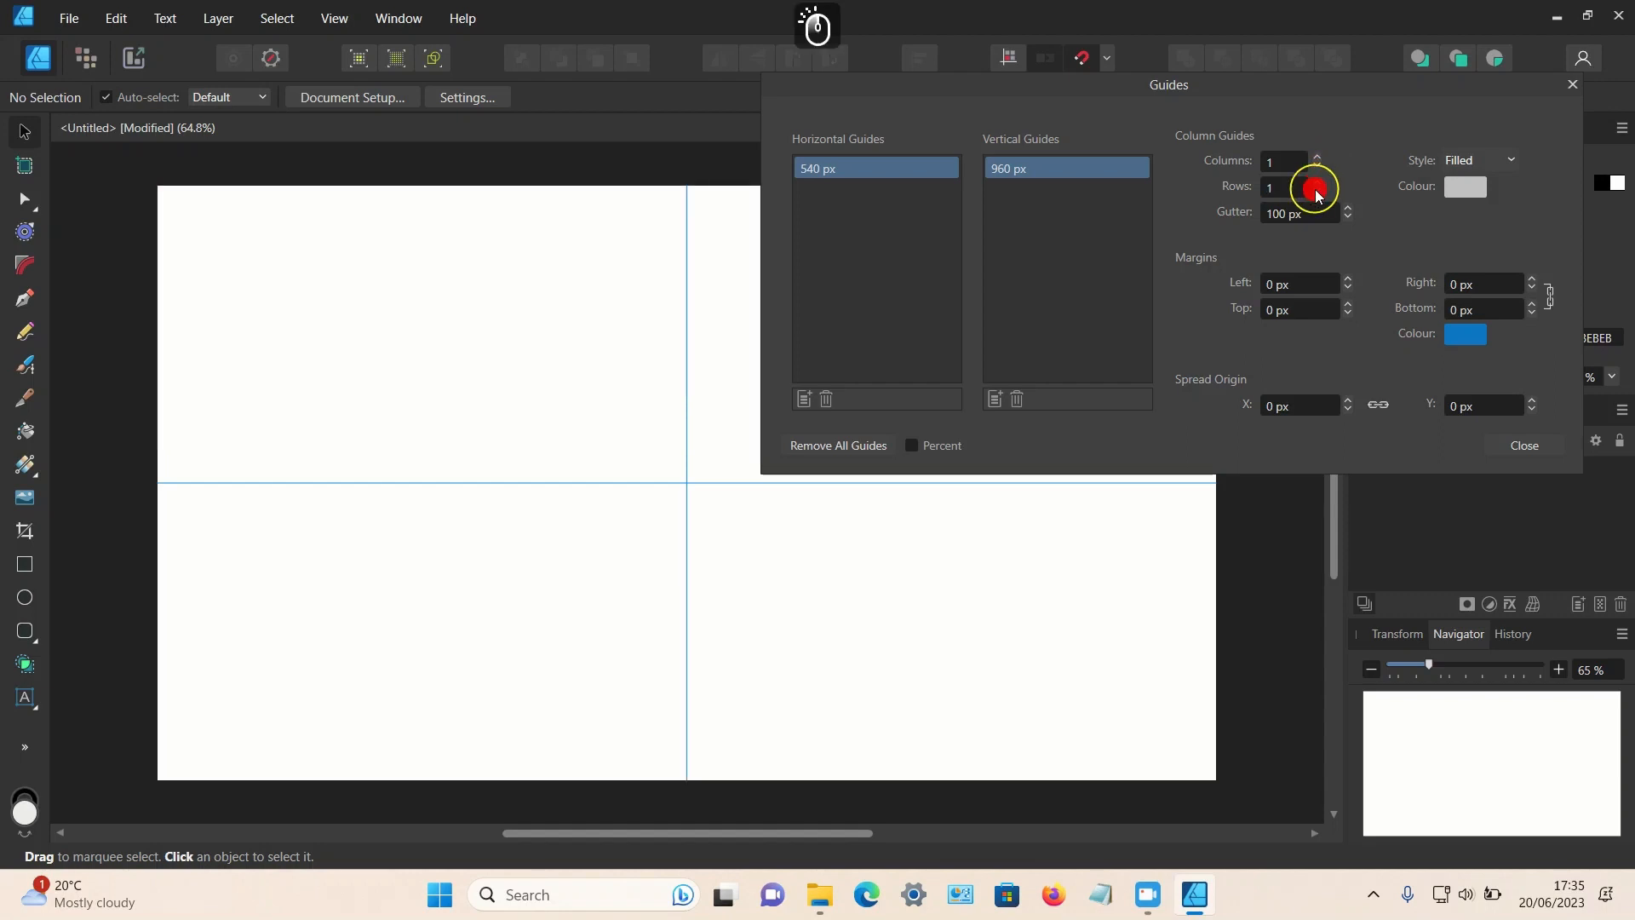
click(1521, 446)
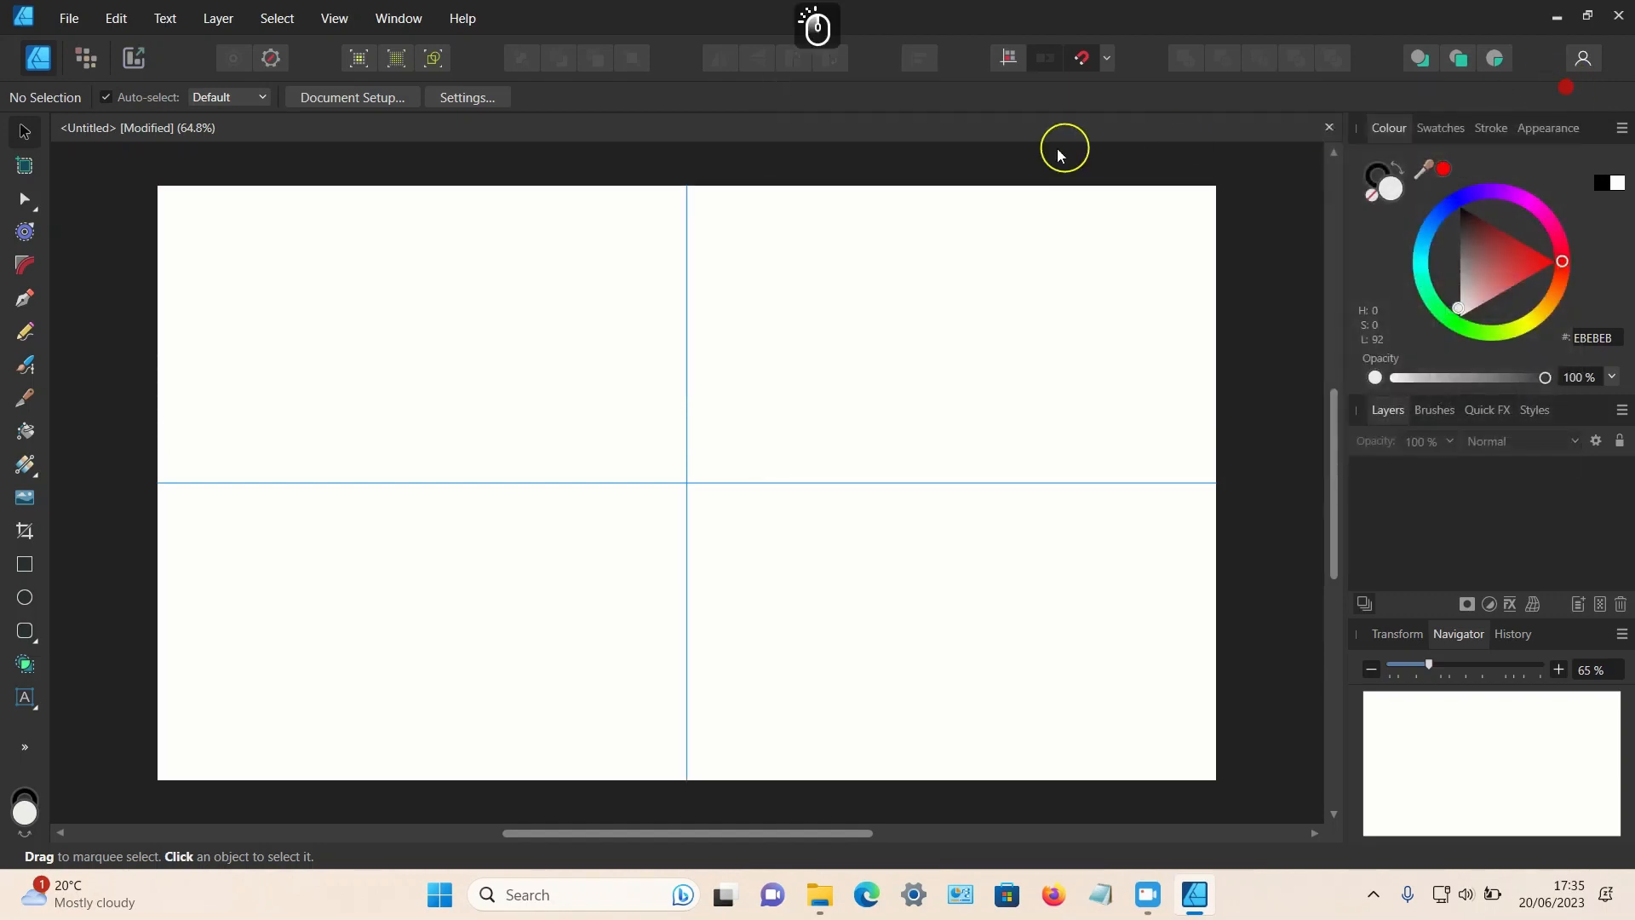
mouse_move(381, 503)
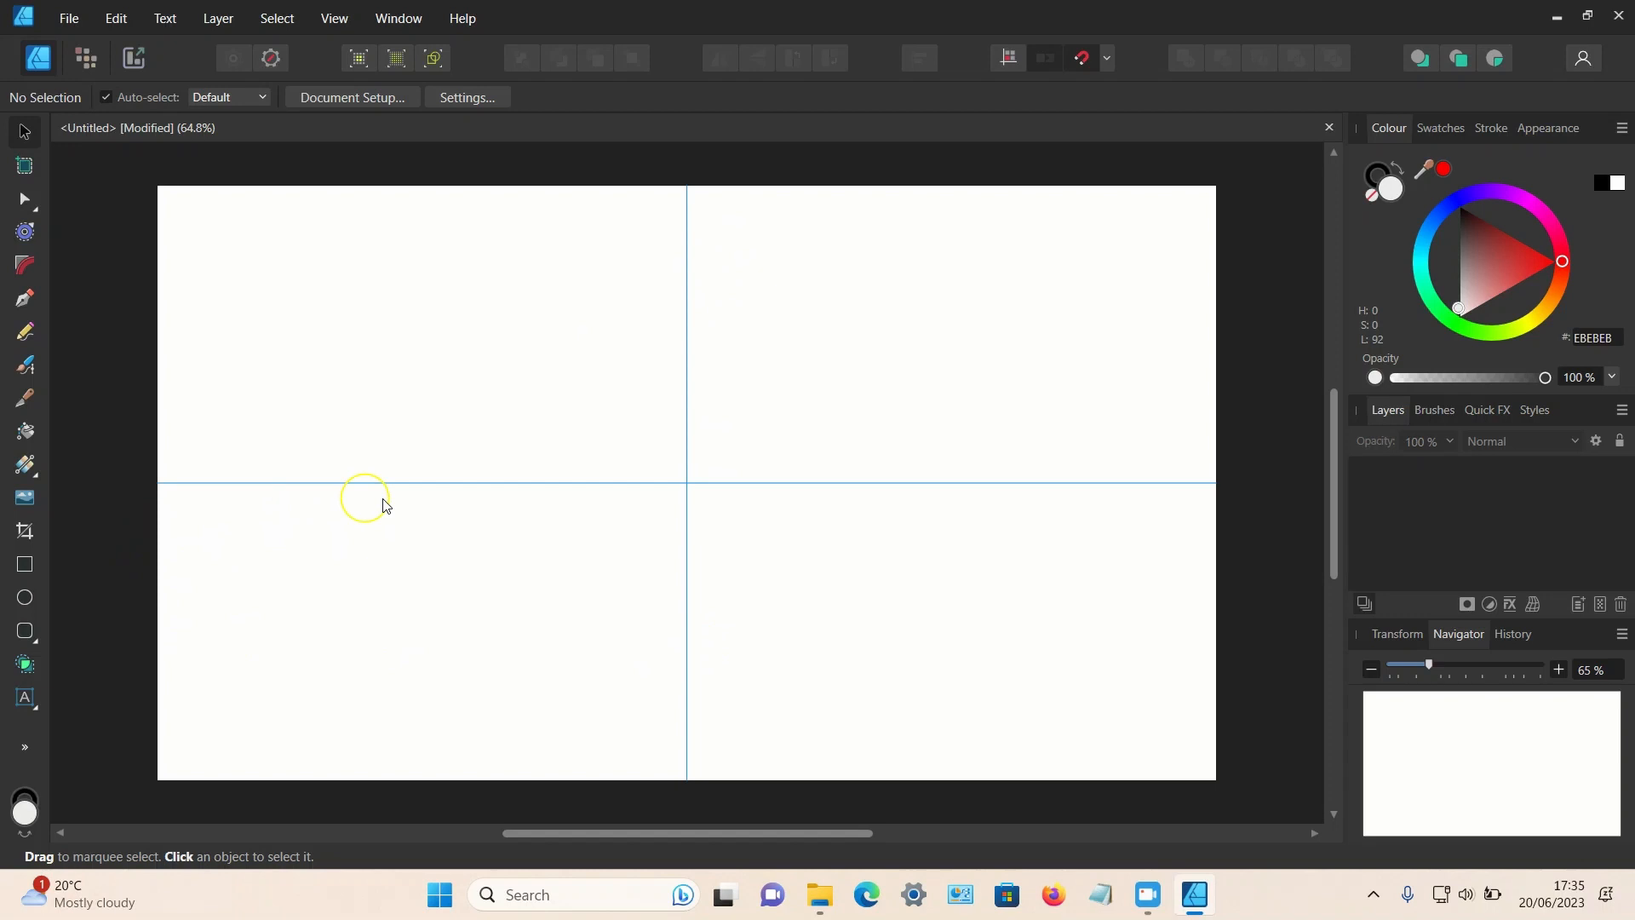
mouse_move(547, 282)
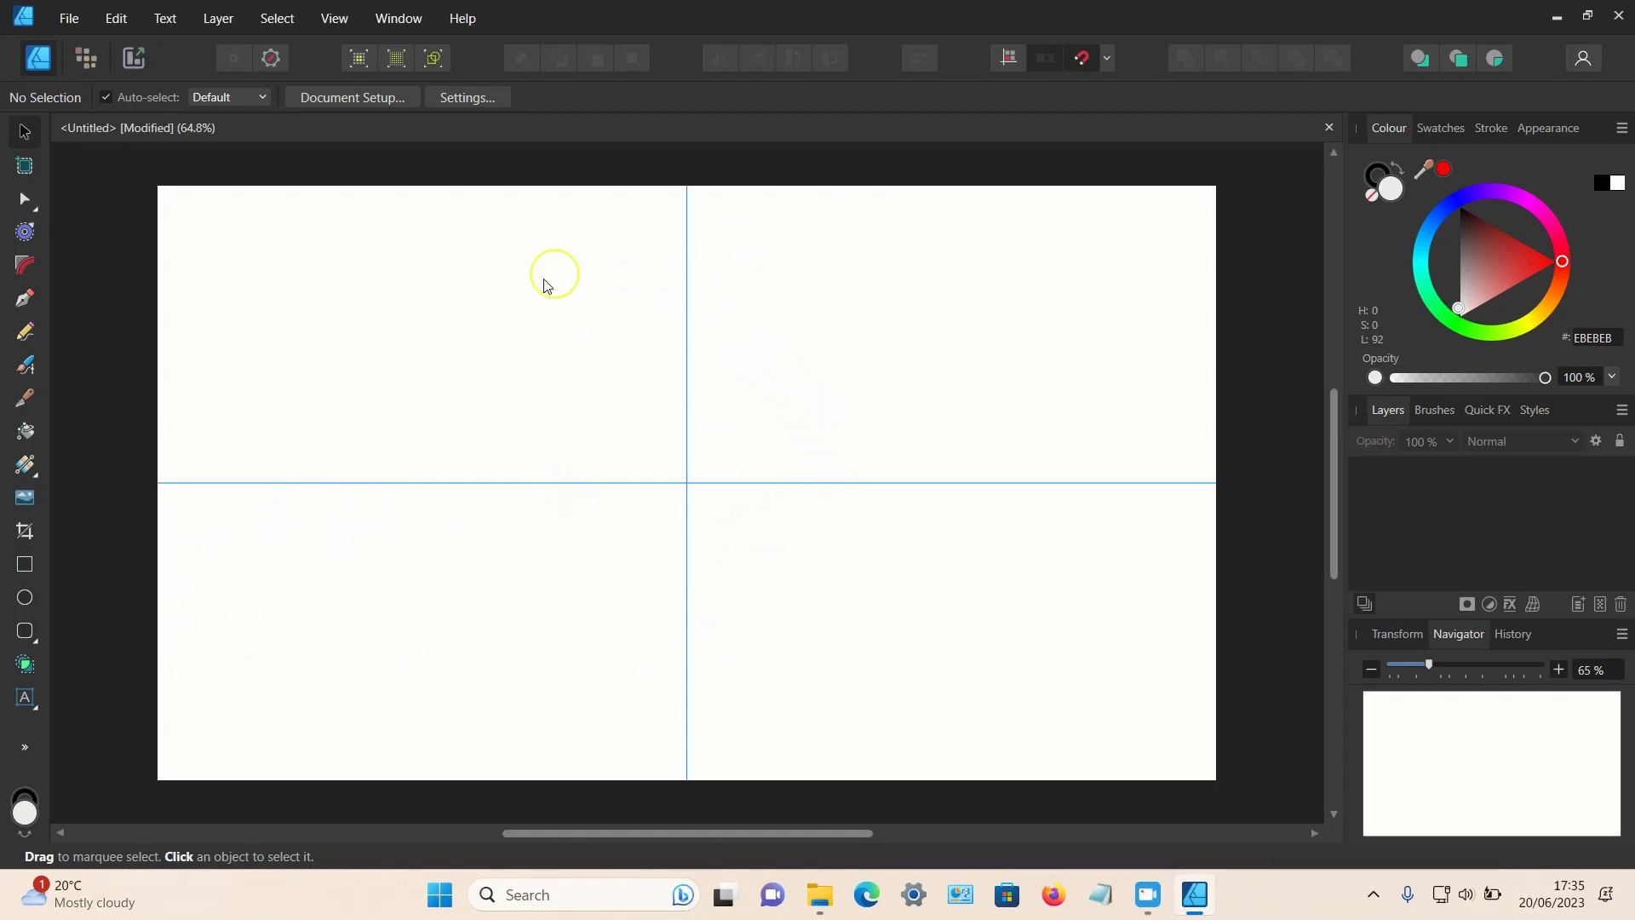
mouse_move(748, 580)
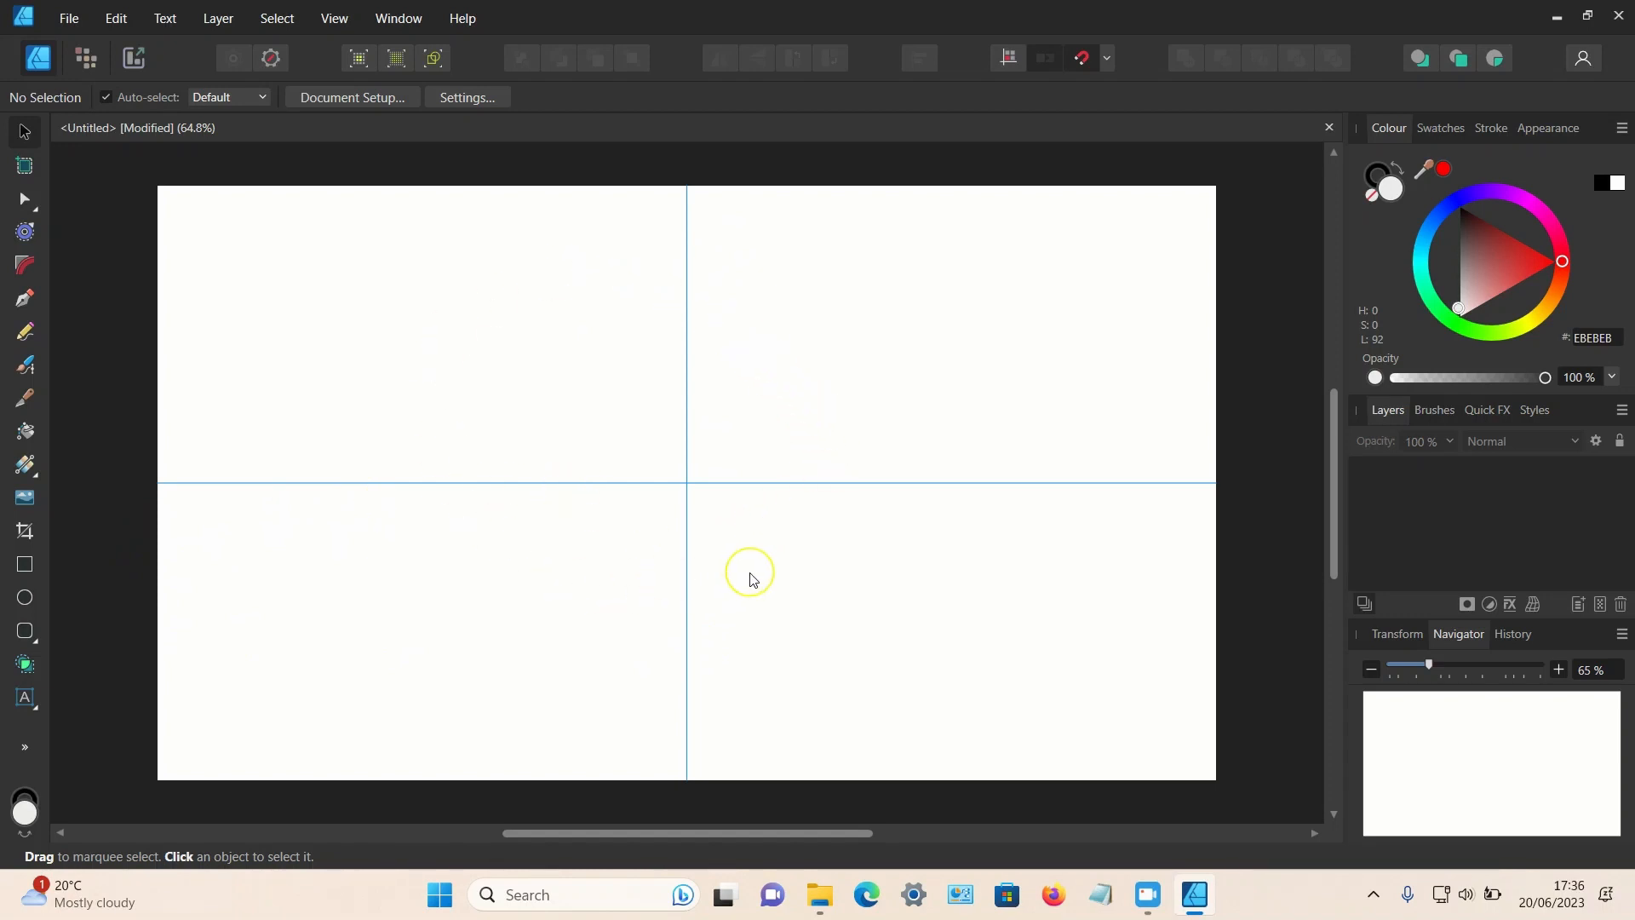
mouse_move(607, 314)
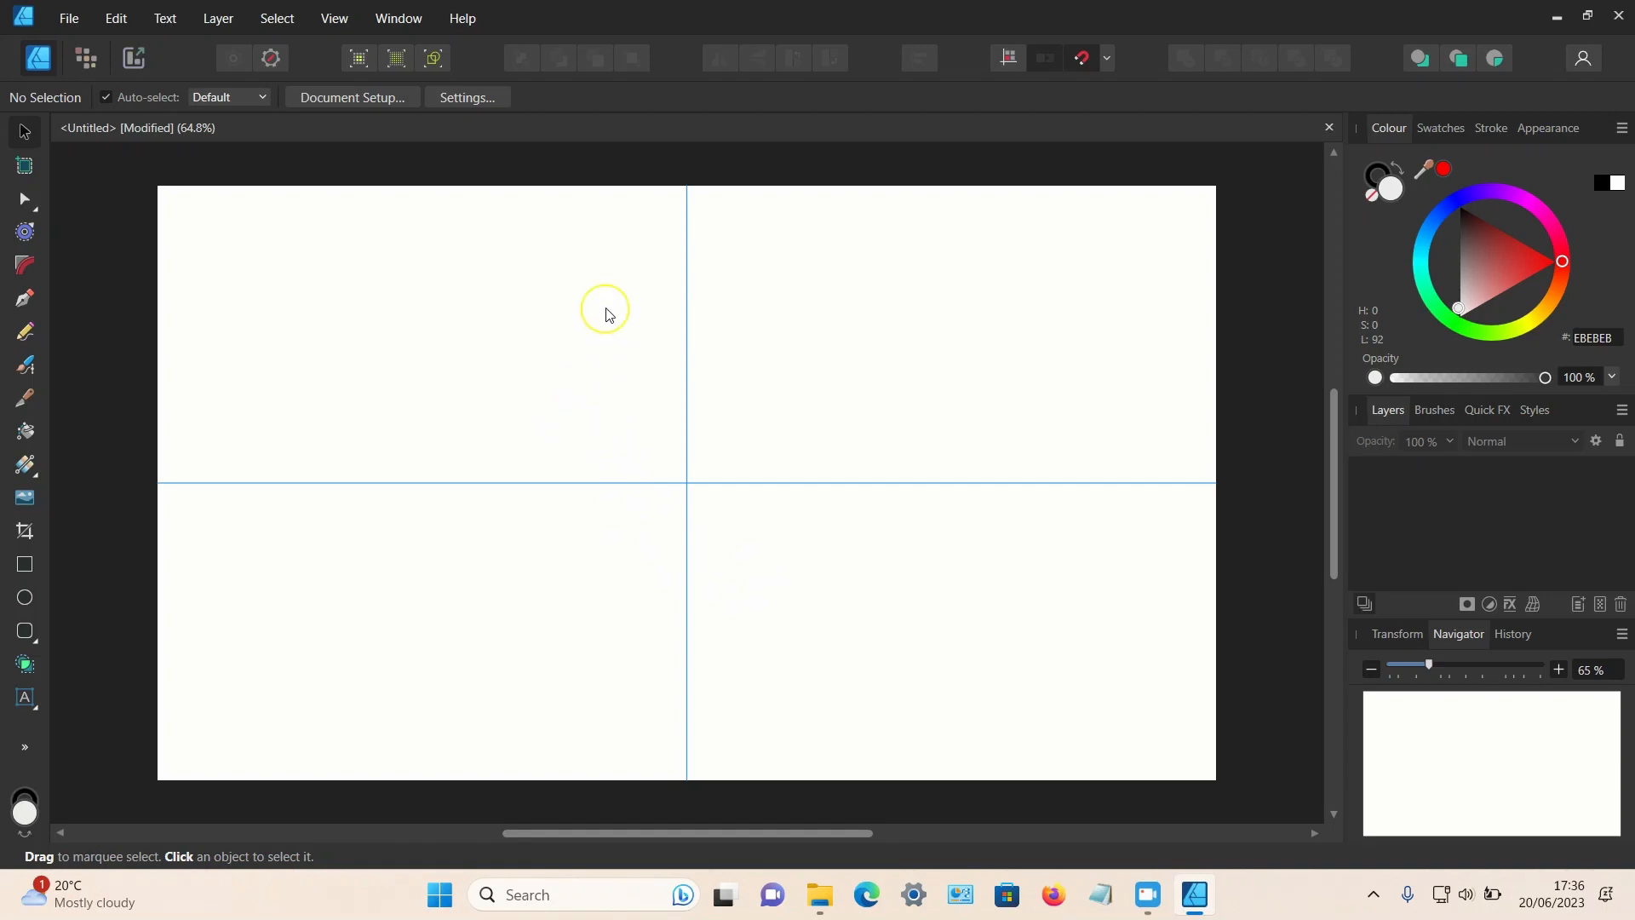
mouse_move(24, 497)
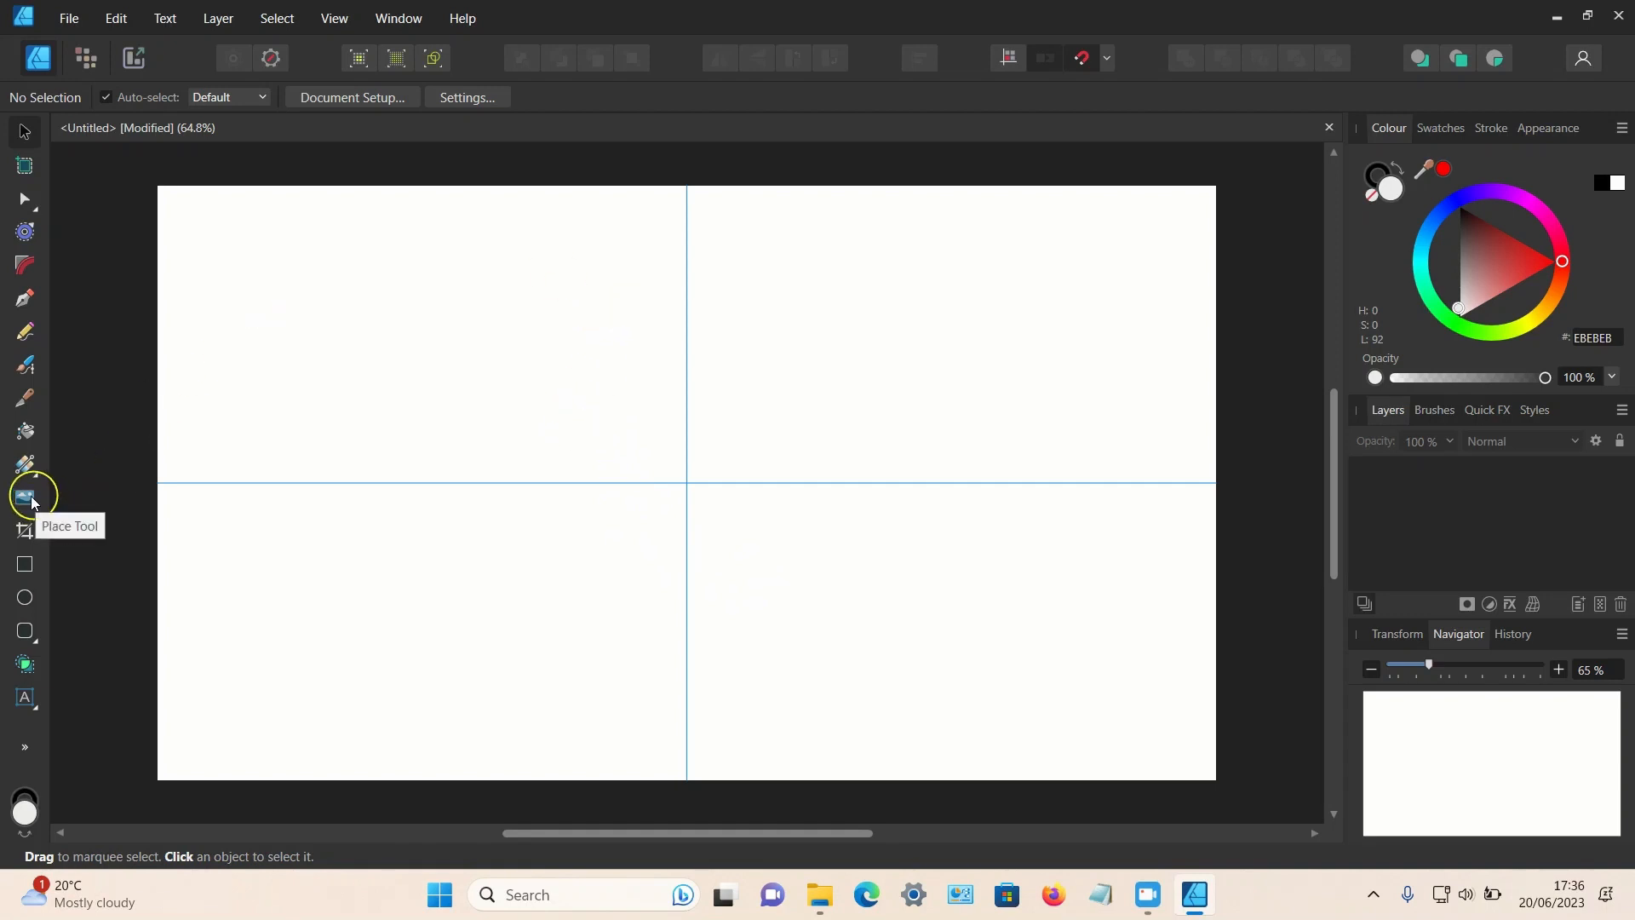
Place the JPG portrait from Downloads and shrink it using its corner handles
click(24, 496)
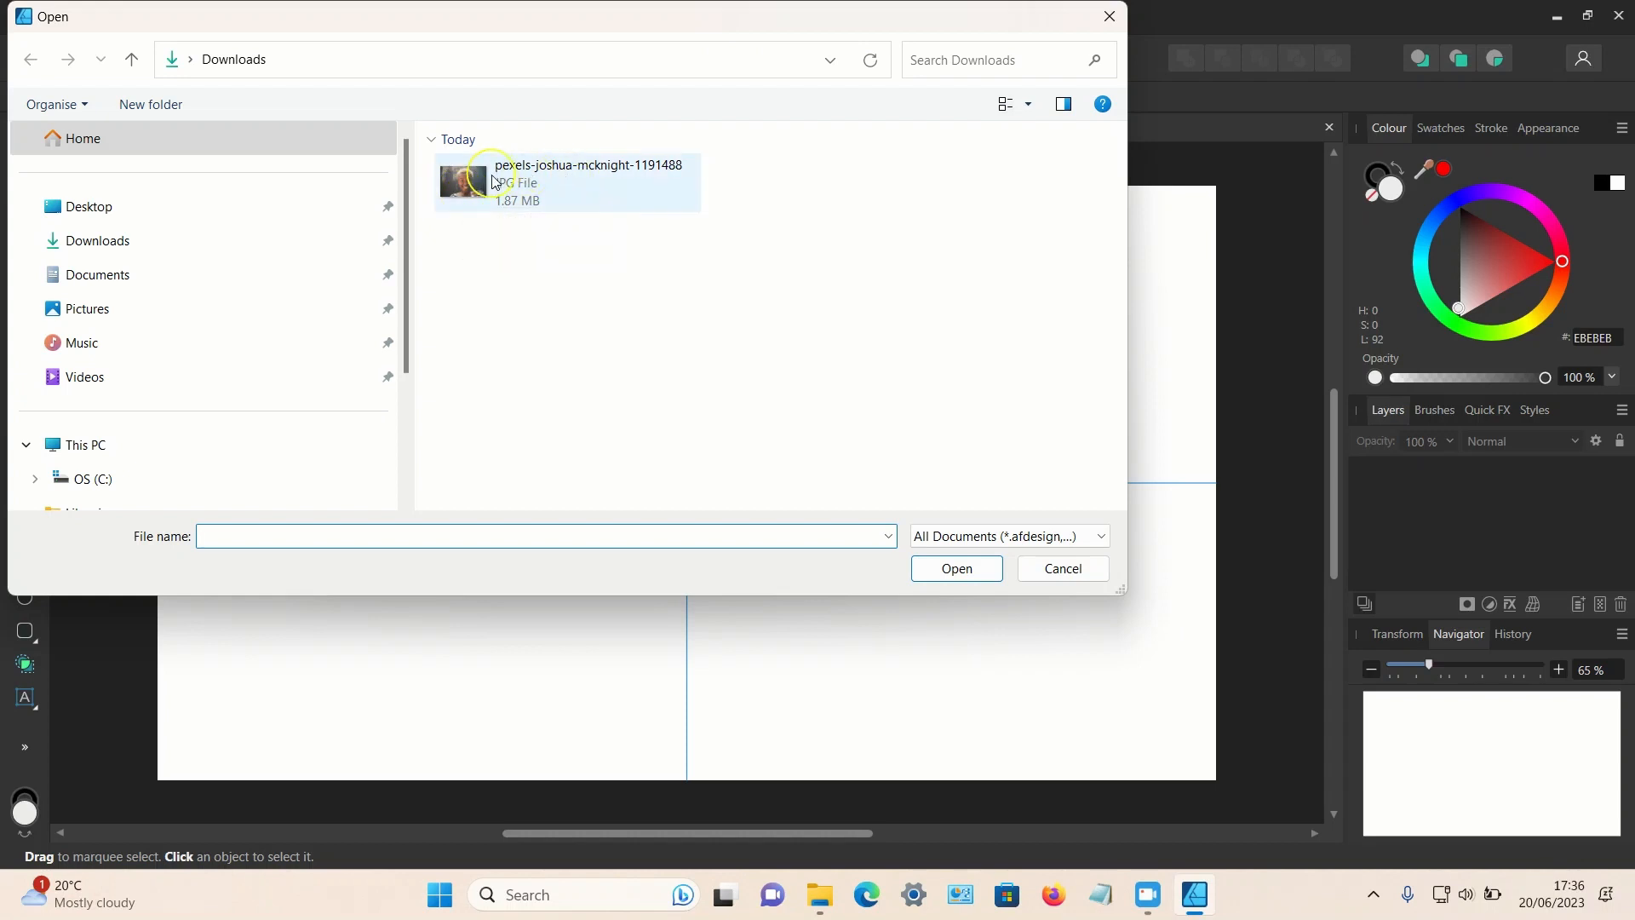
mouse_move(490, 181)
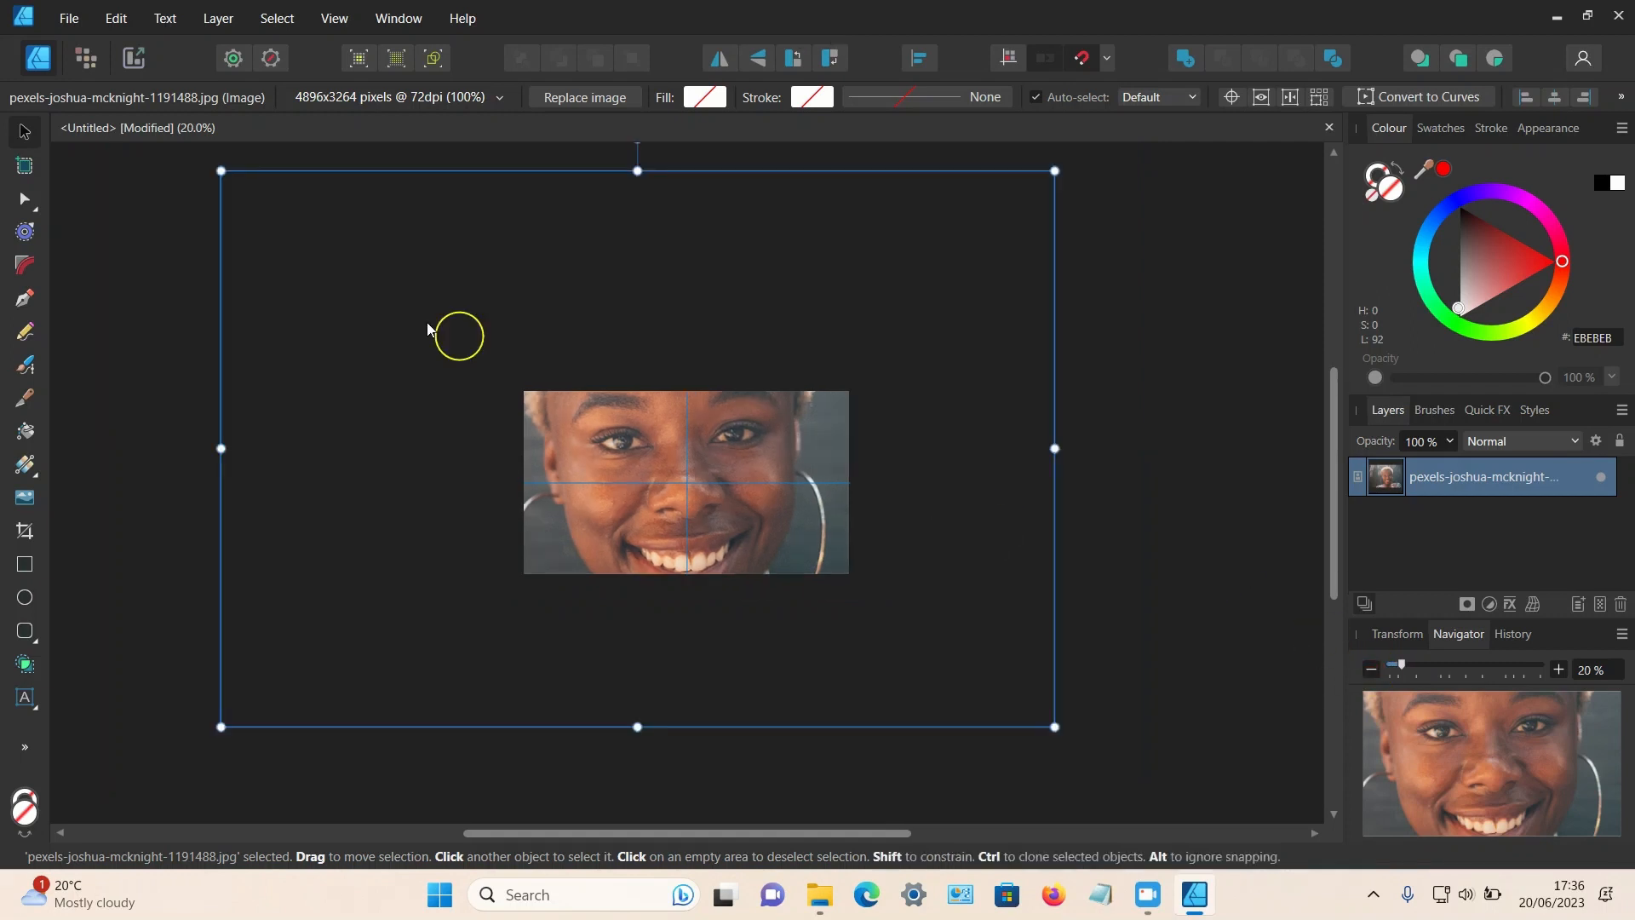
drag(218, 170, 366, 267)
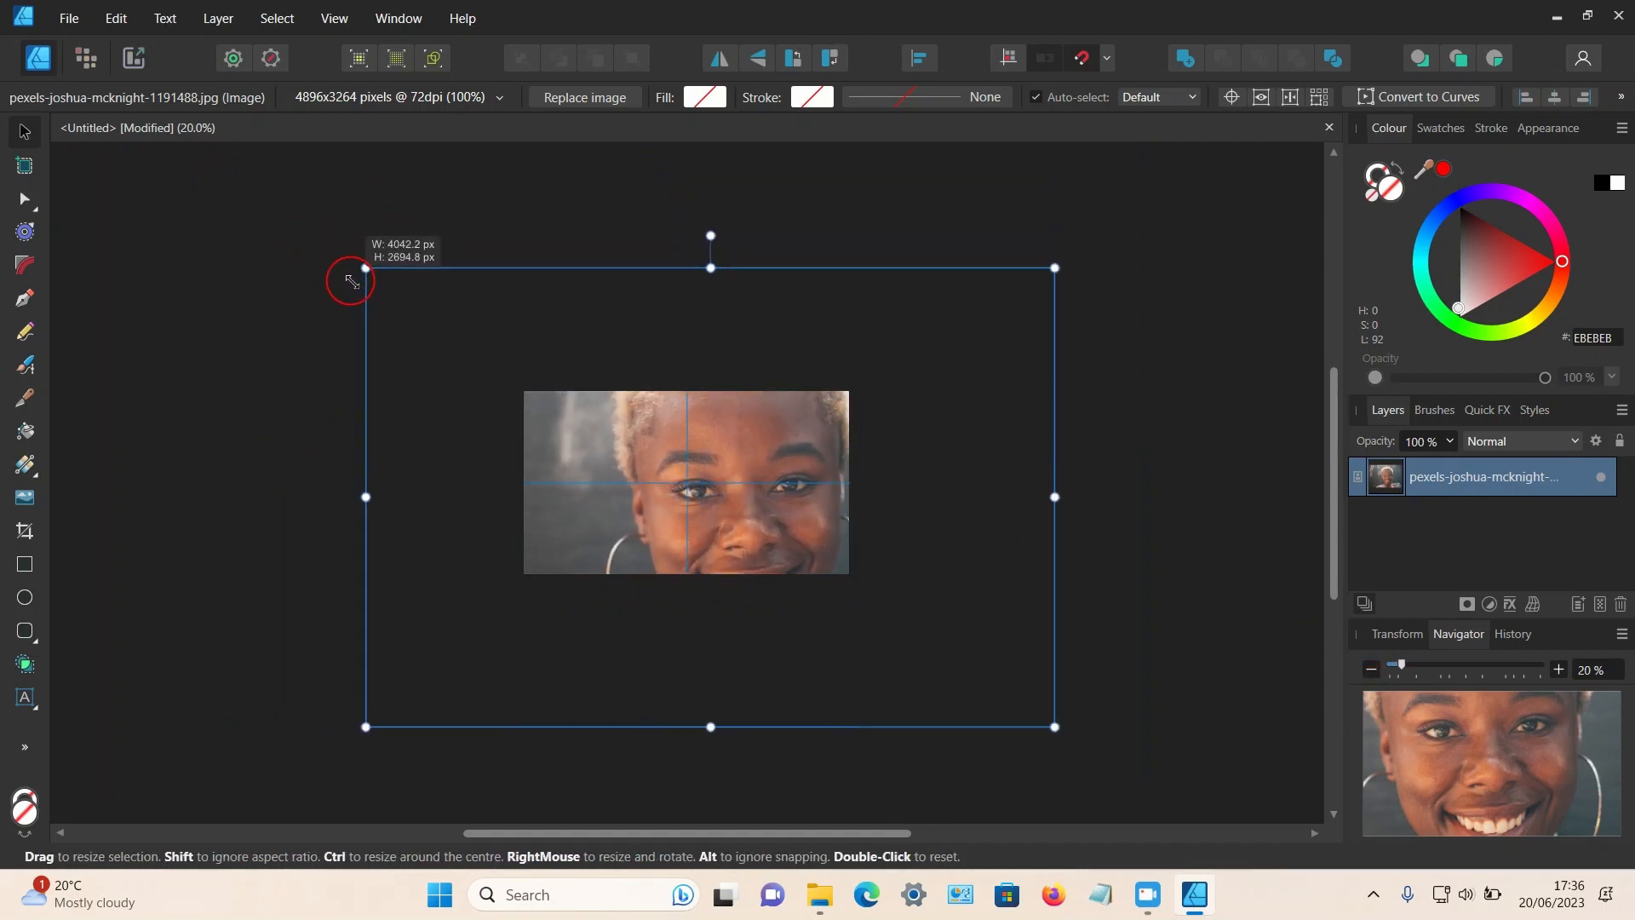
drag(364, 267, 469, 369)
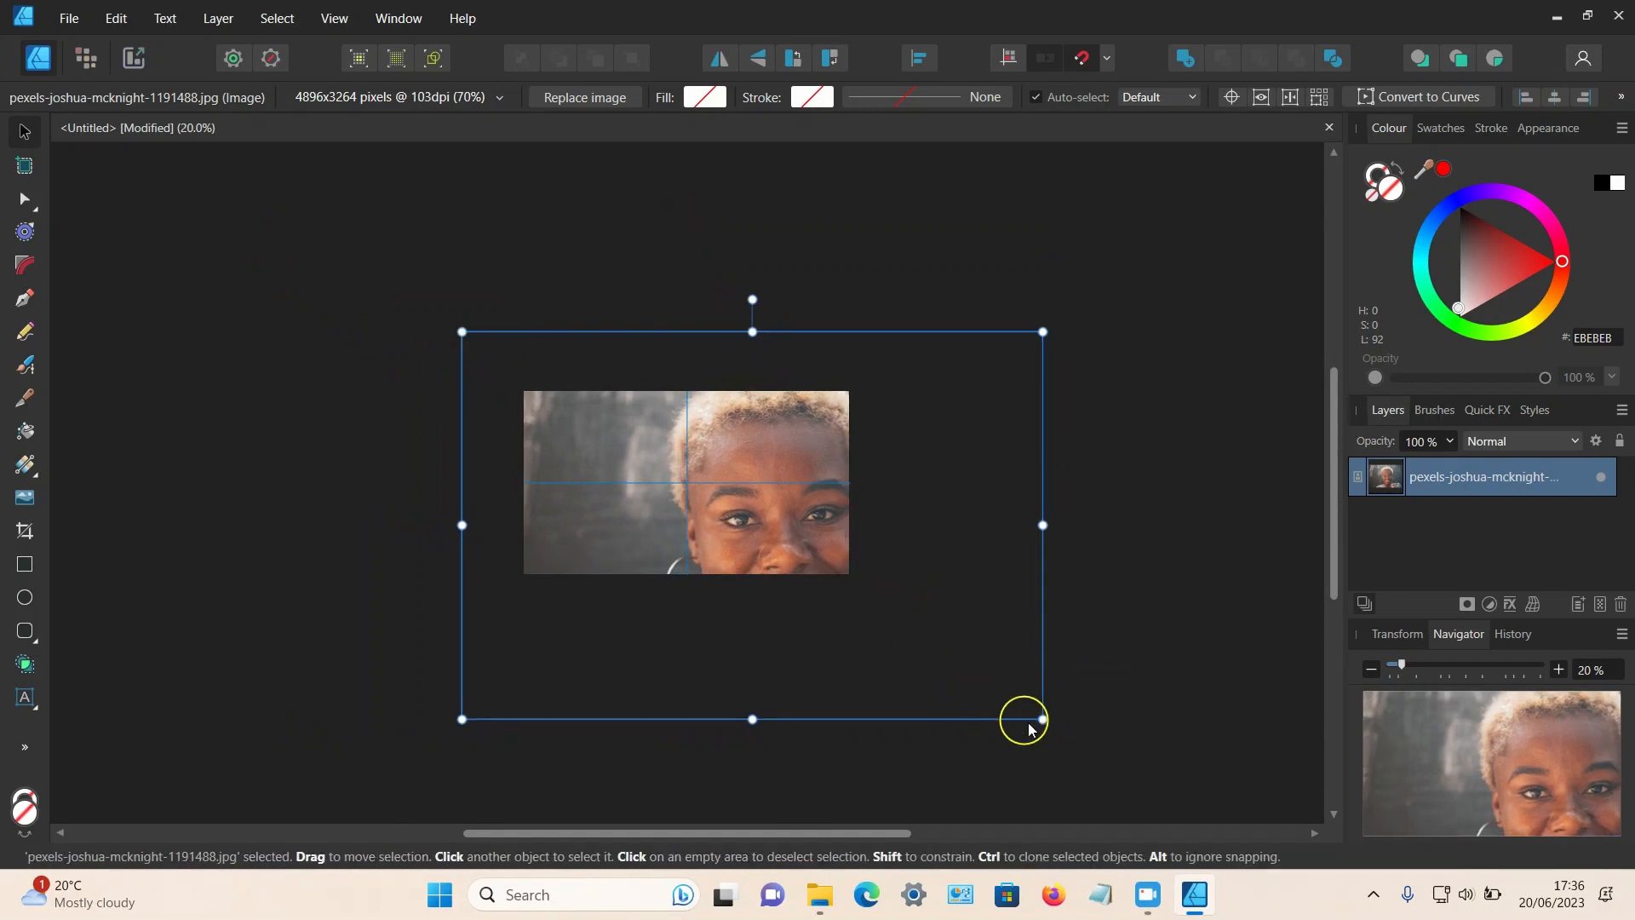
drag(1041, 717, 877, 608)
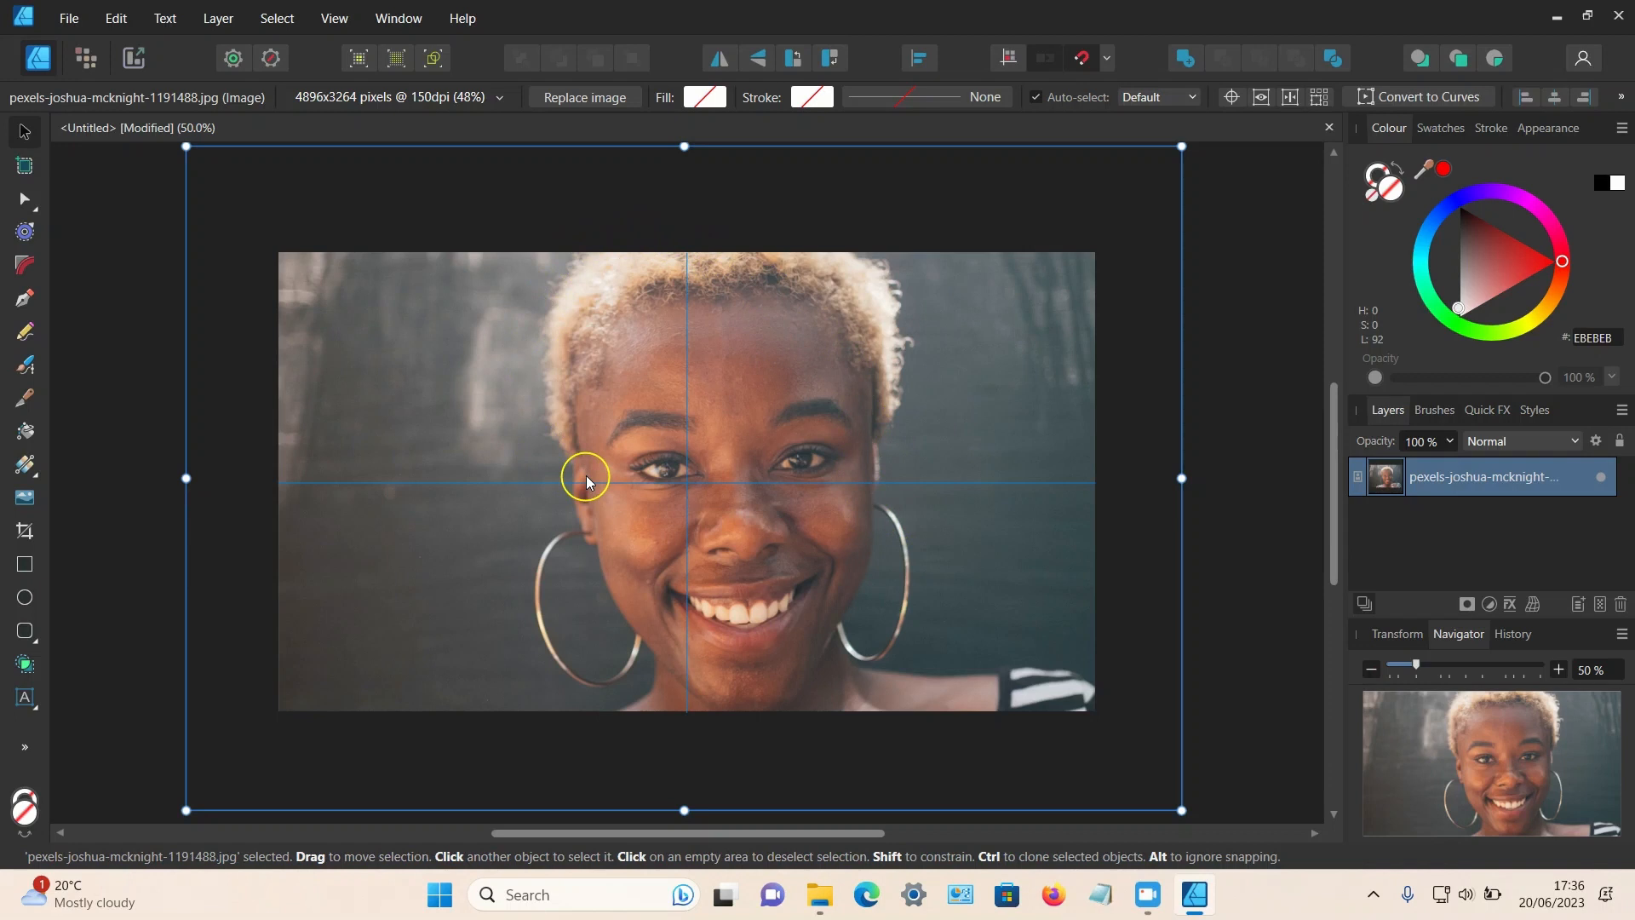
mouse_move(971, 390)
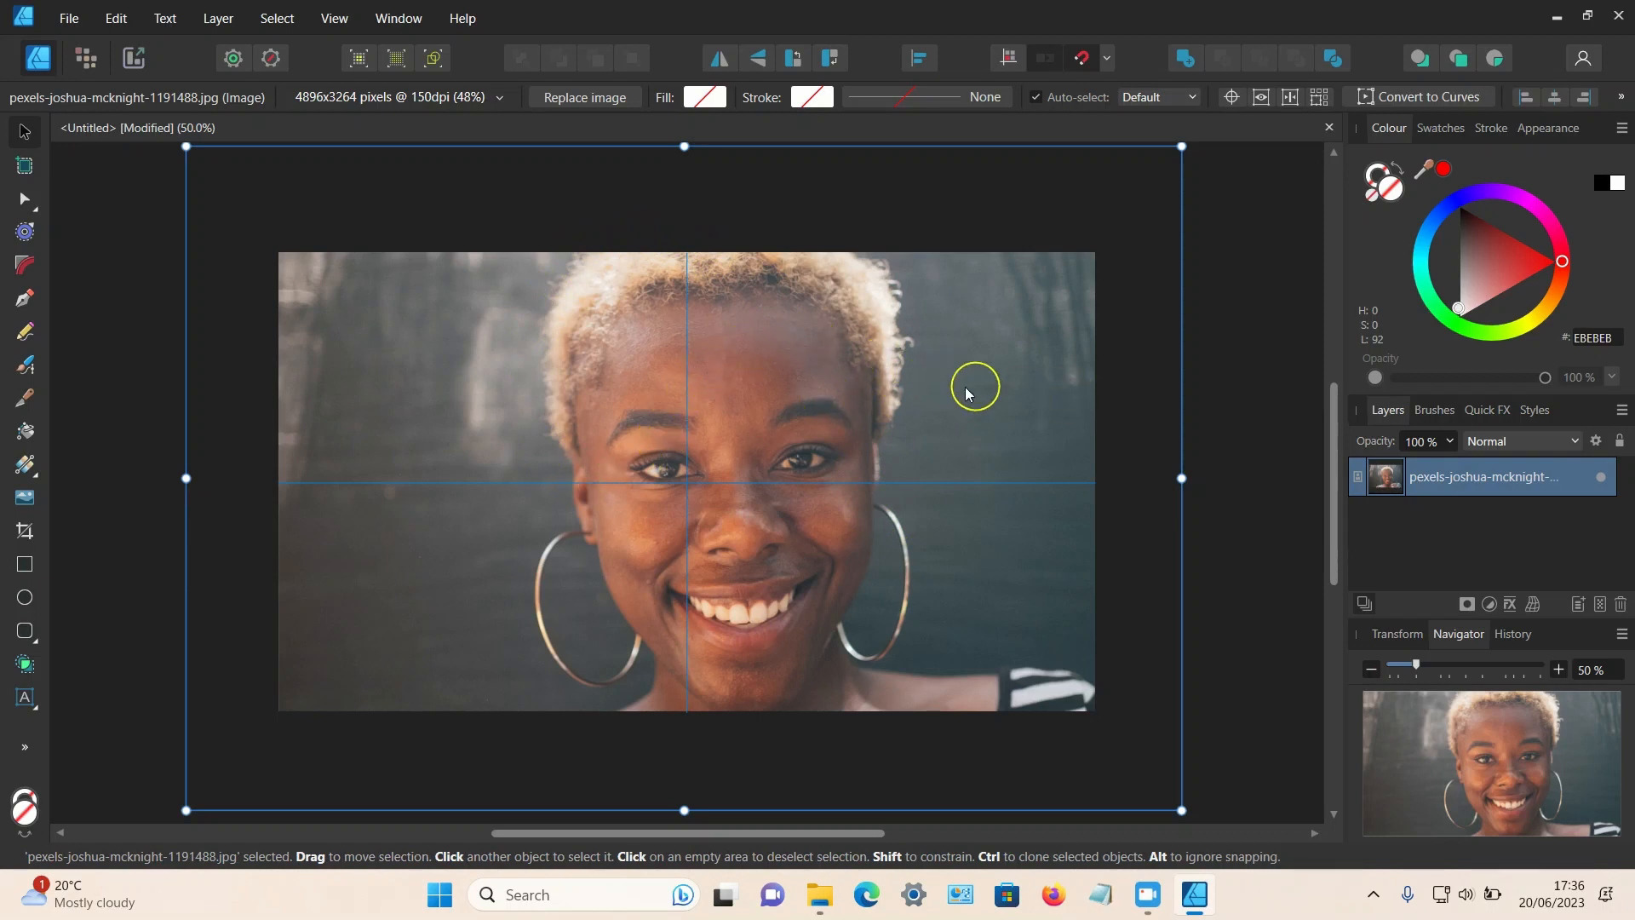
mouse_move(206, 298)
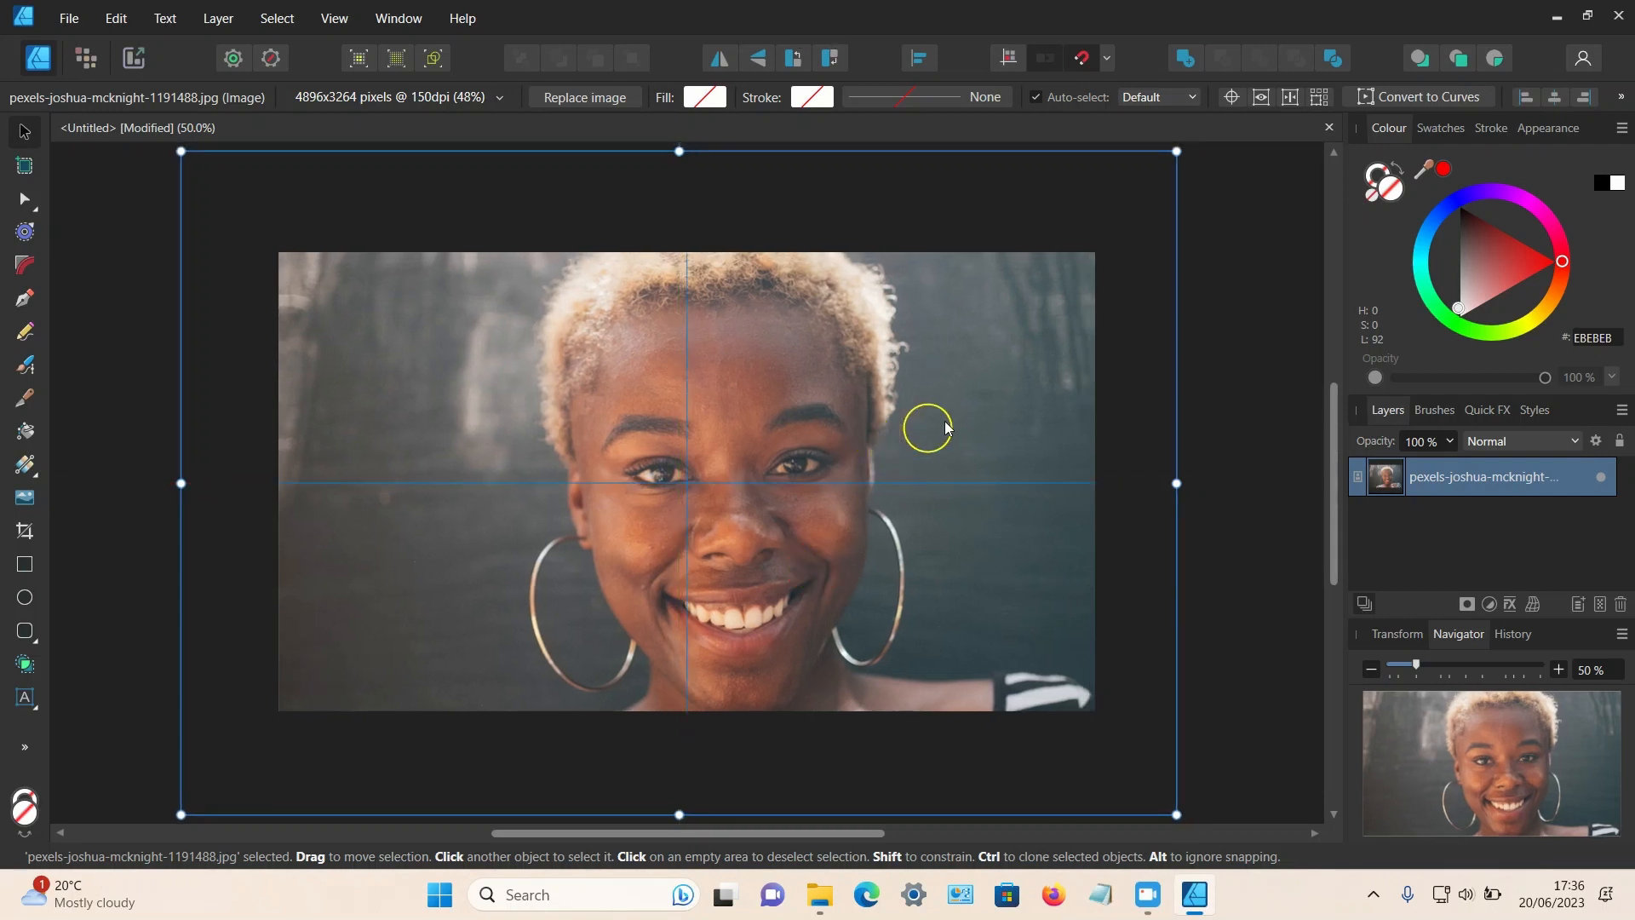
mouse_move(1084, 58)
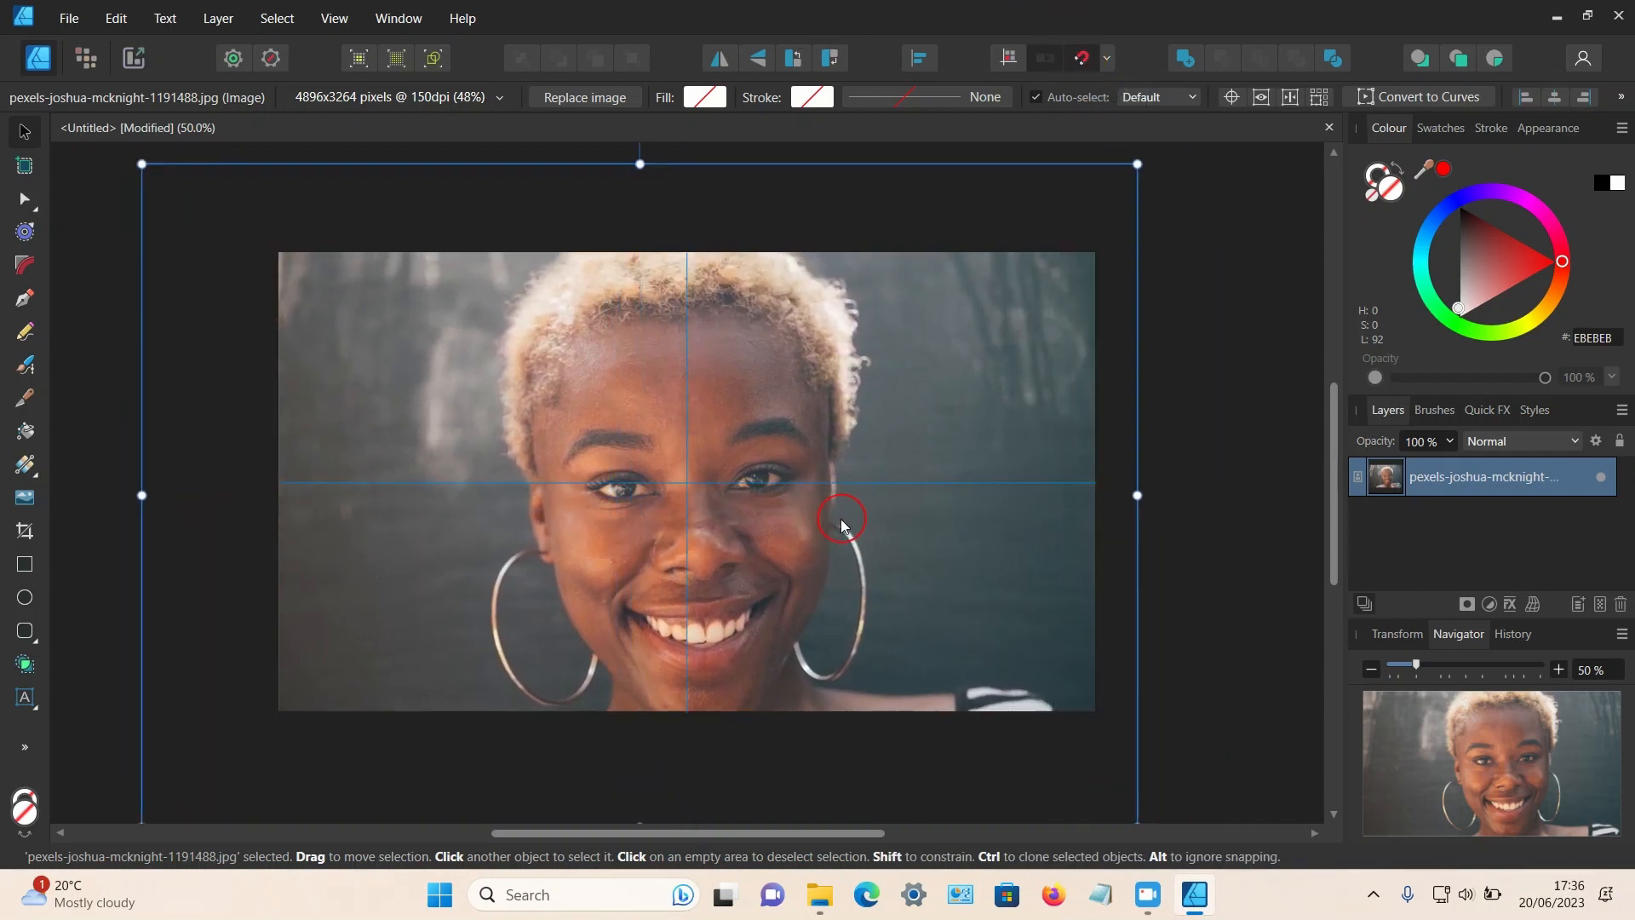
Zoom to 50%, then move and scale the photo to centre the face on the guides
drag(843, 521, 857, 532)
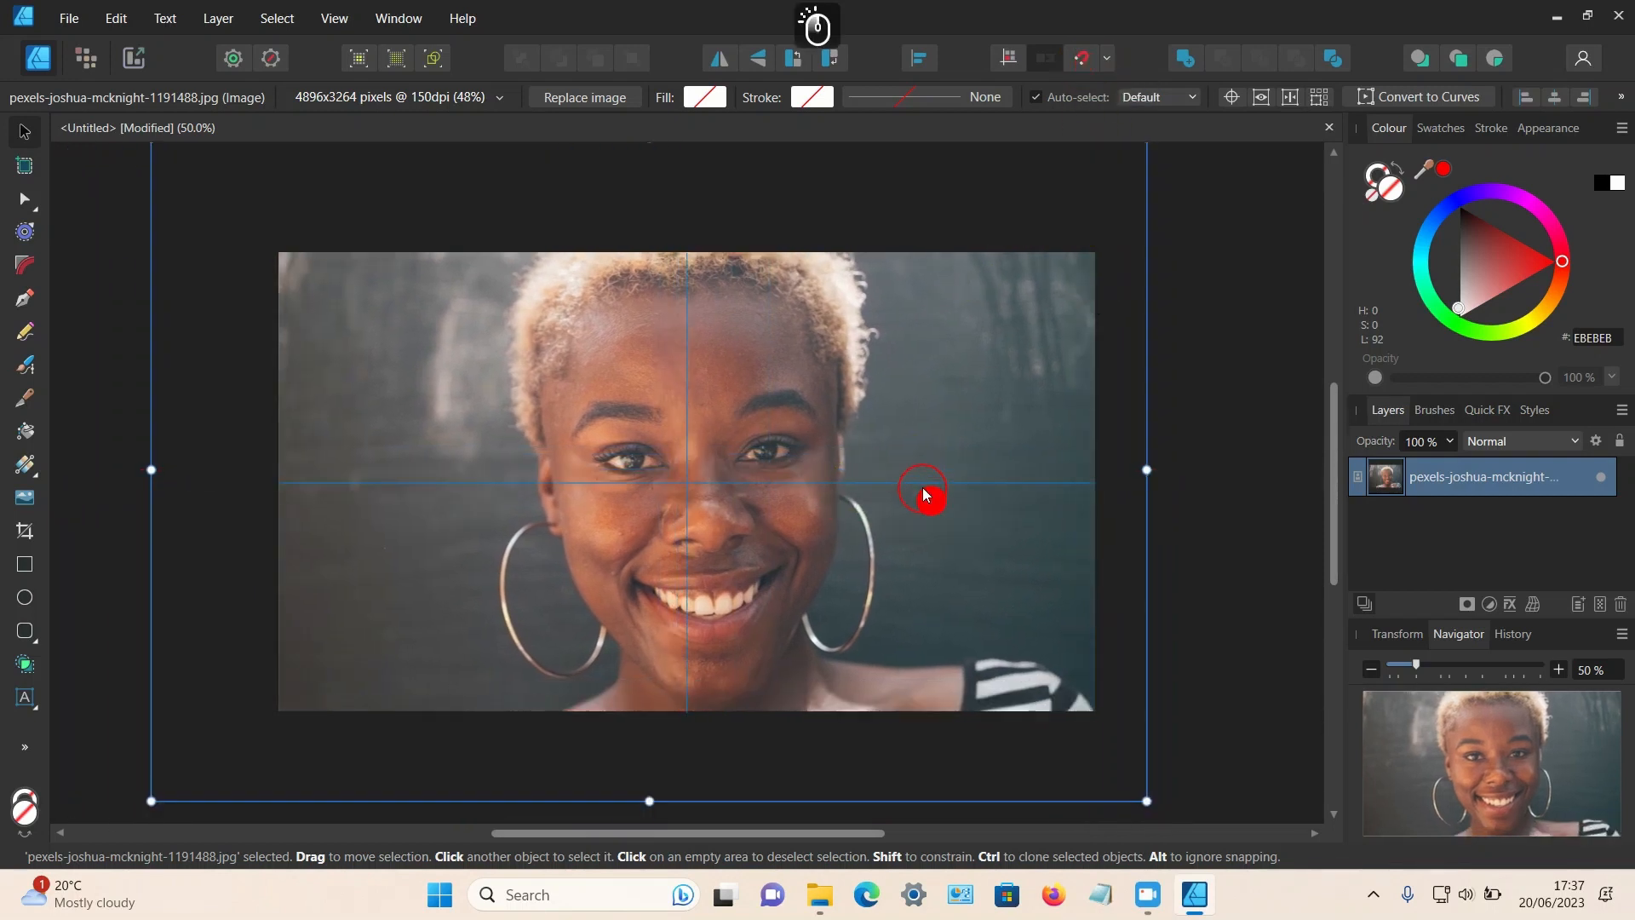
drag(922, 494, 901, 487)
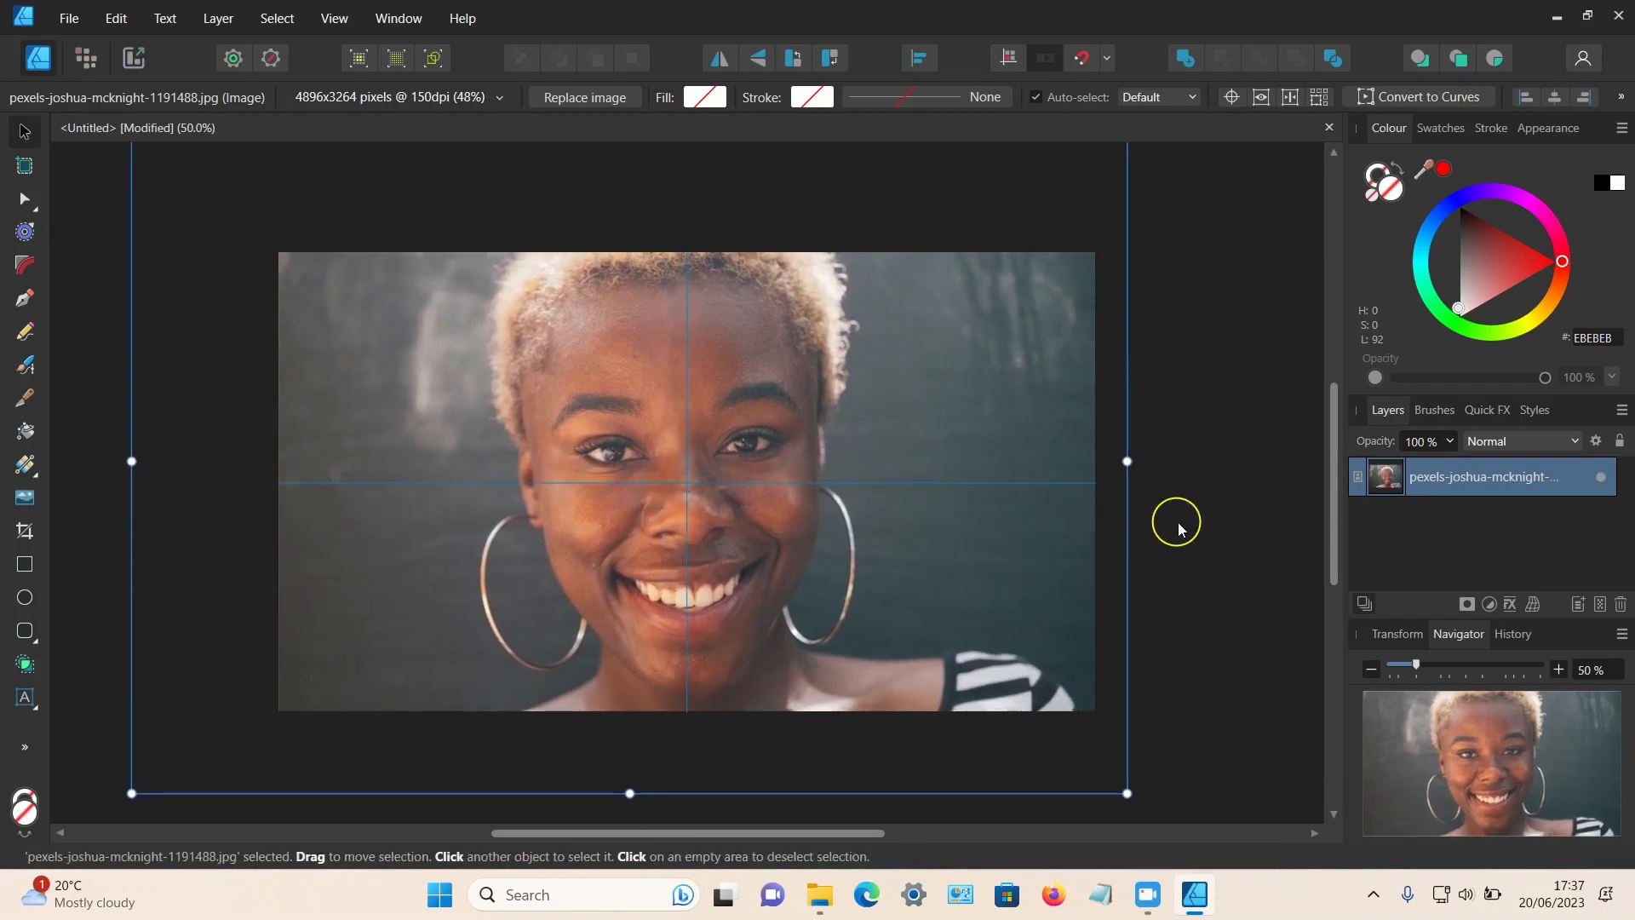
click(1367, 669)
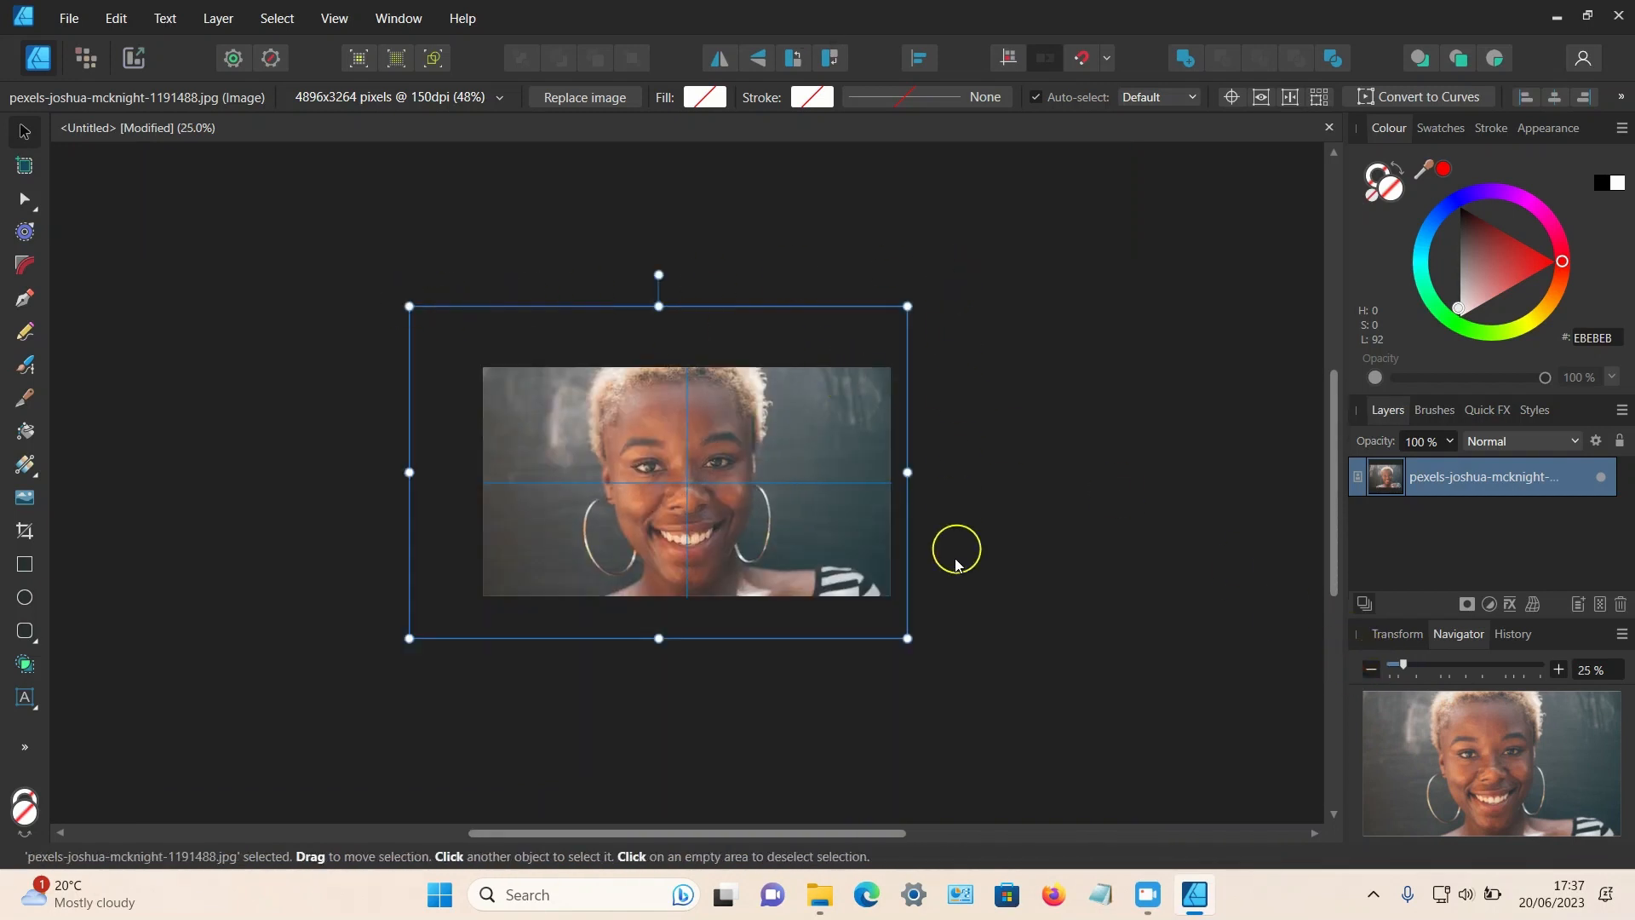
mouse_move(726, 287)
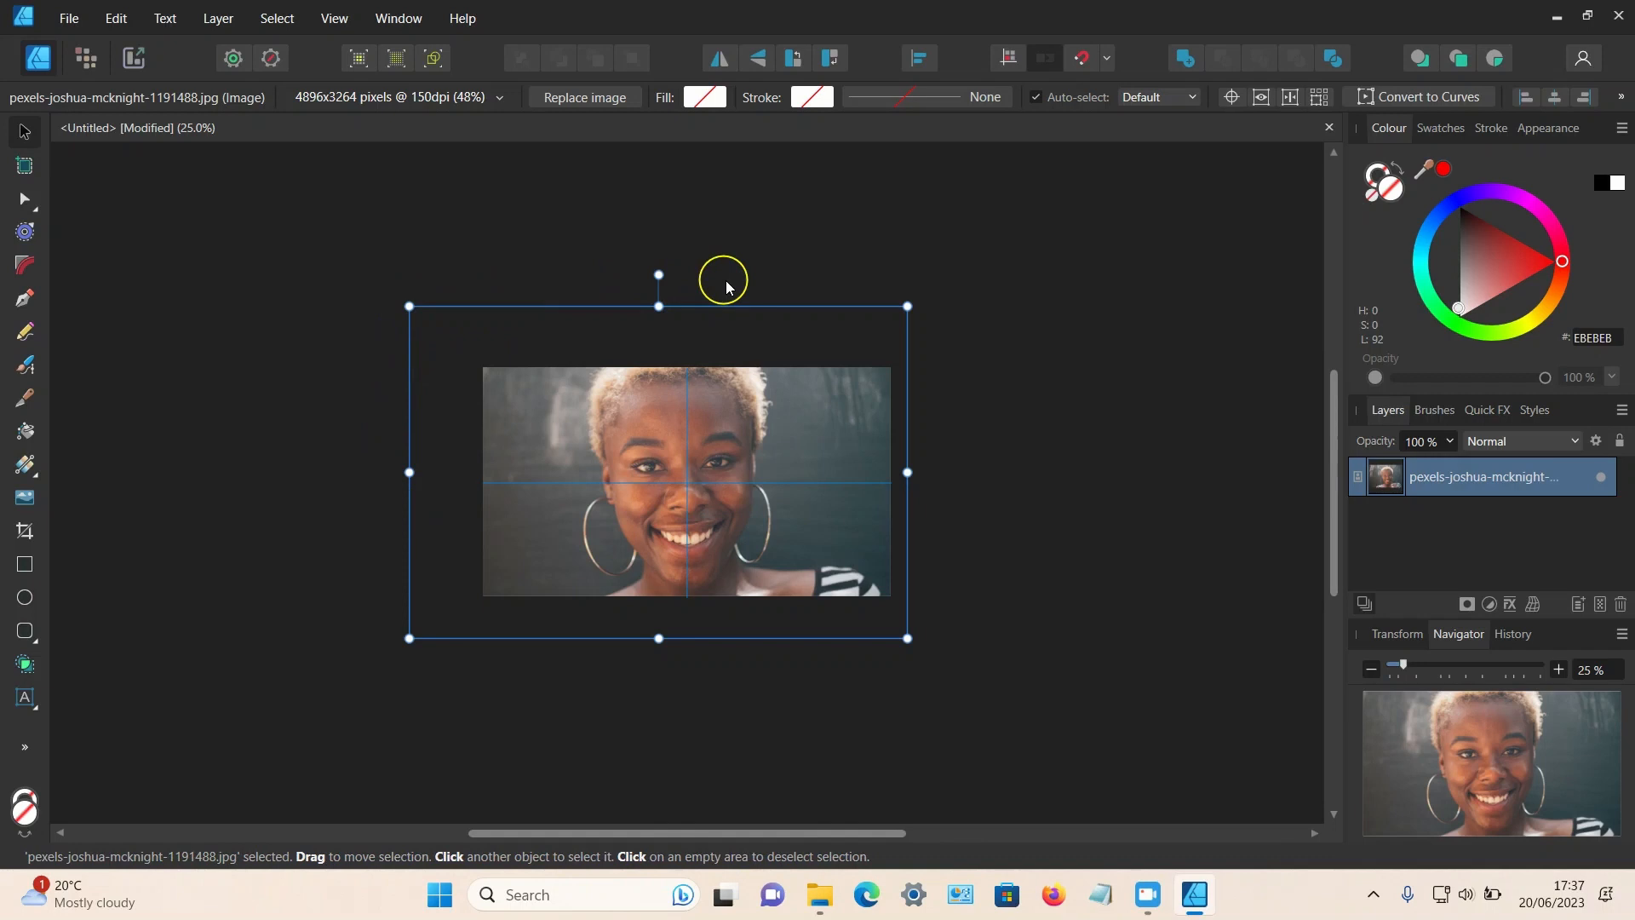
mouse_move(1559, 669)
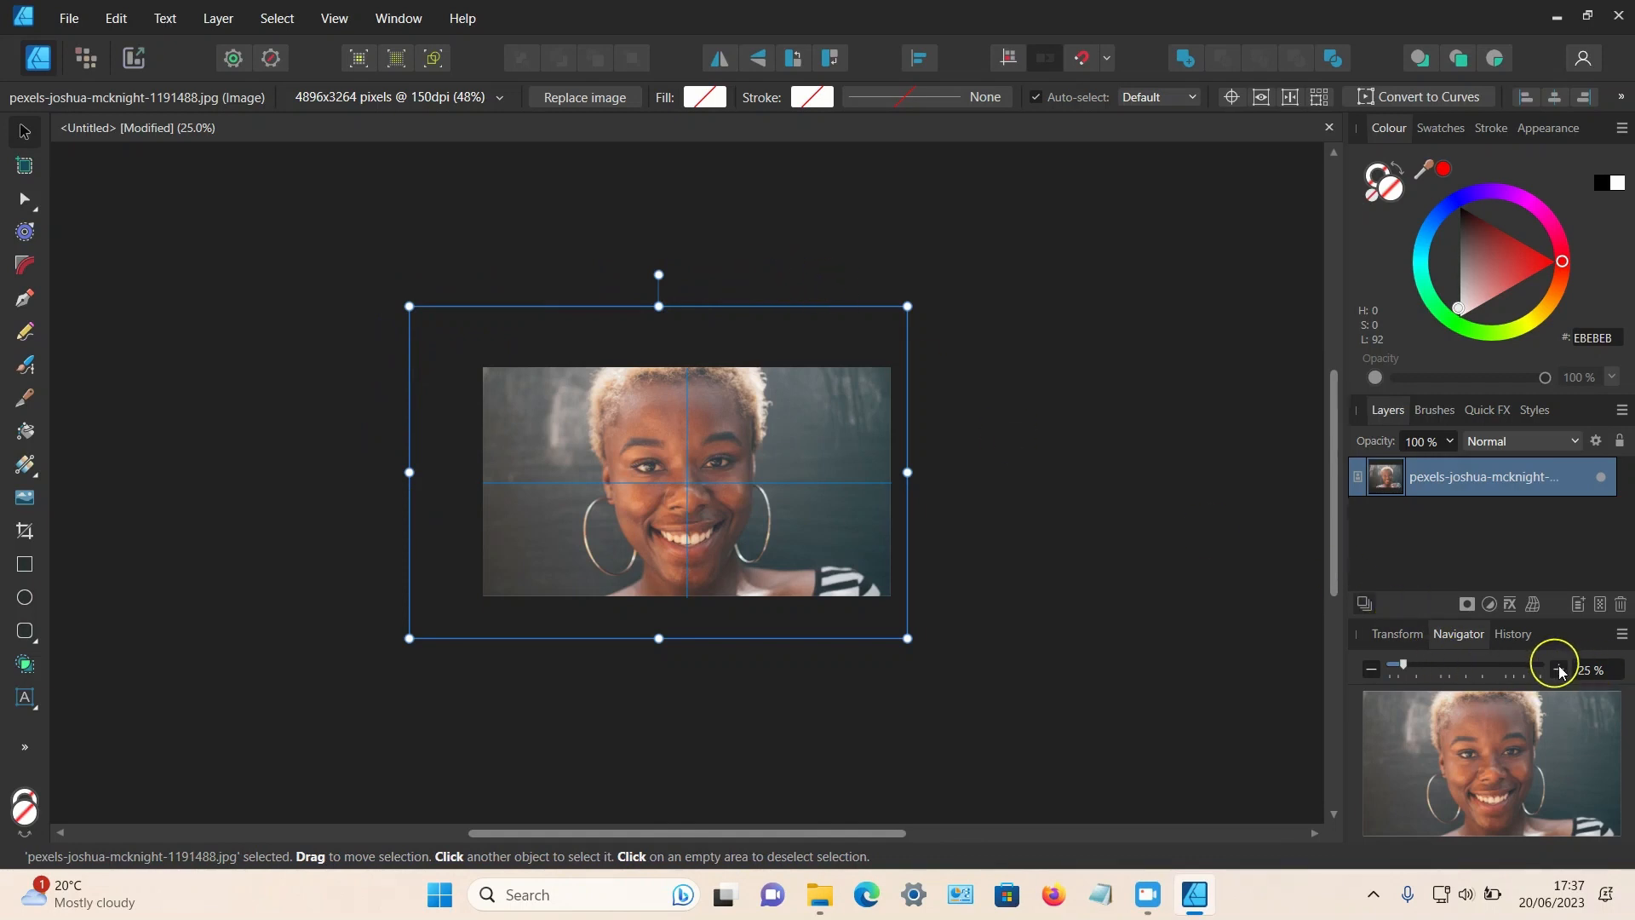
click(1558, 670)
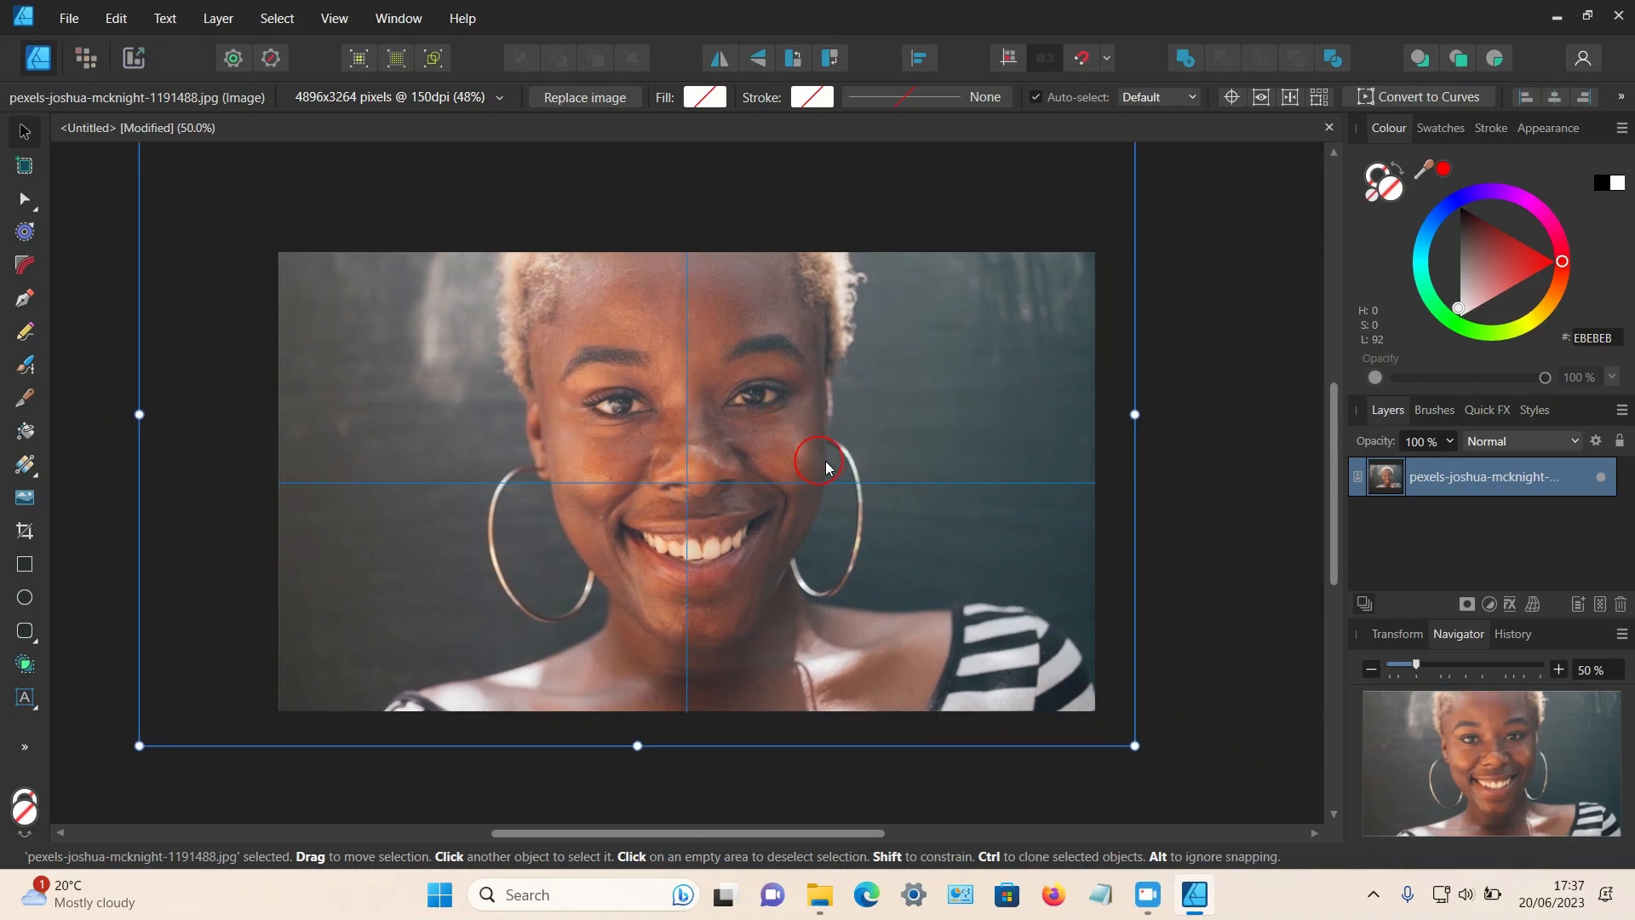
drag(823, 467, 832, 478)
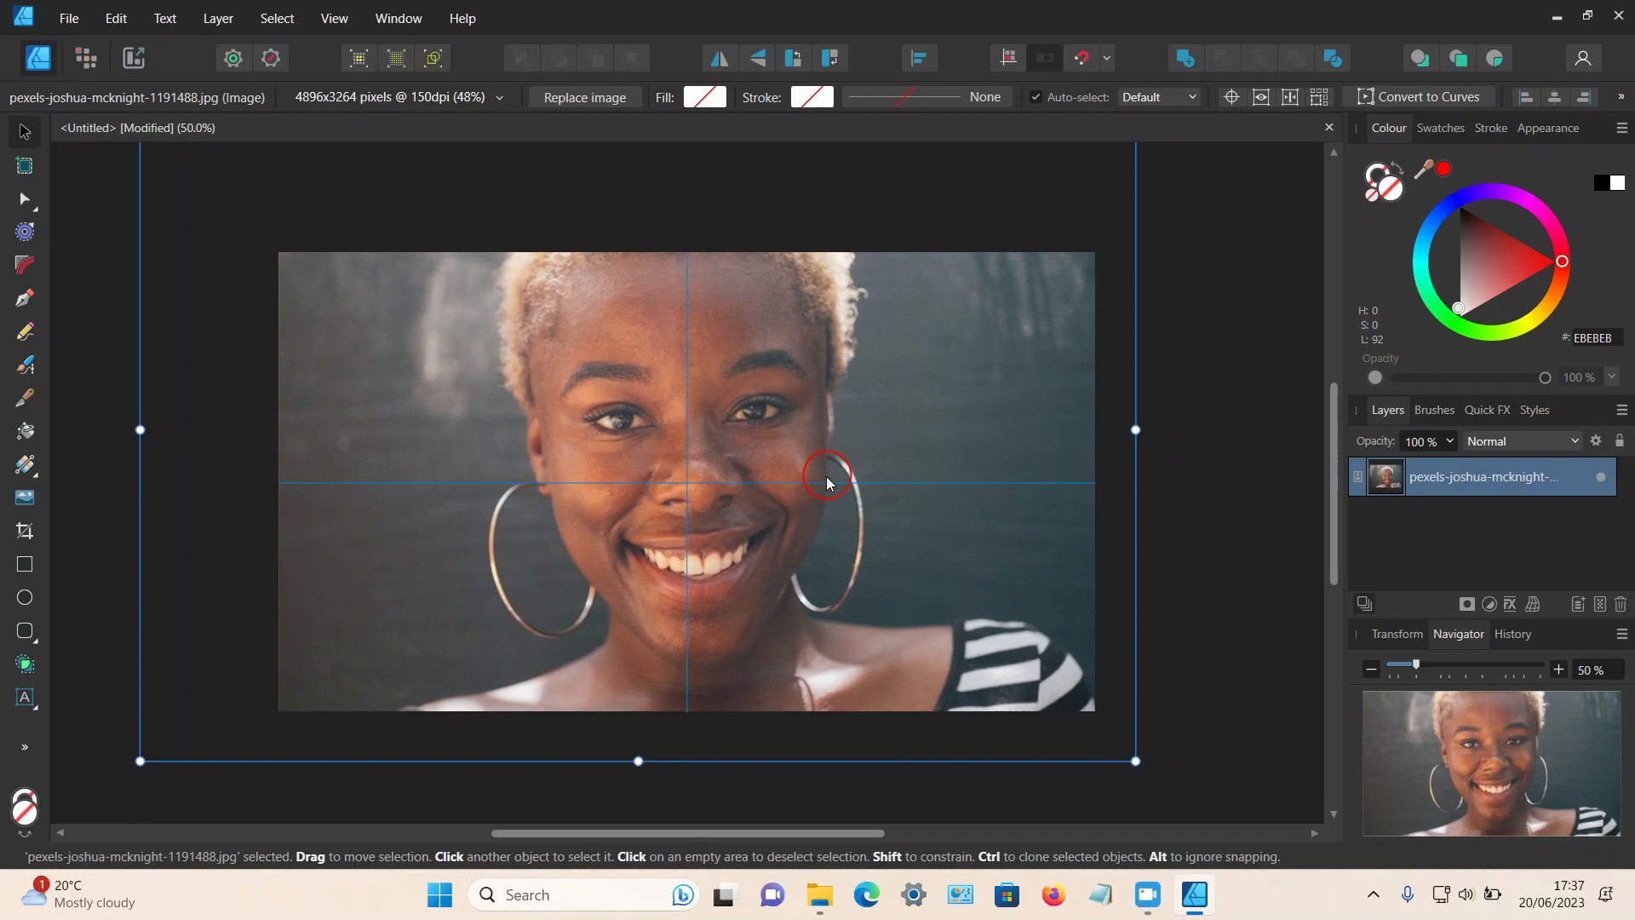
drag(827, 477, 849, 498)
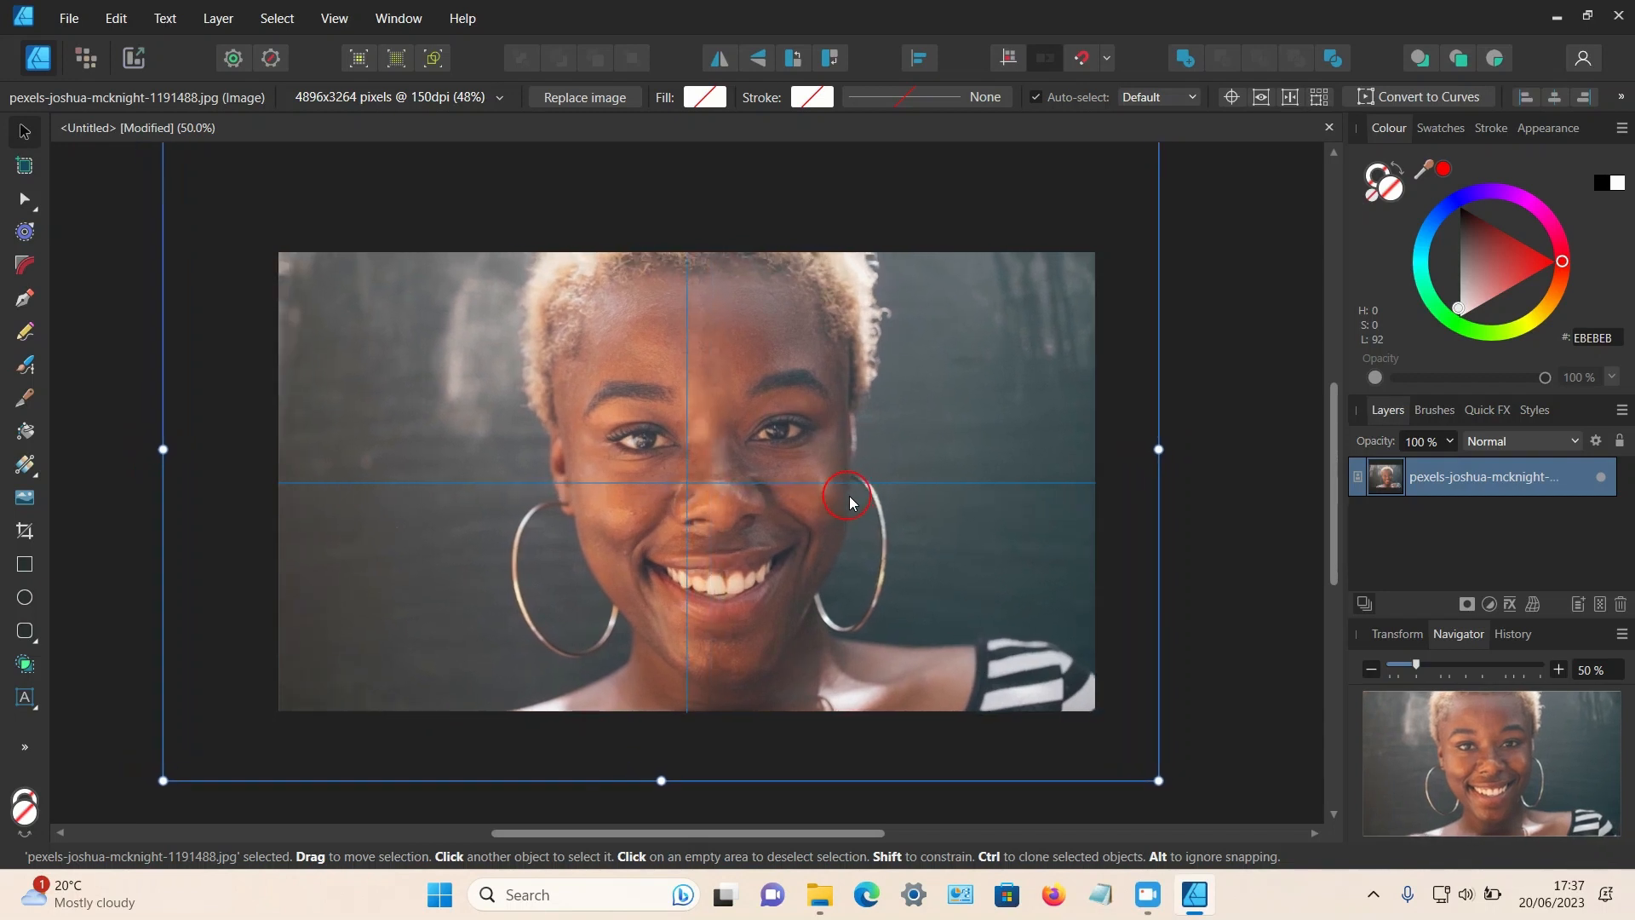
drag(847, 496, 816, 487)
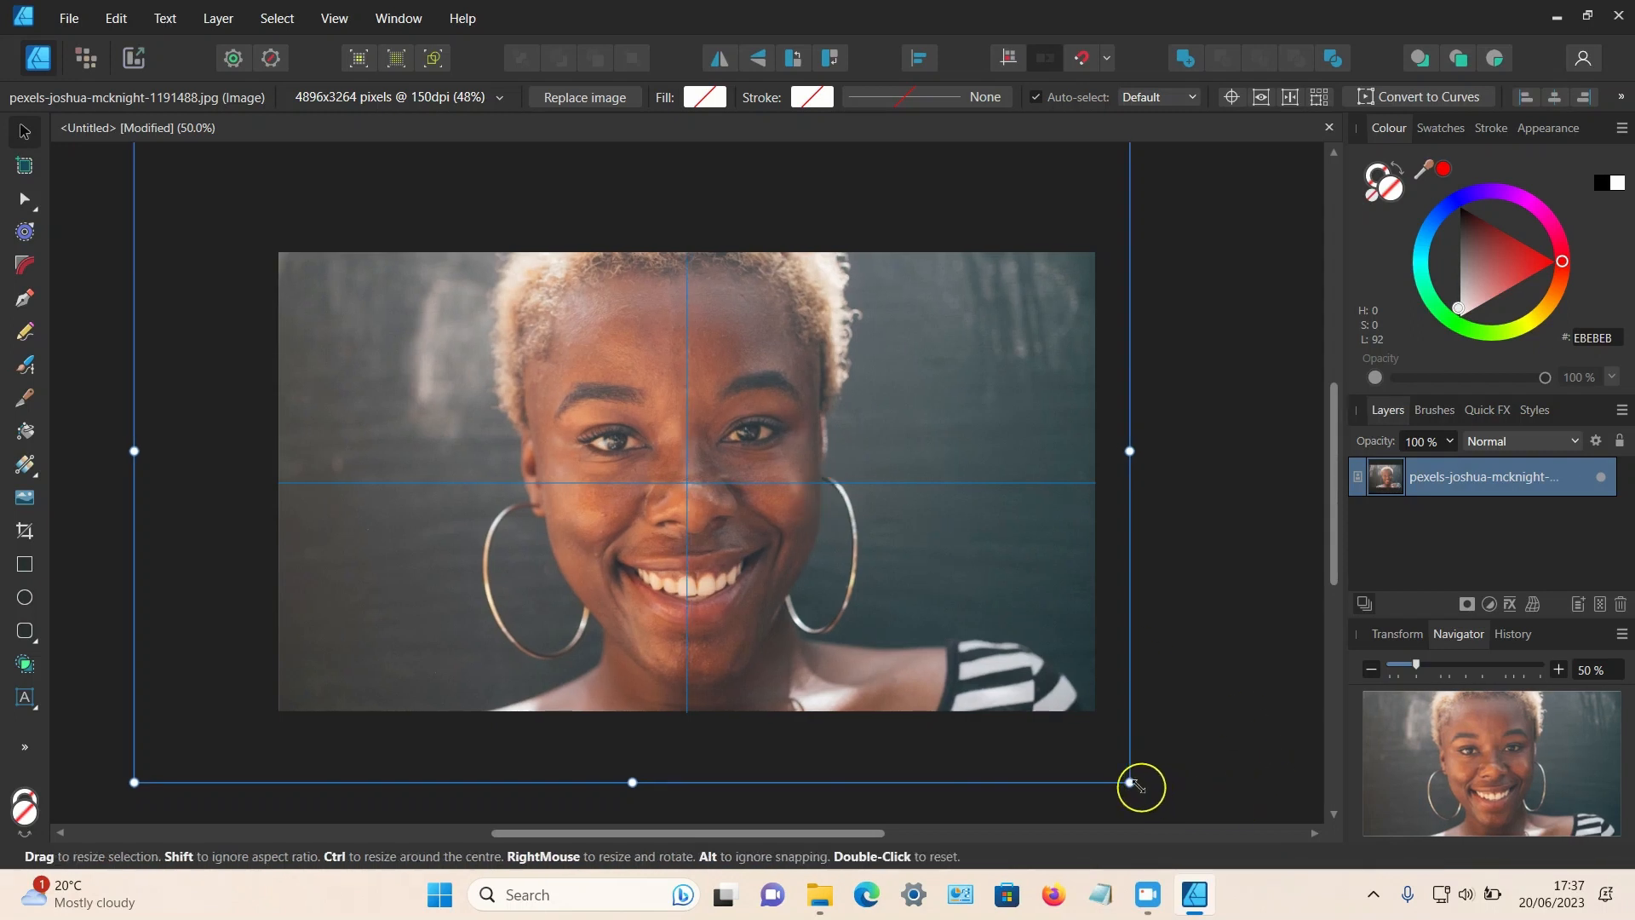
drag(1141, 785, 1104, 765)
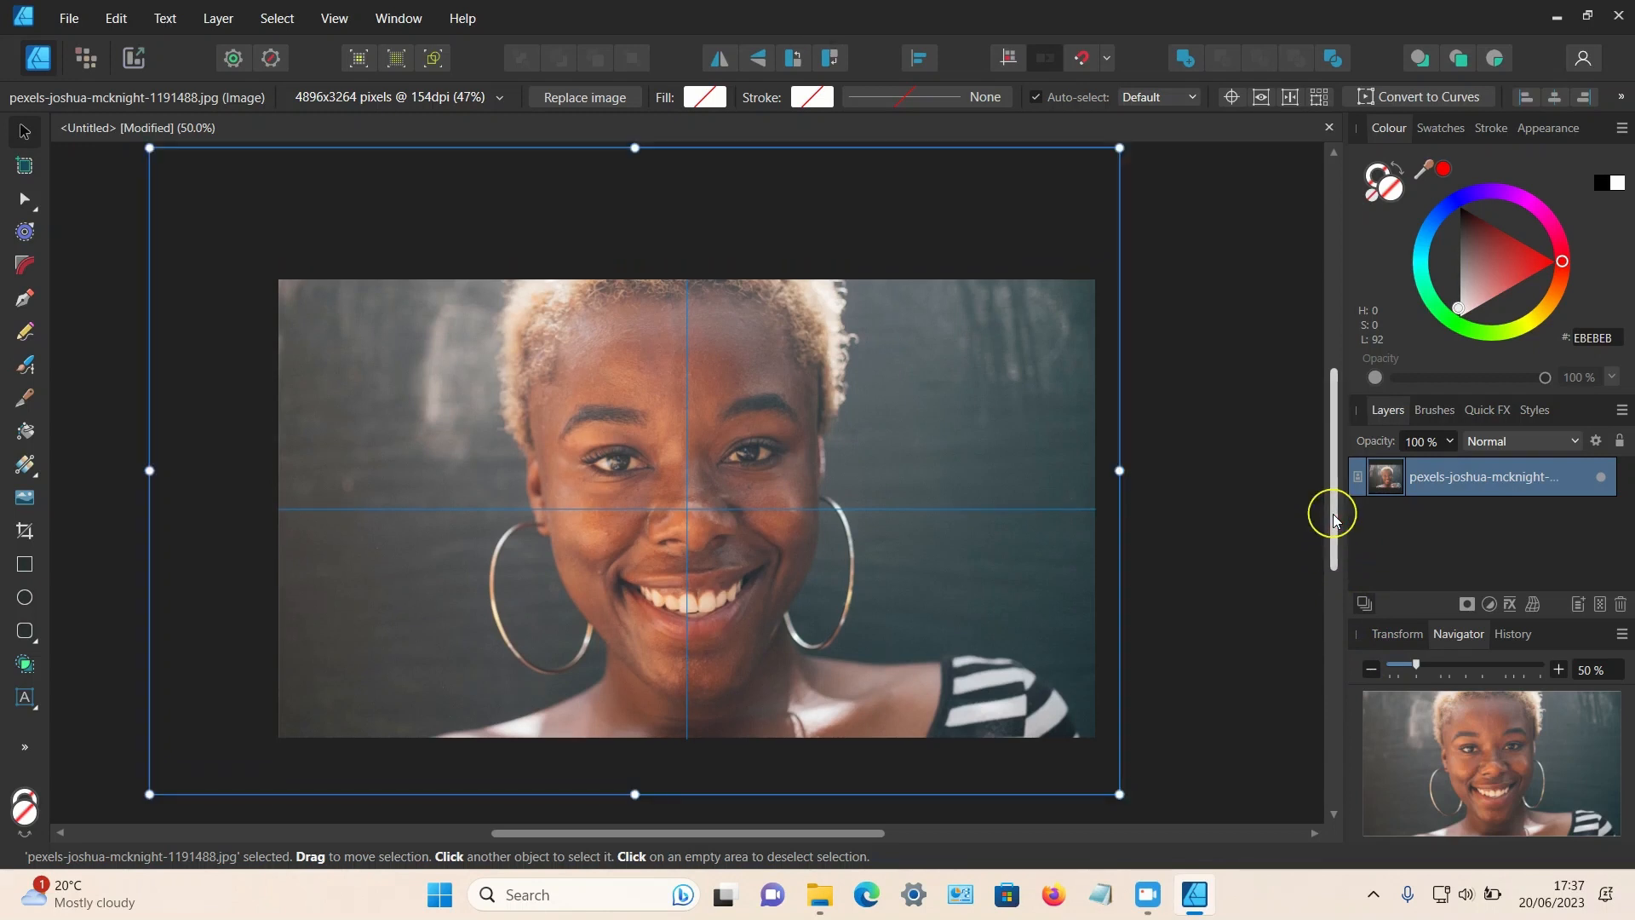
mouse_move(155, 191)
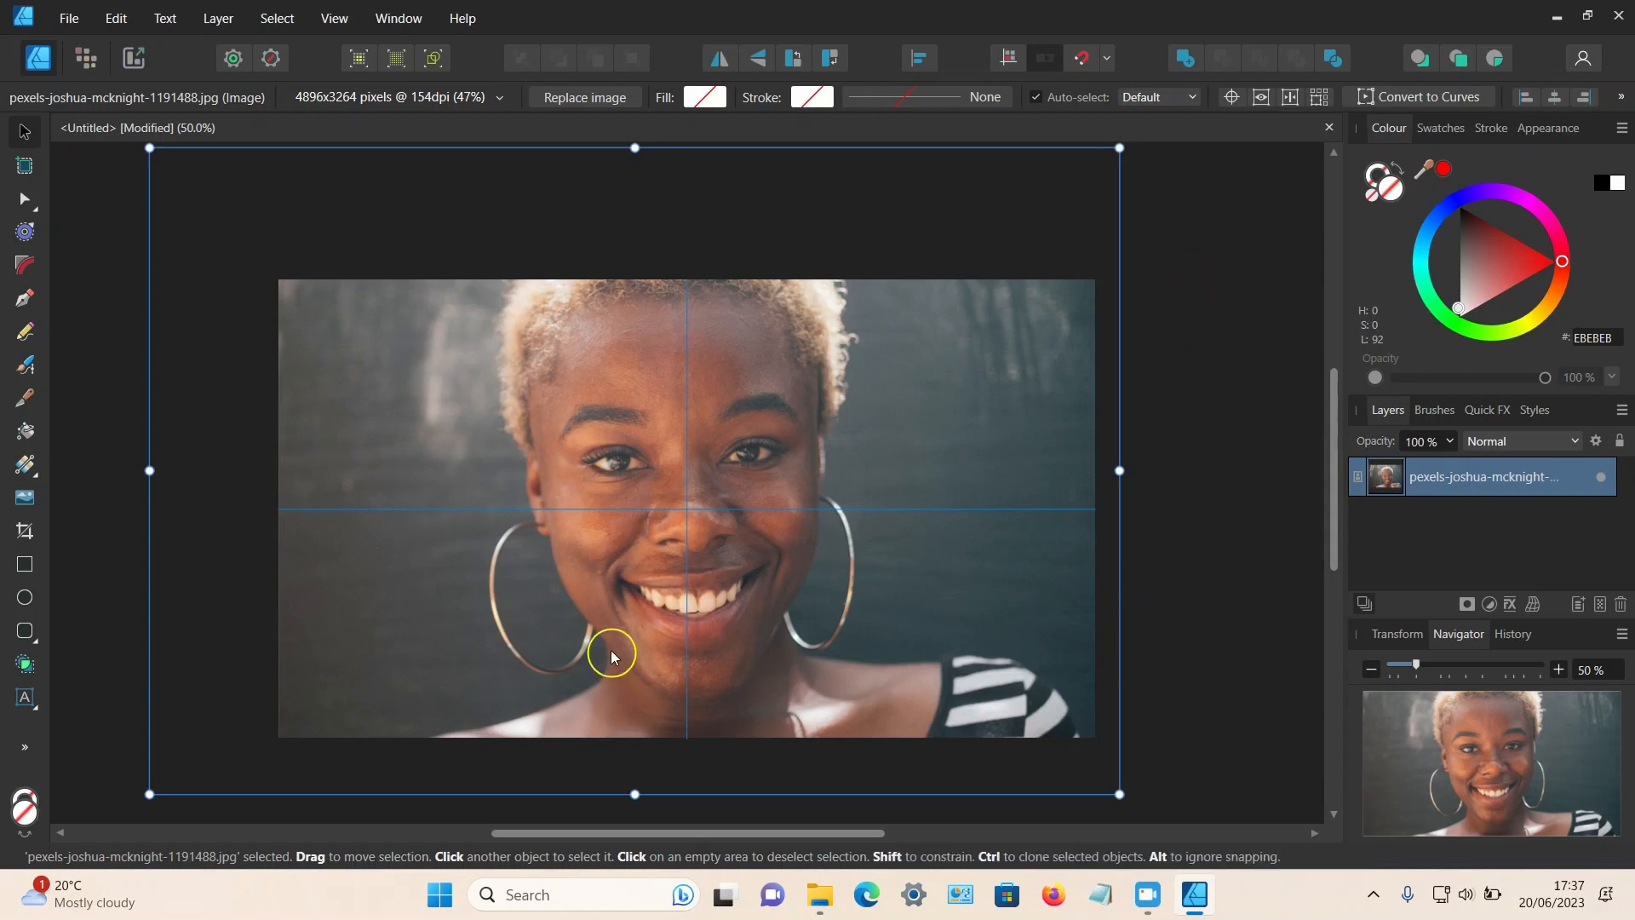
mouse_move(506, 375)
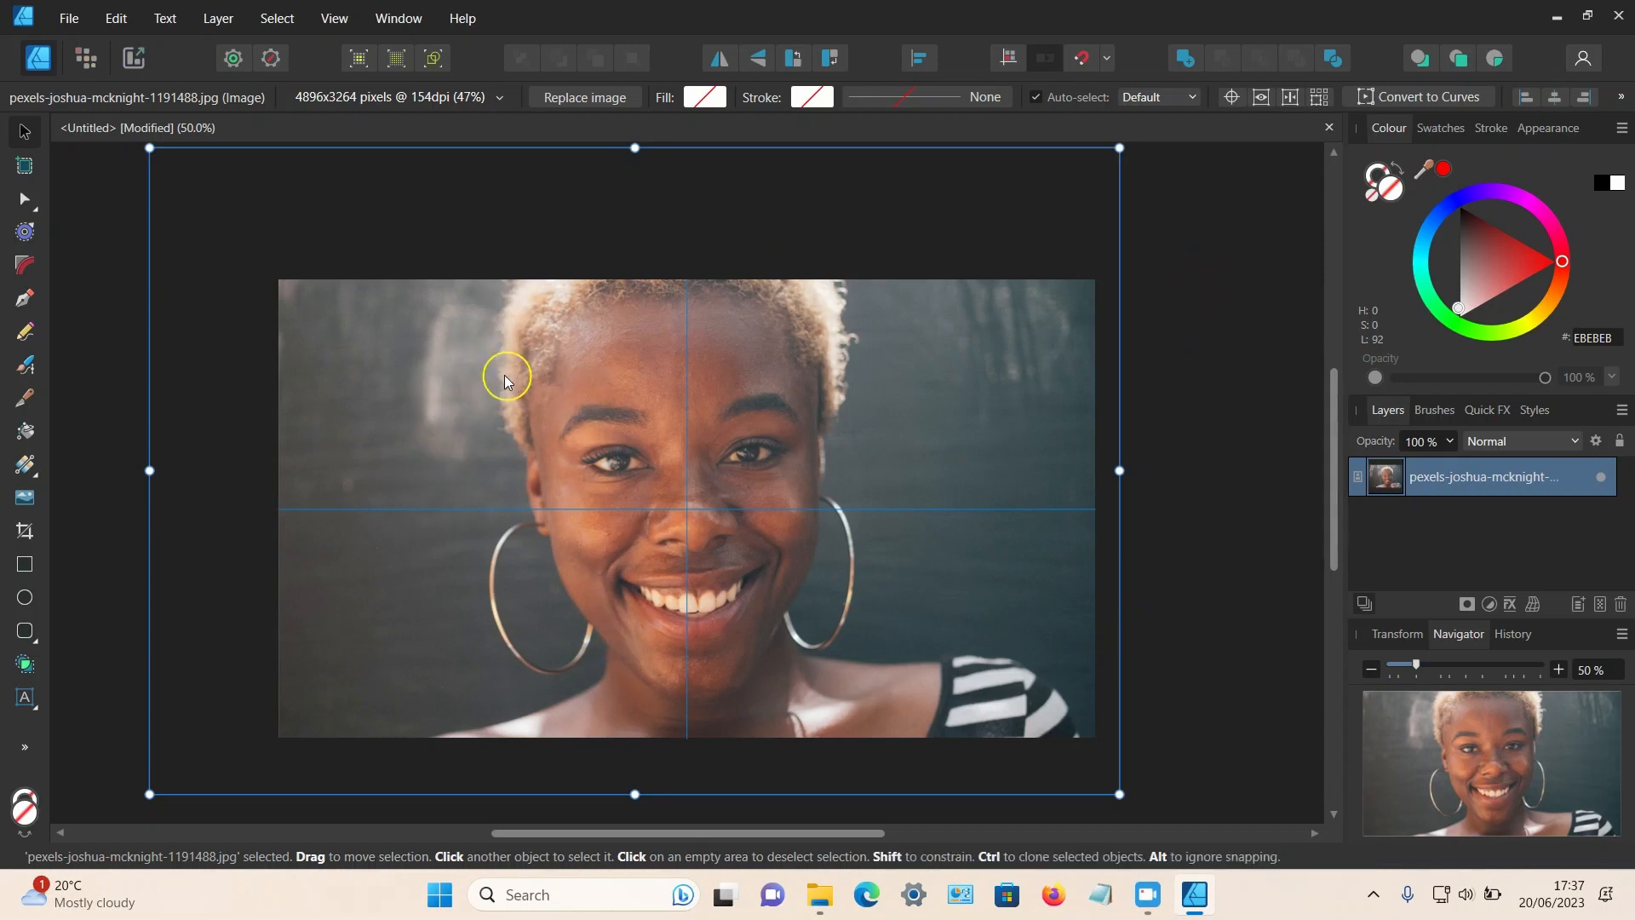
Apply Rasterise & Trim to the photo from its right-click menu
right_click(505, 375)
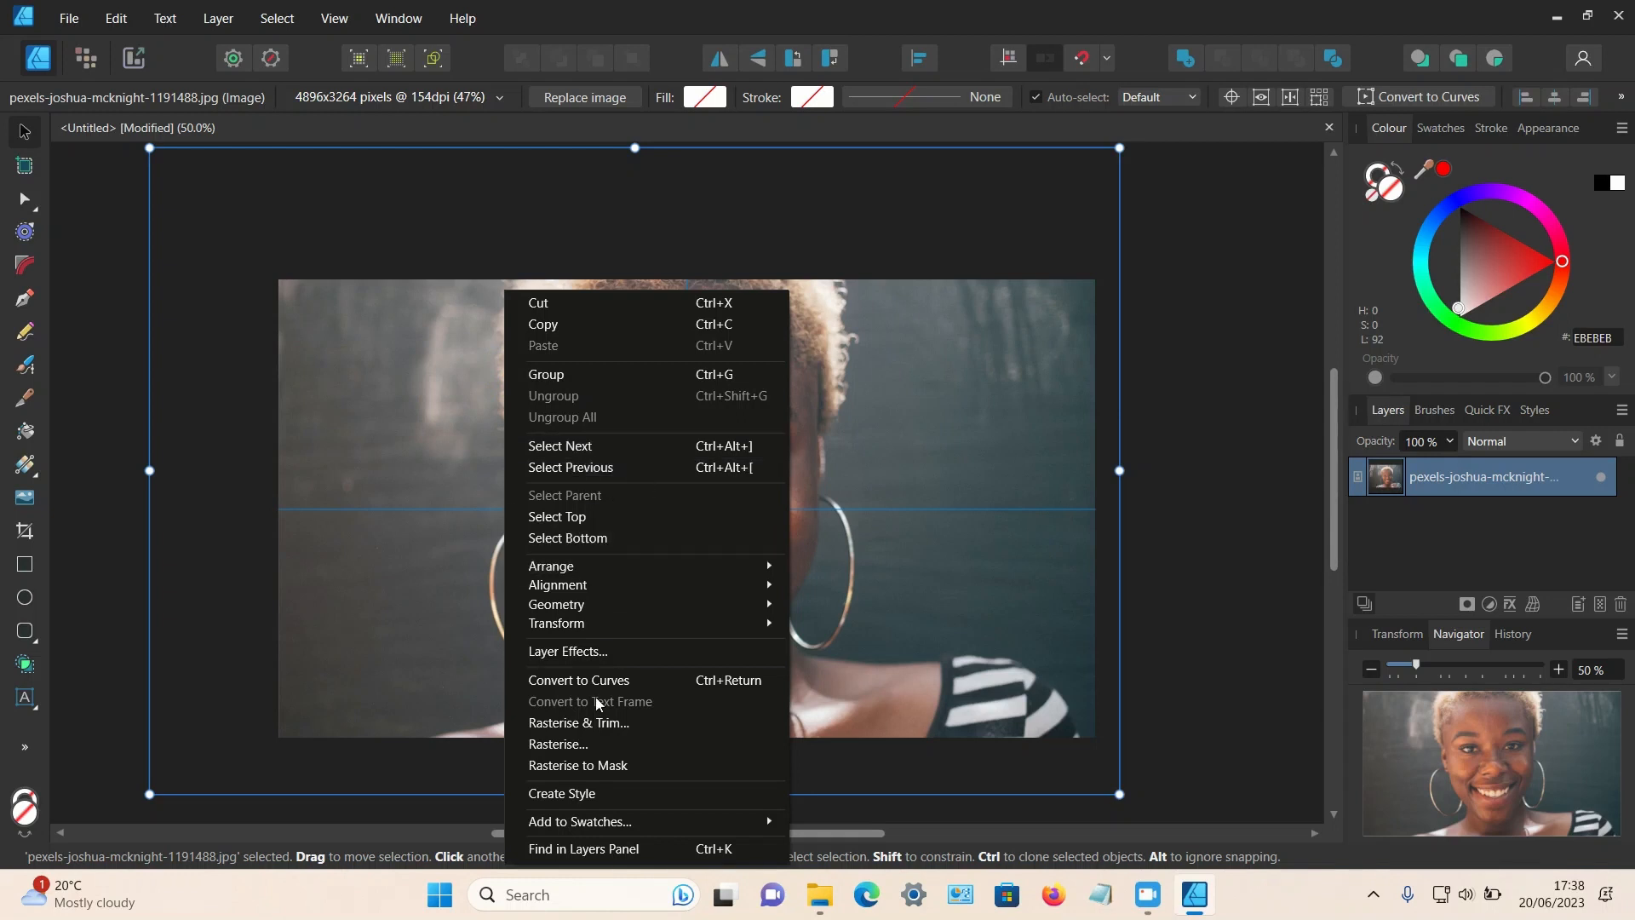
mouse_move(642, 721)
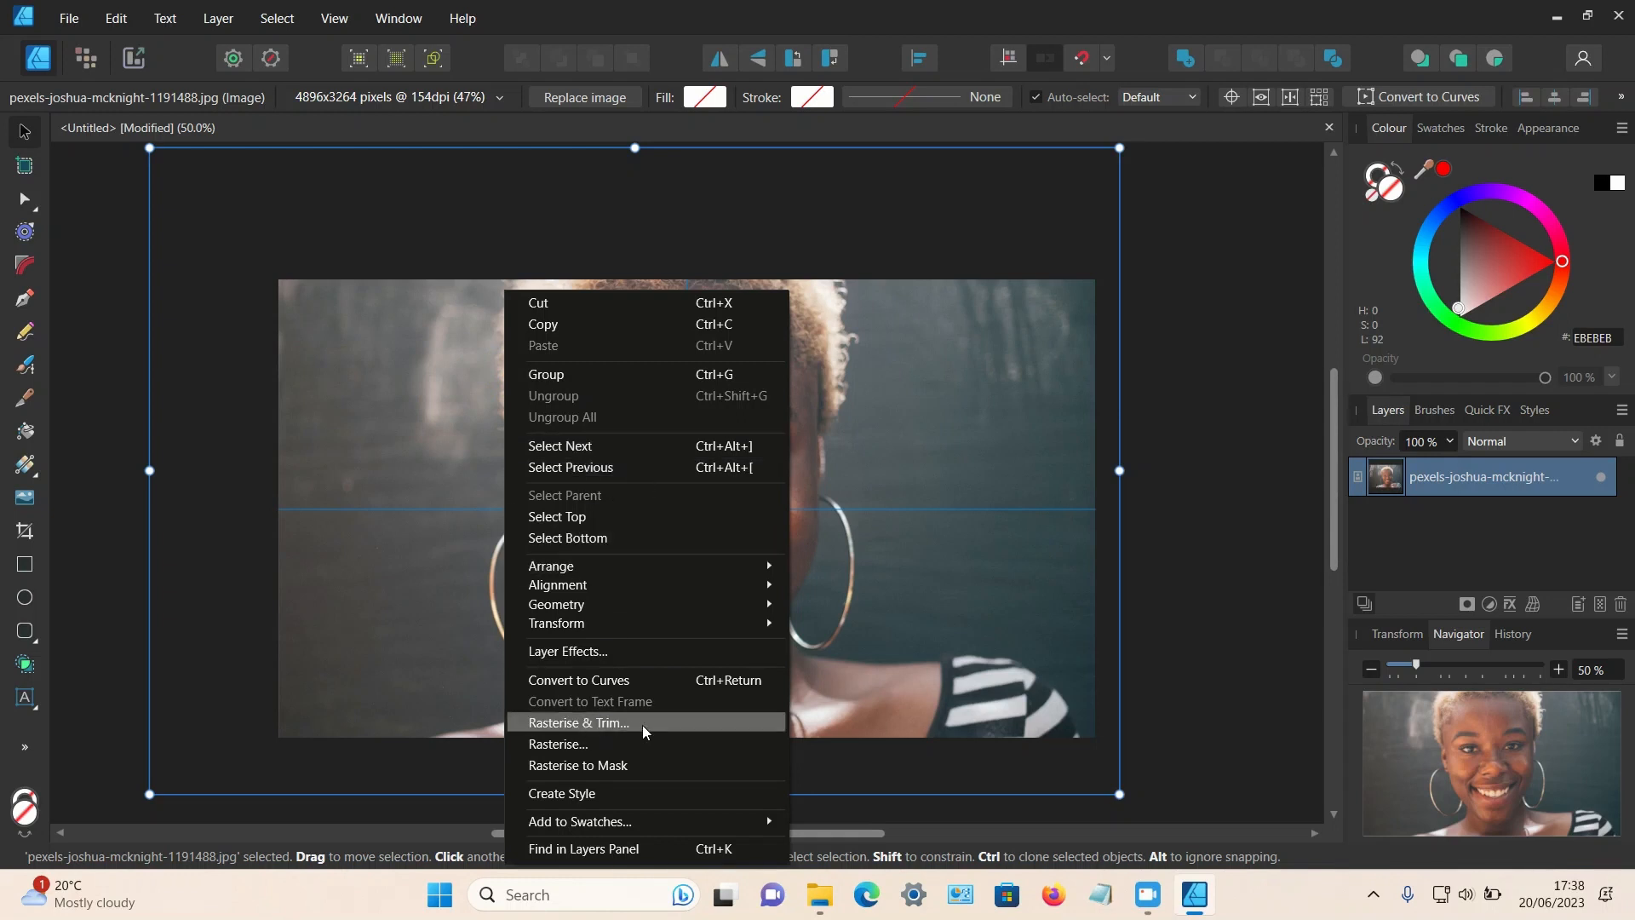
click(579, 723)
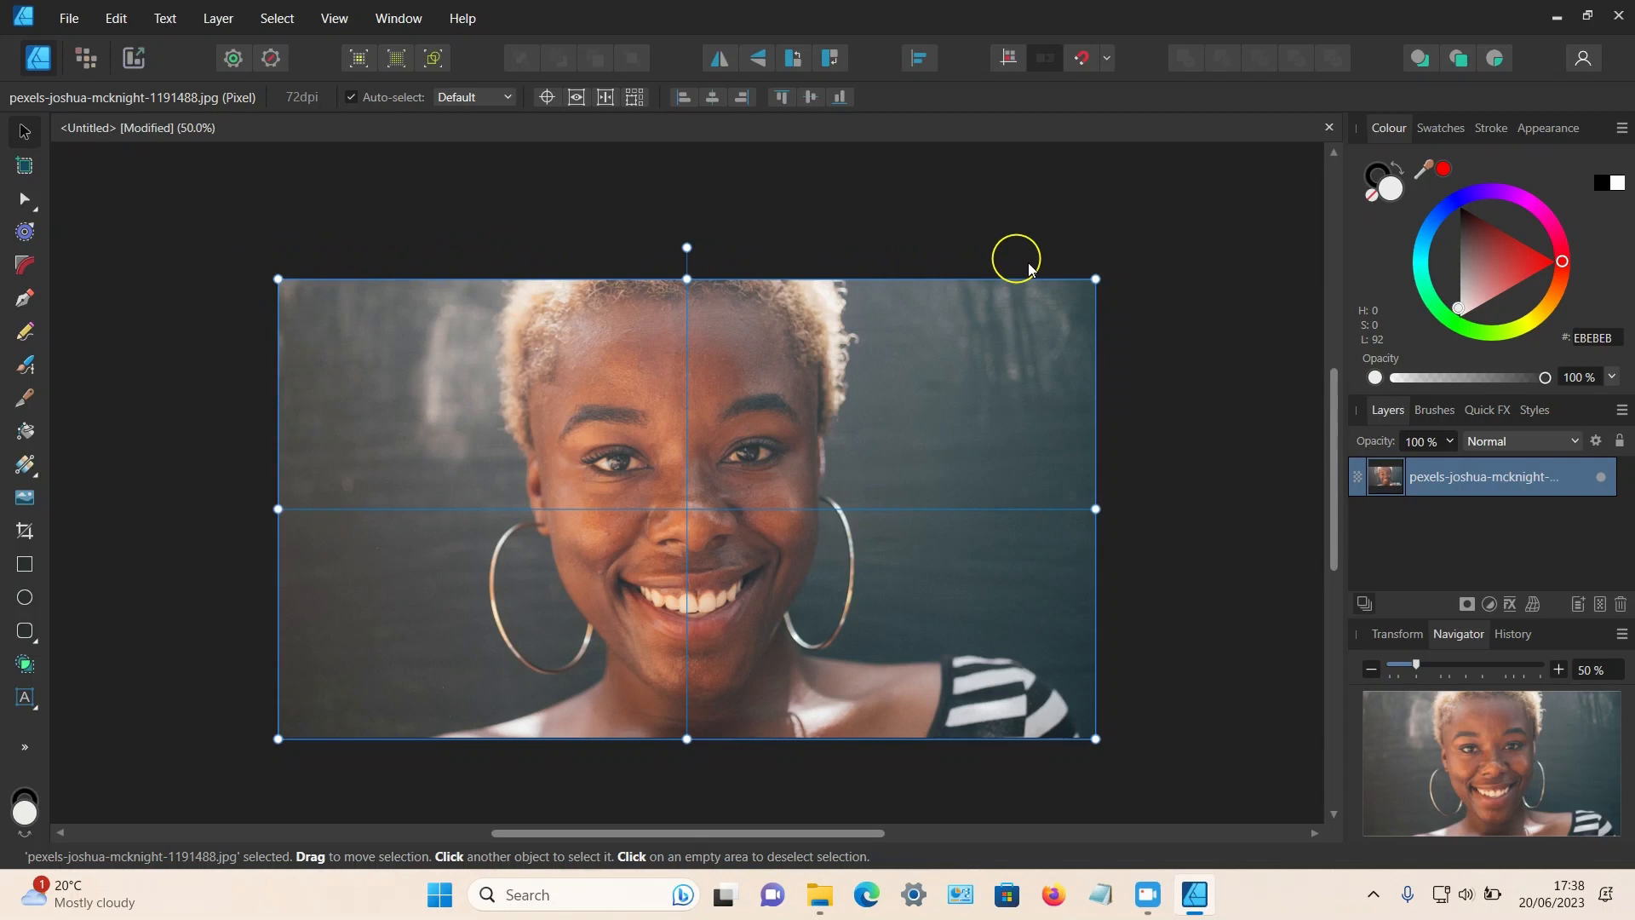
mouse_move(1152, 498)
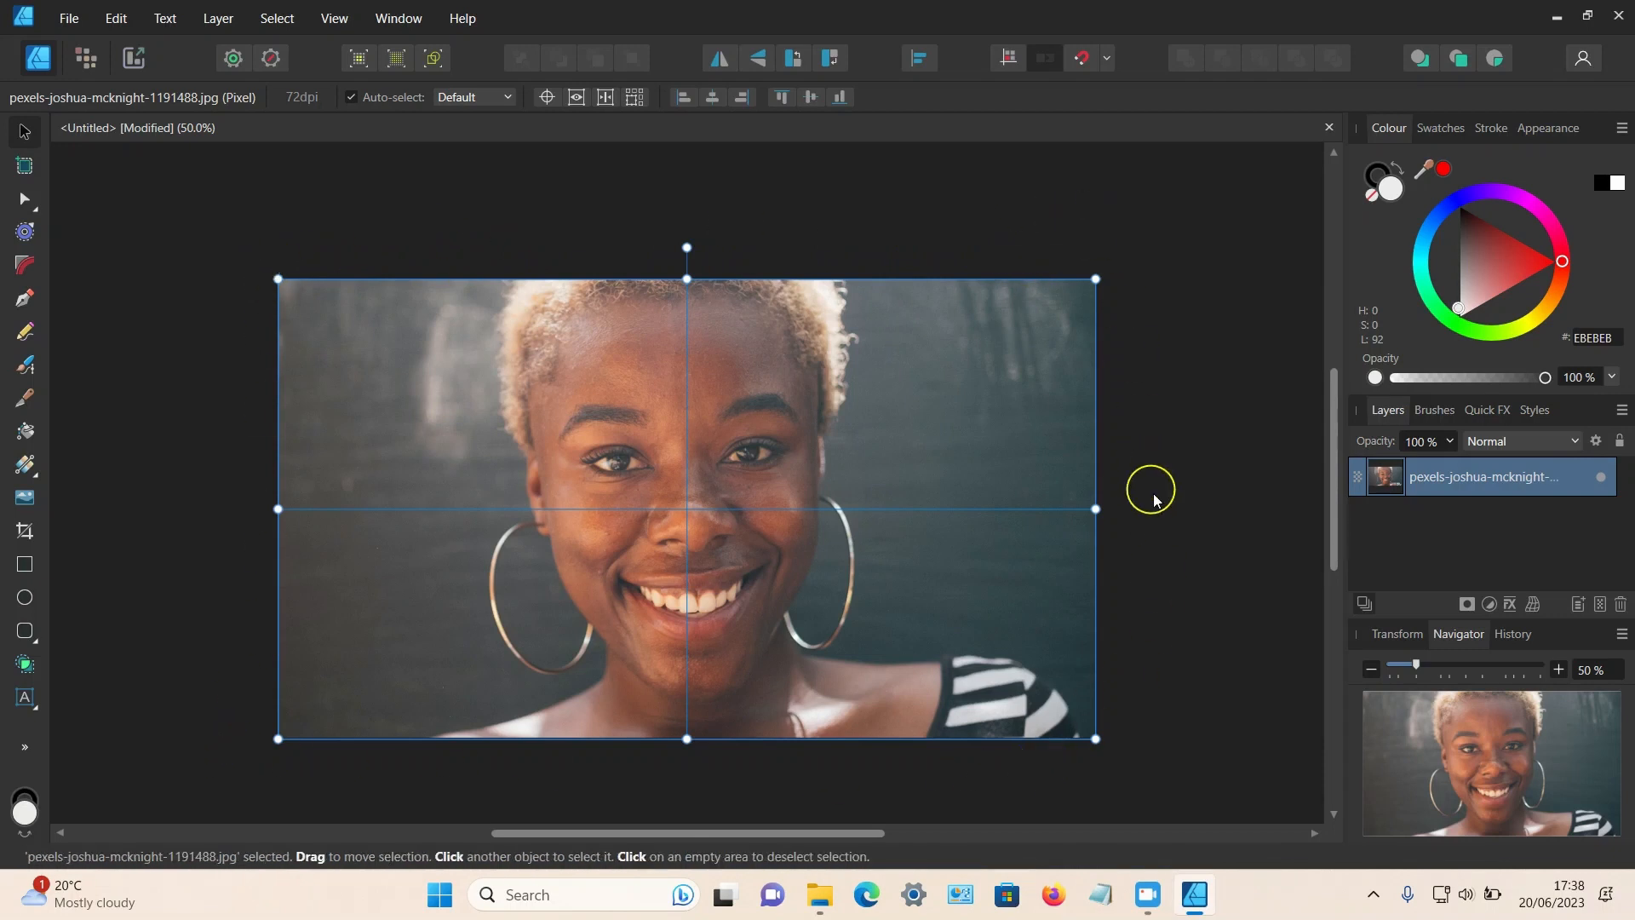
mouse_move(621, 490)
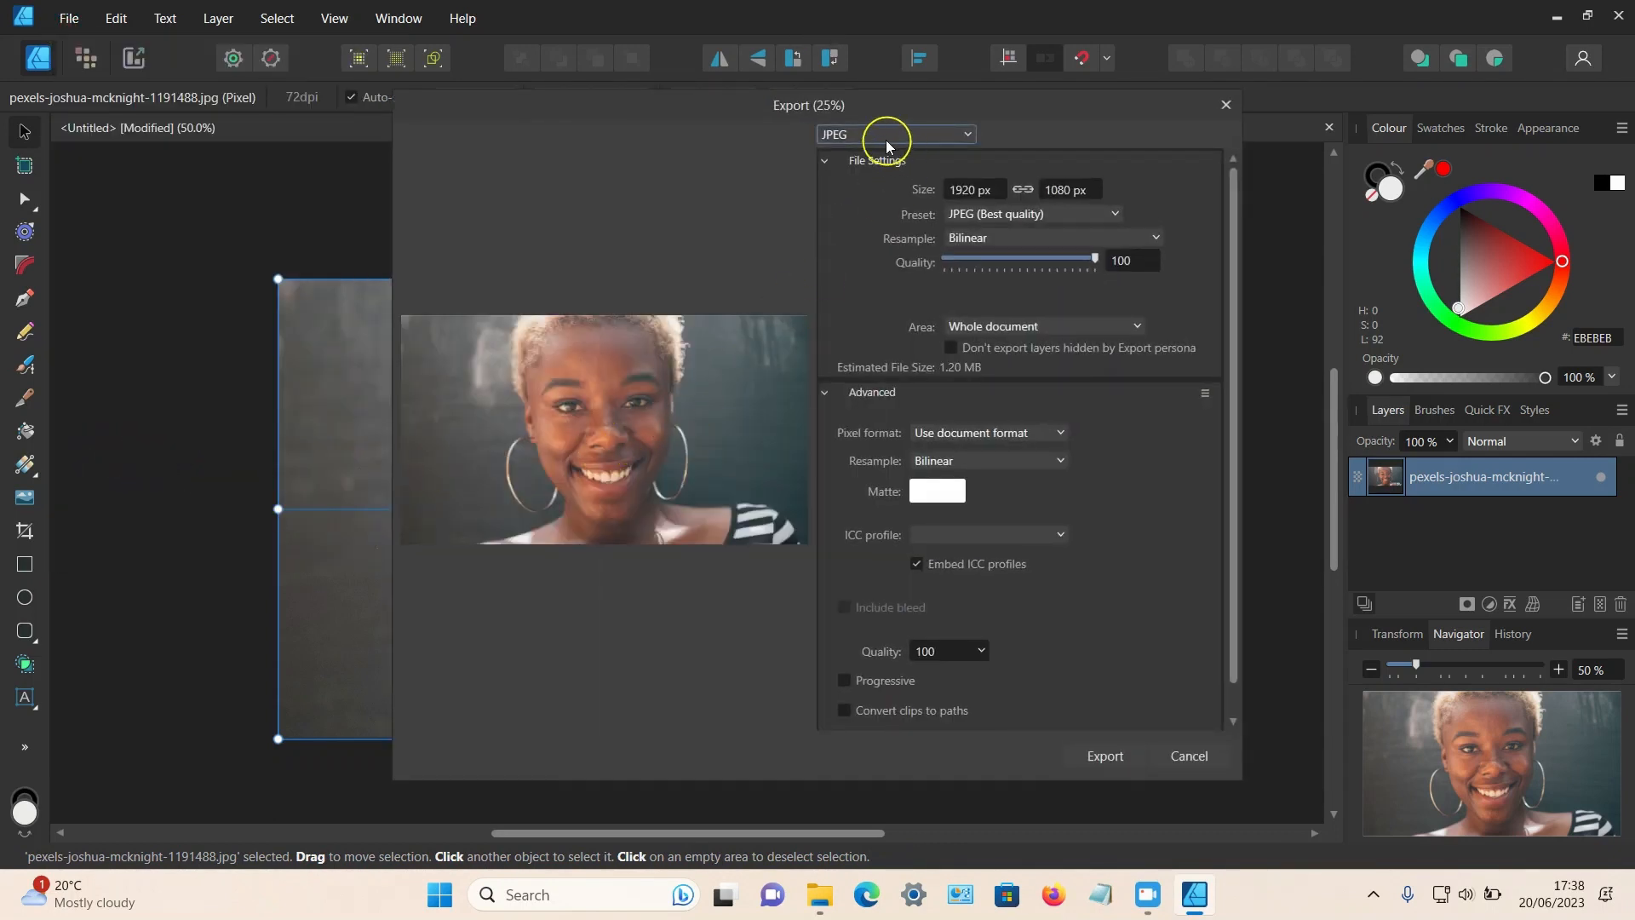
Export the document as a 1920 × 1080 JPEG
click(894, 134)
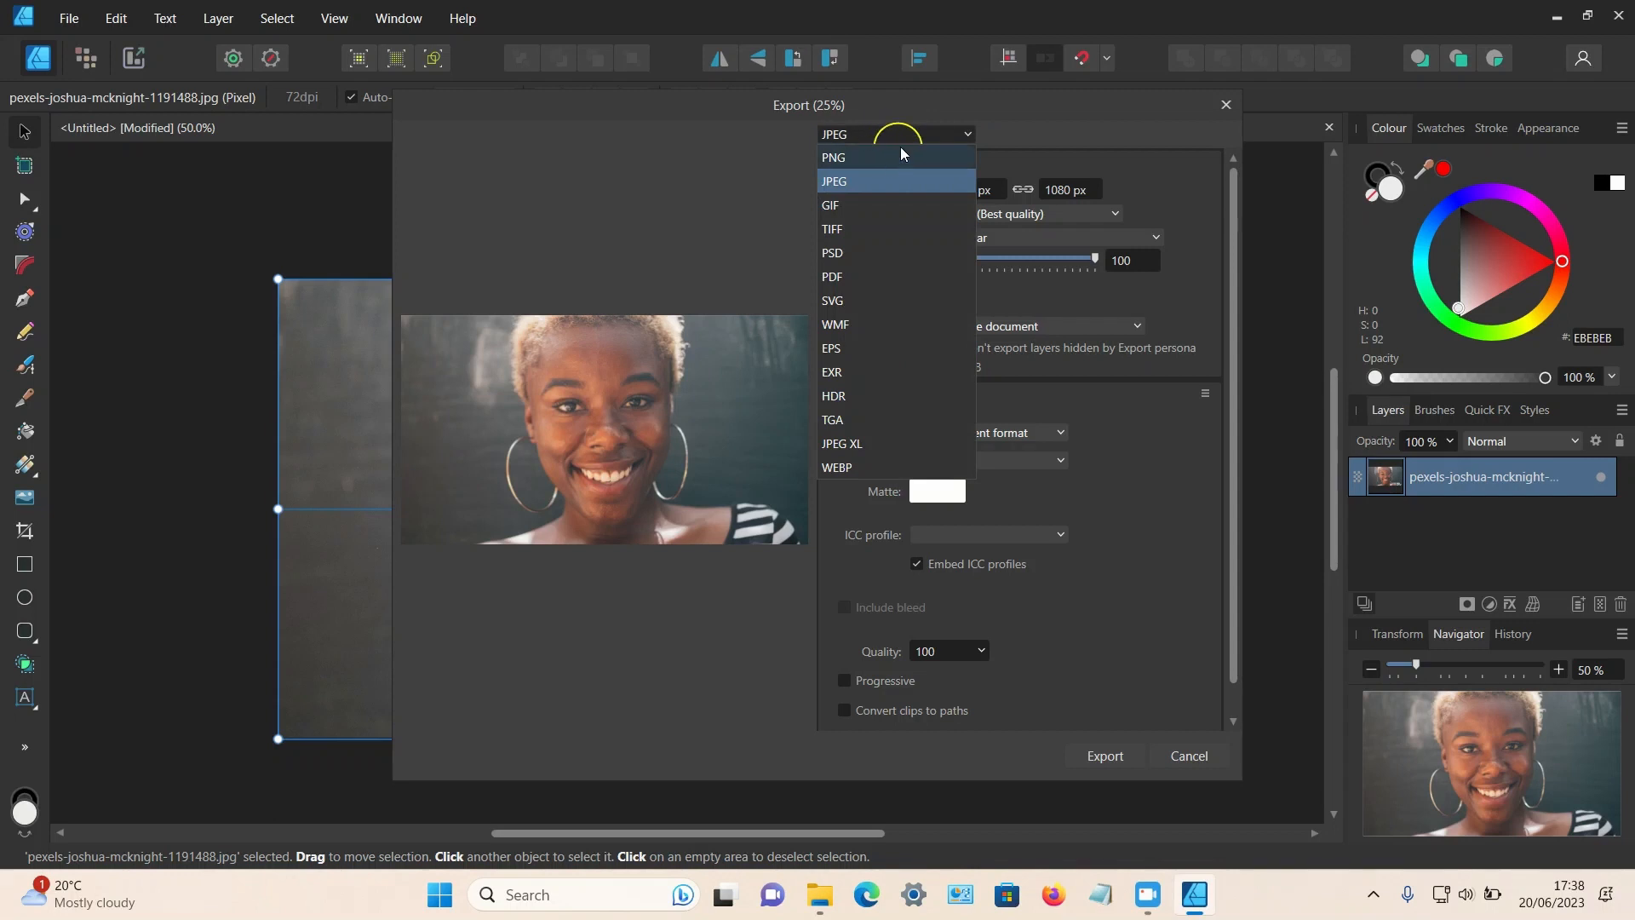
click(835, 181)
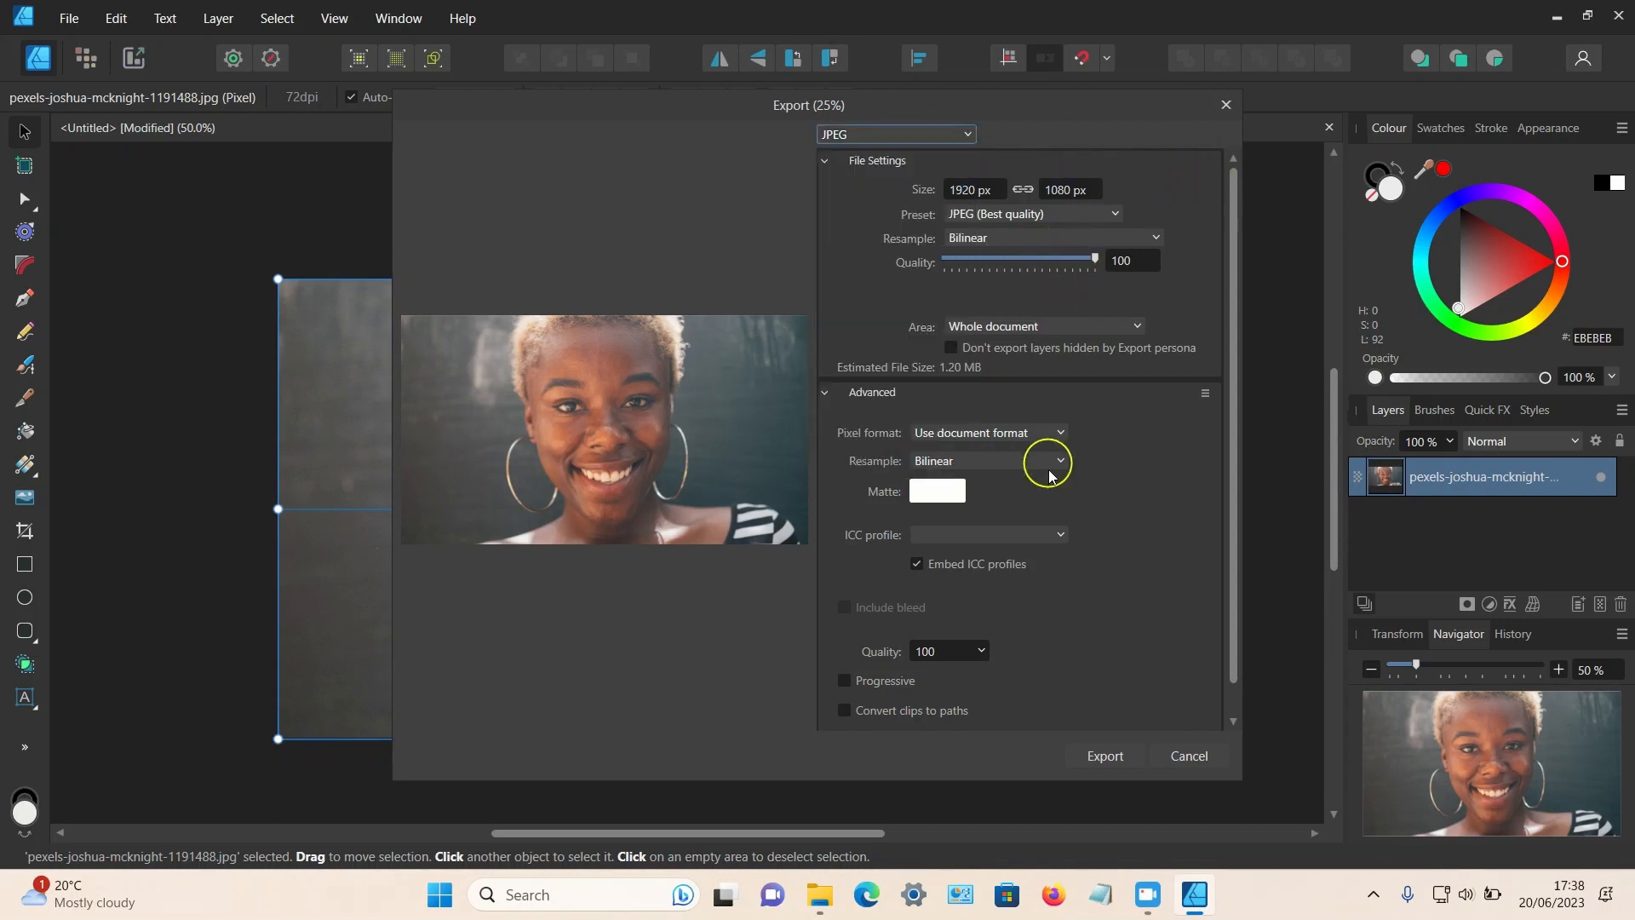
click(1104, 755)
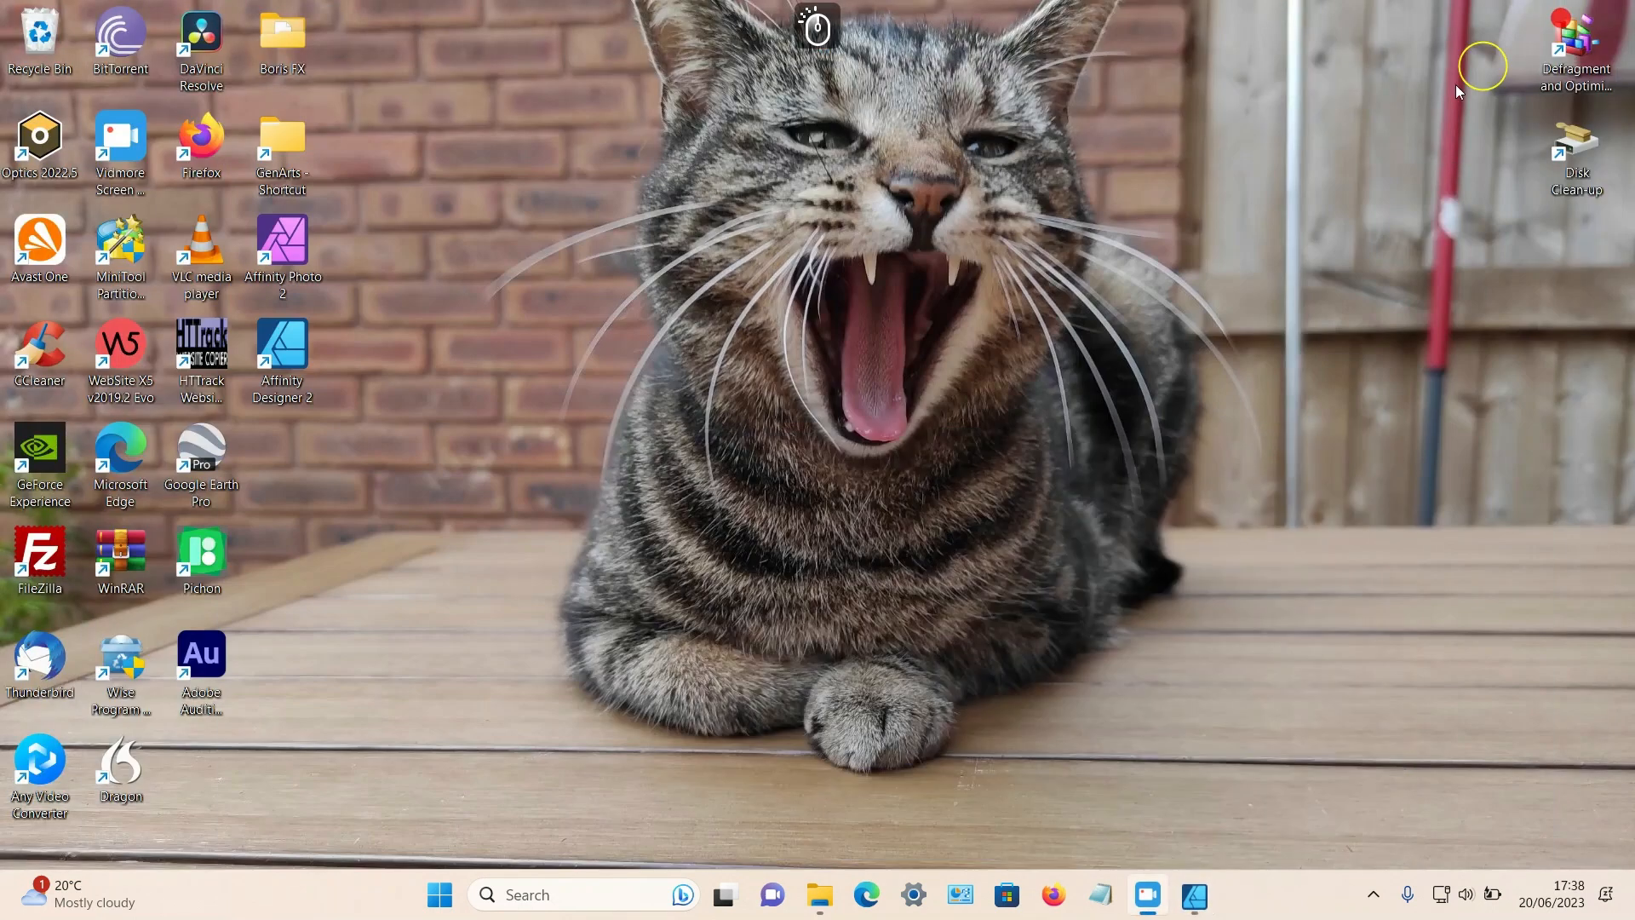
Open the original pexels photo from Downloads in File Explorer
click(819, 895)
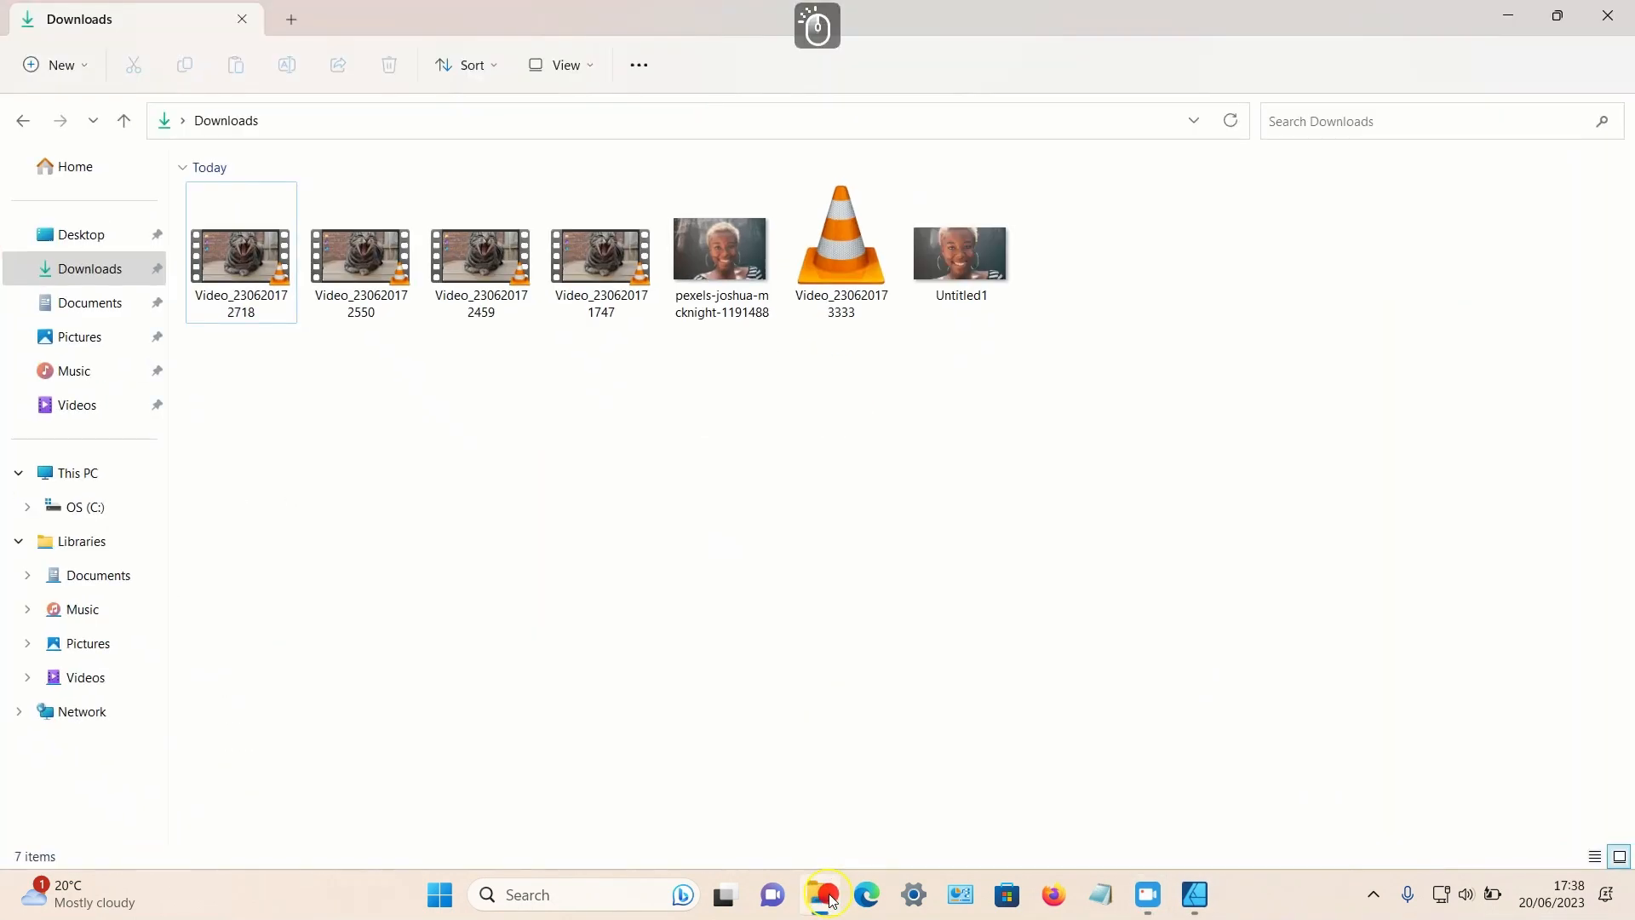
click(720, 252)
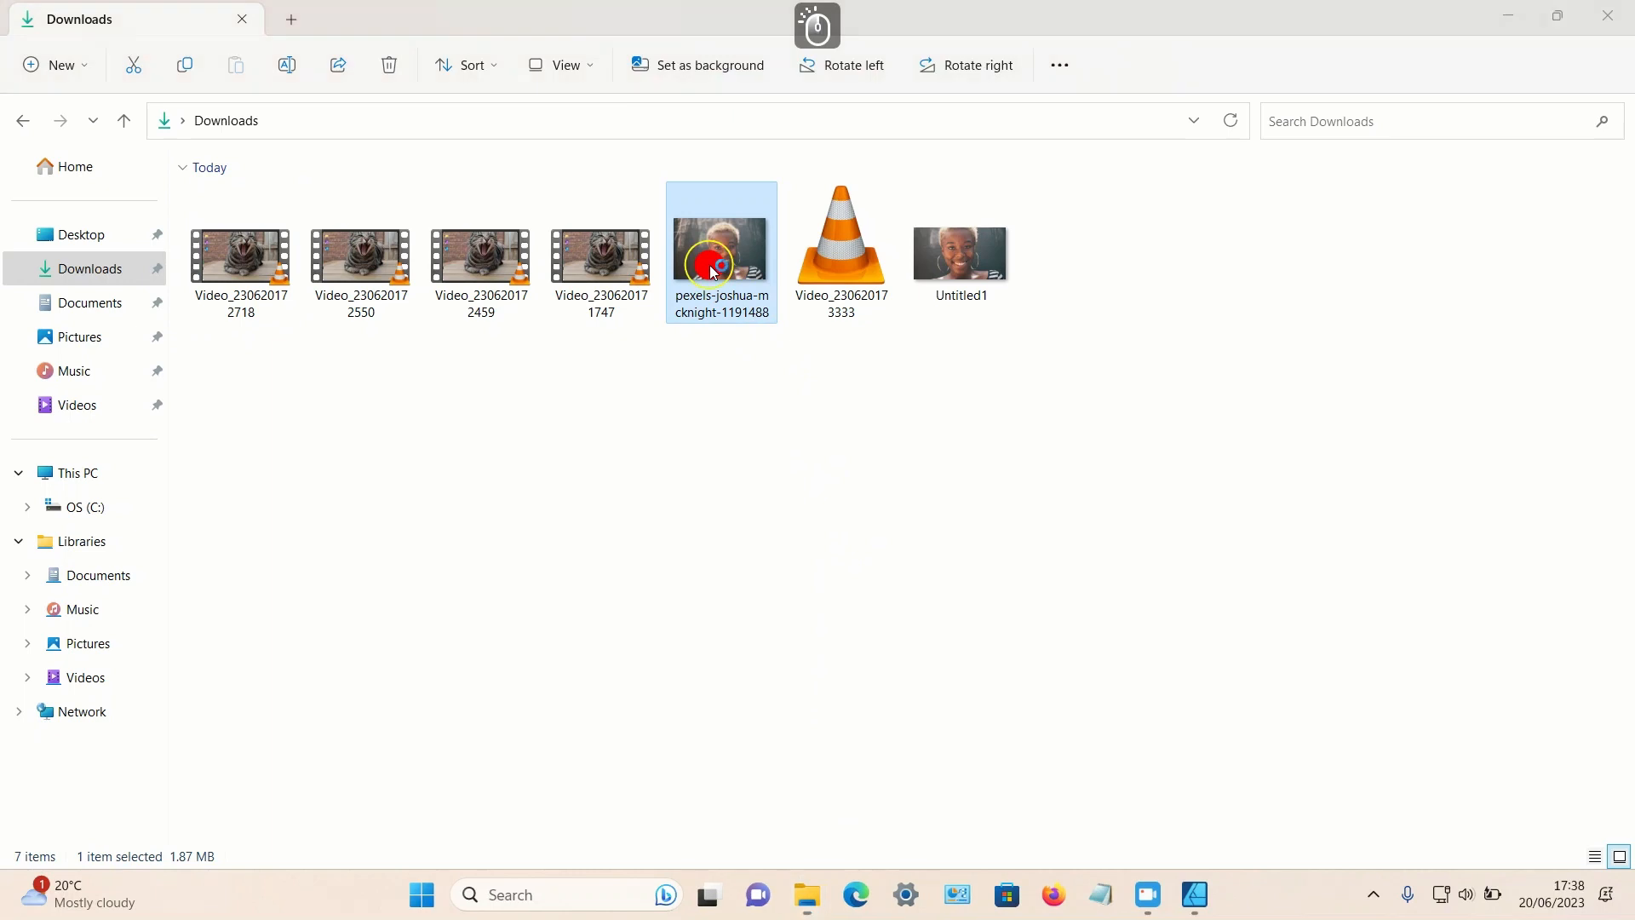
double_click(720, 252)
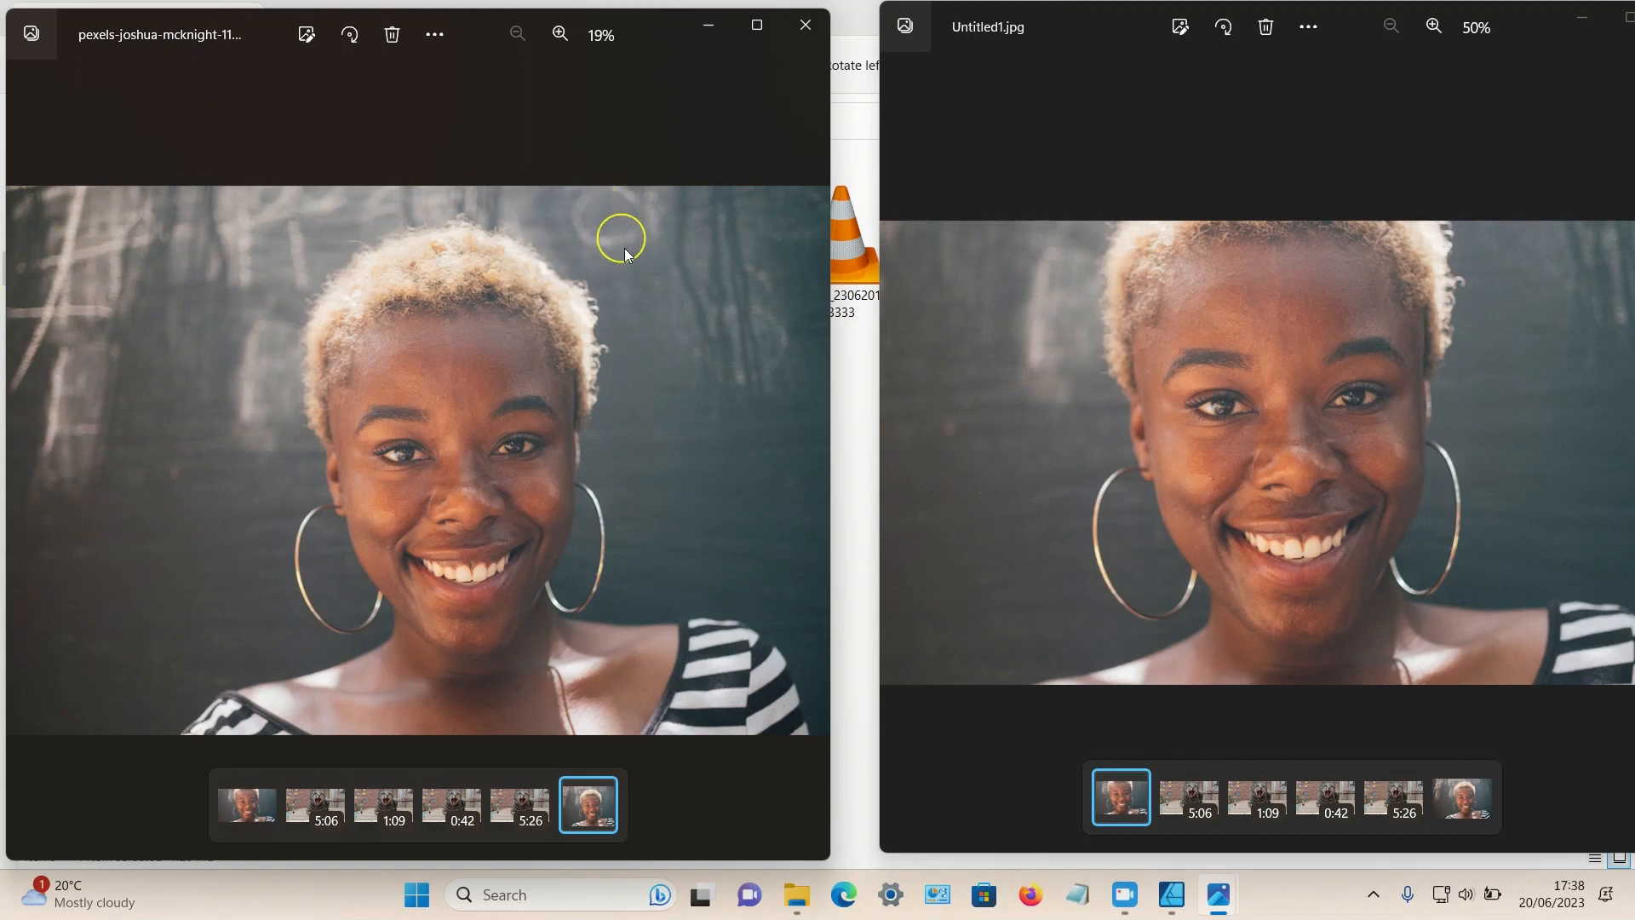
mouse_move(874, 399)
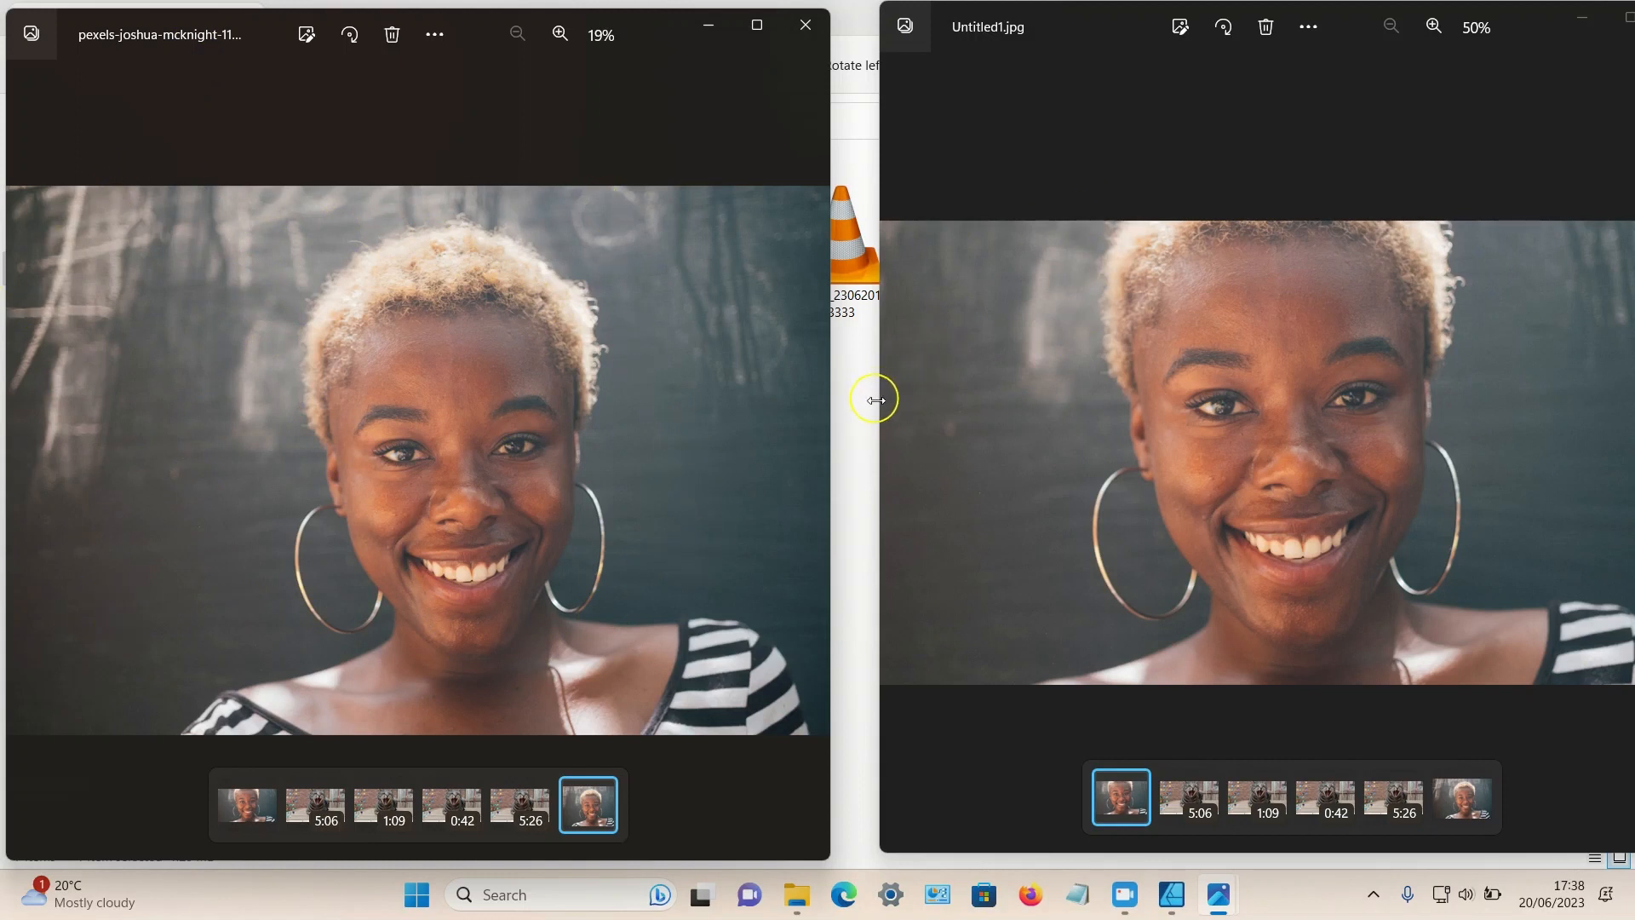
Widen the Untitled1.jpg Photos window to compare it with the original portrait
click(1431, 27)
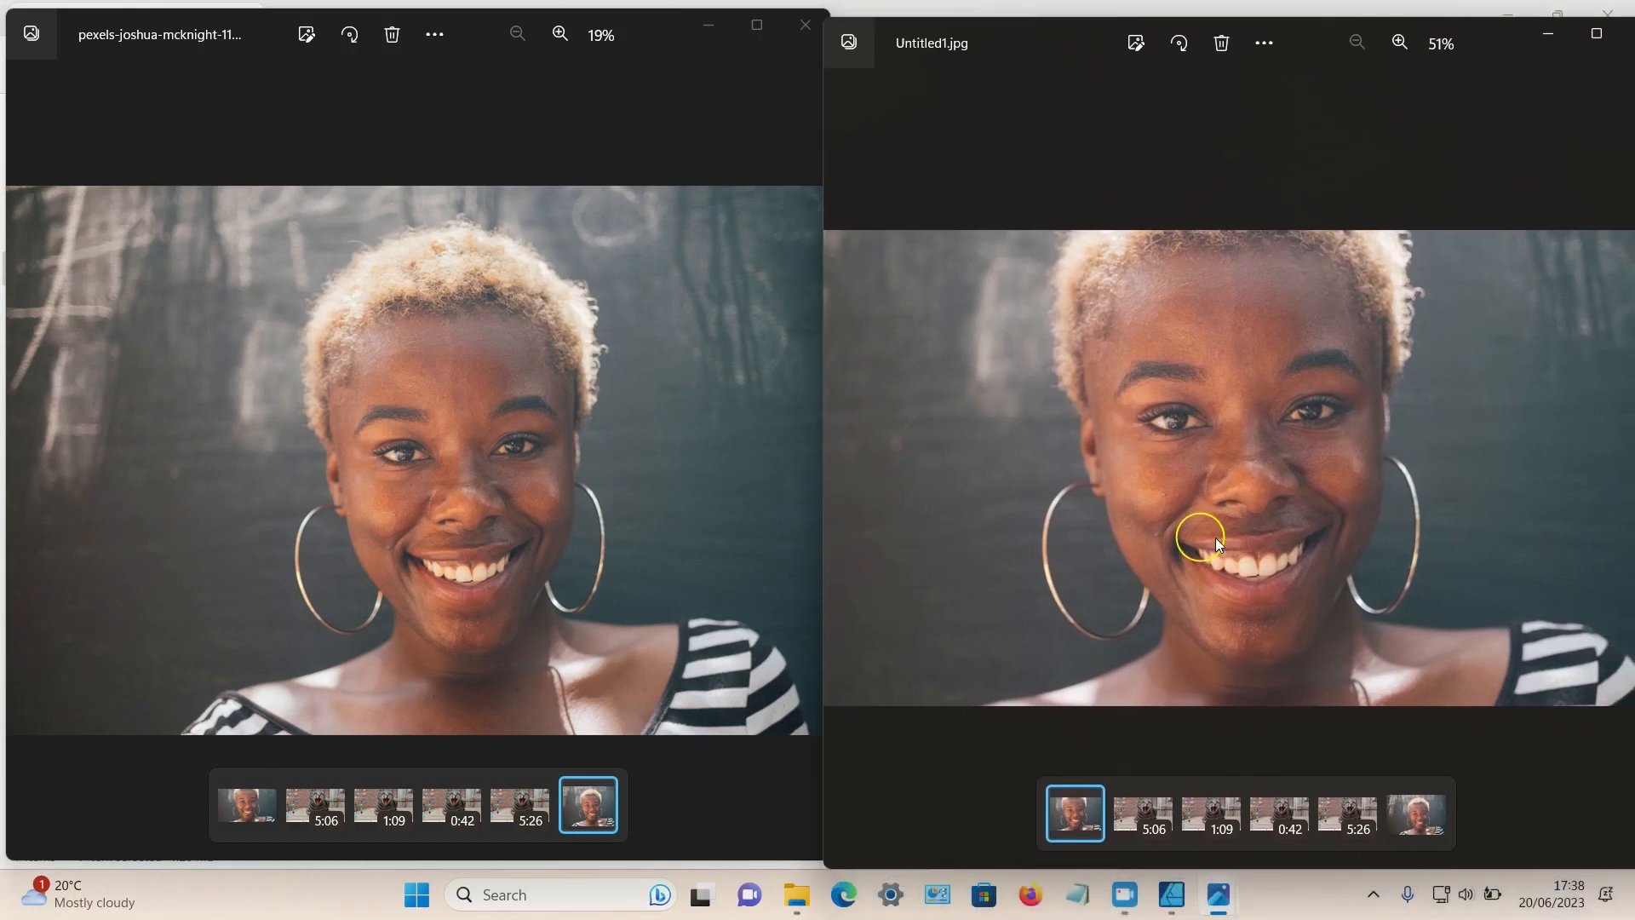
mouse_move(1069, 506)
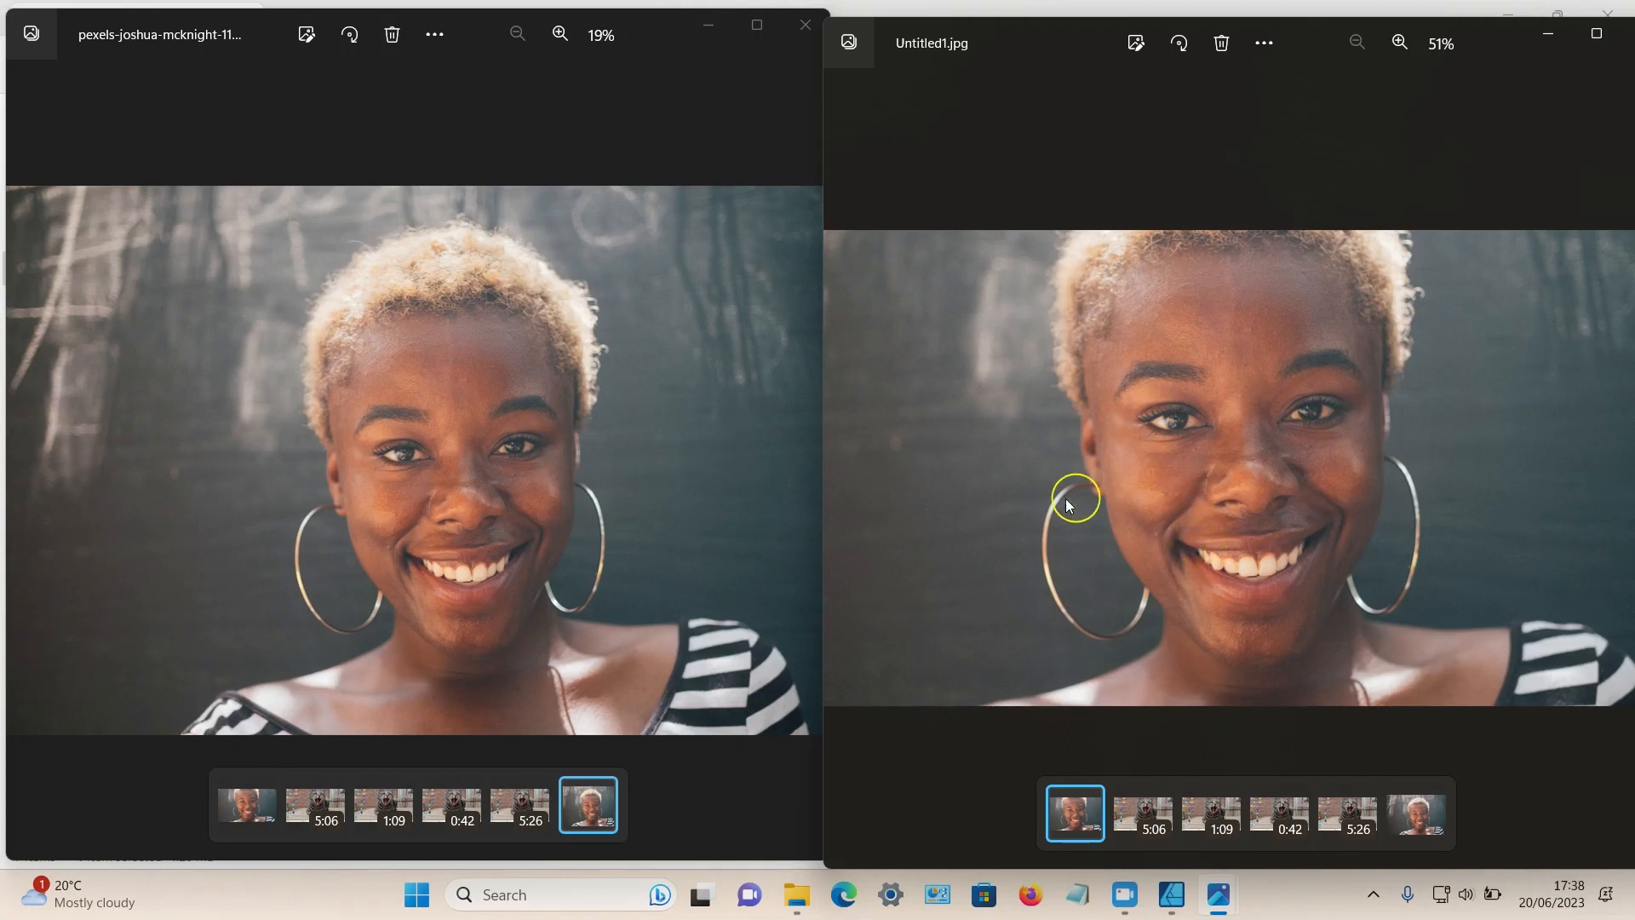
mouse_move(490, 378)
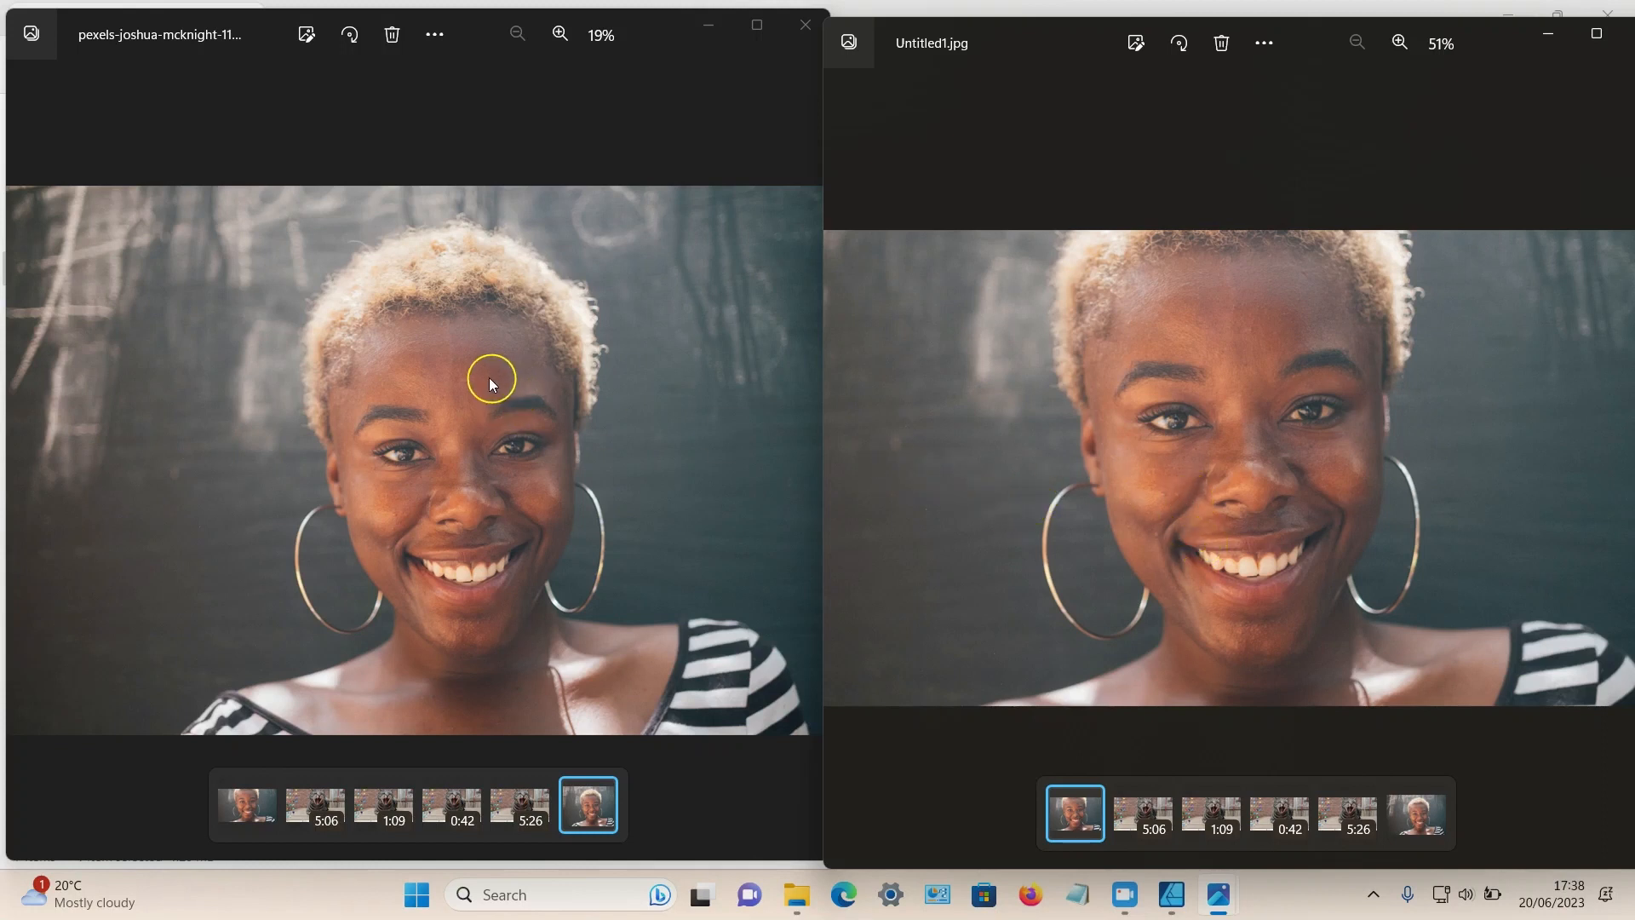